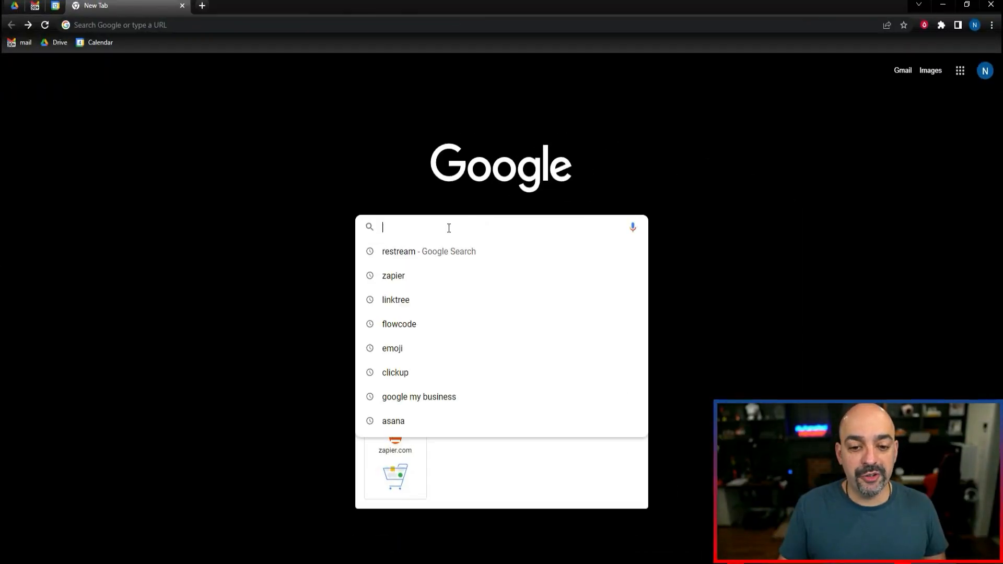
Search Google for 'zap' and land on the zapier.com website.
{"action": "type", "text": "zap"}
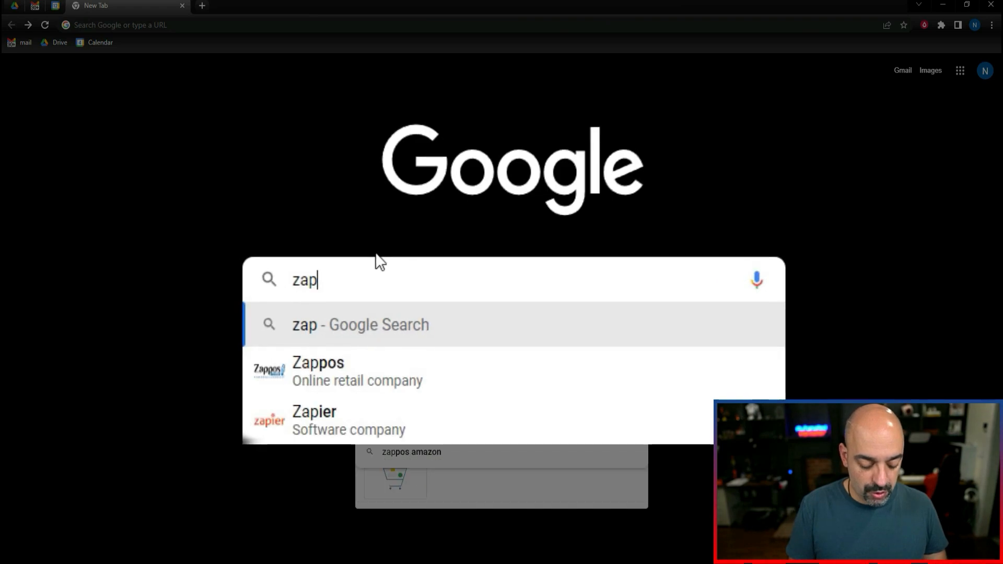
{"action": "left_click", "coordinate": [313, 420]}
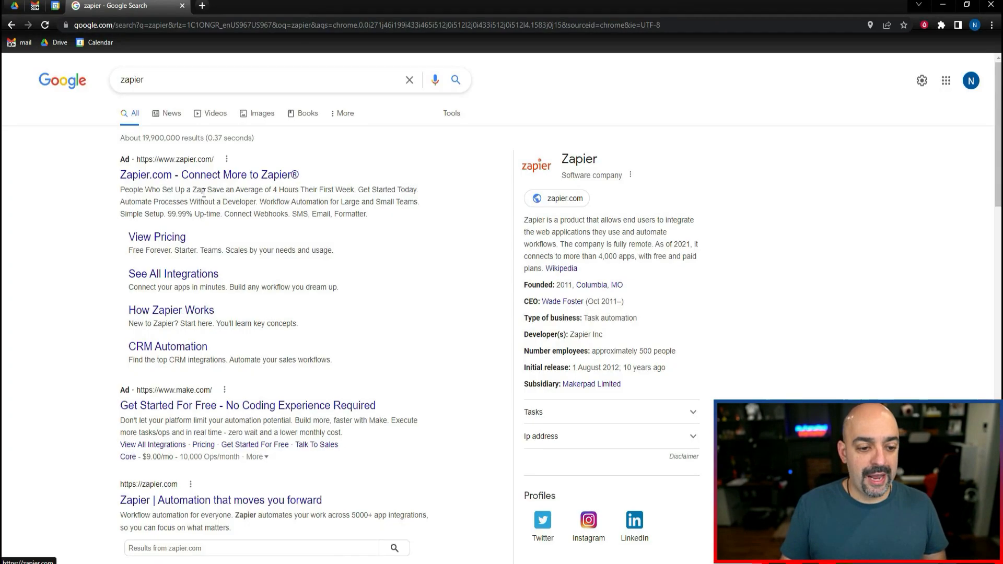
{"action": "left_click", "coordinate": [171, 309]}
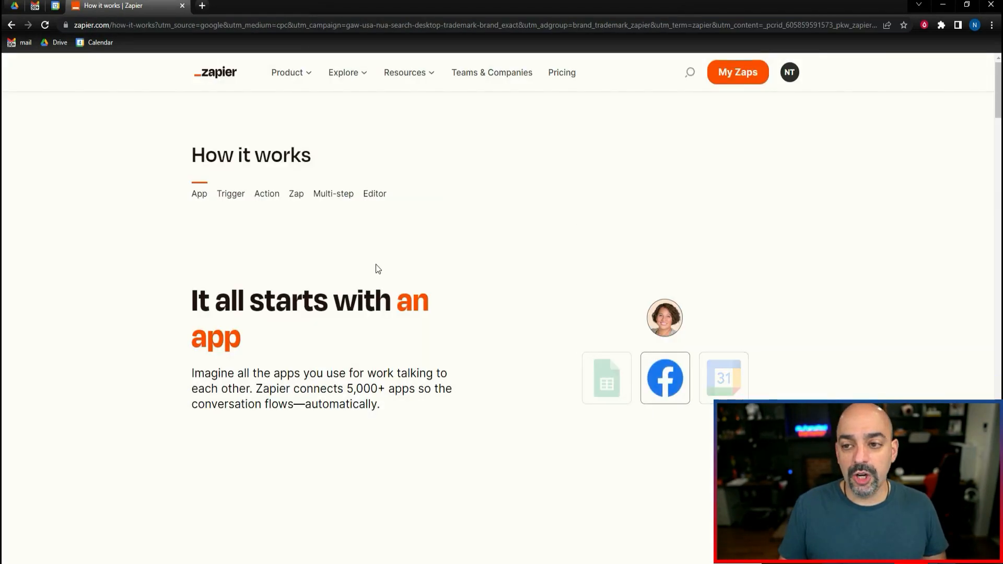
Log out of the current Zapier account via the avatar menu.
{"action": "left_click", "coordinate": [789, 72]}
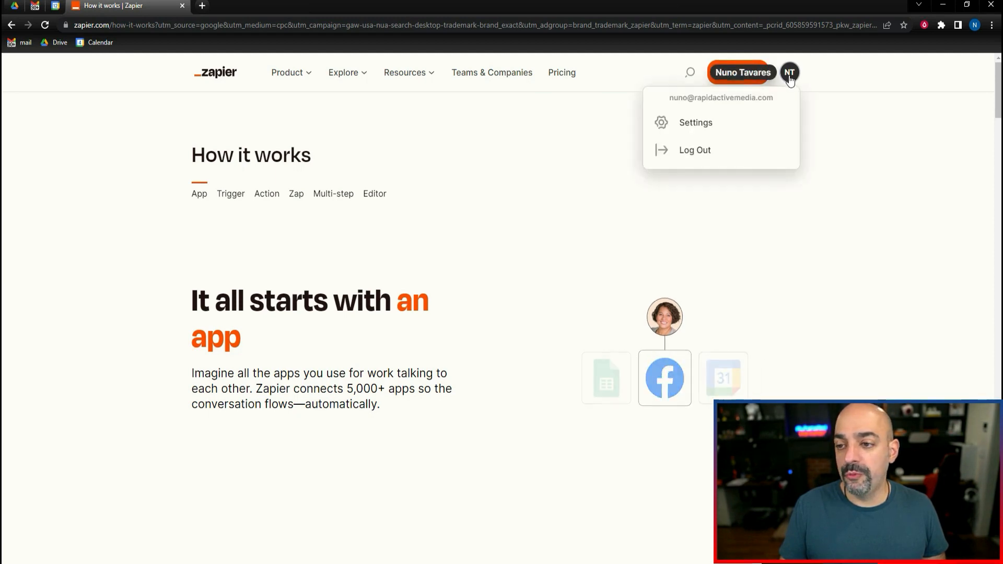
{"action": "left_click", "coordinate": [693, 151]}
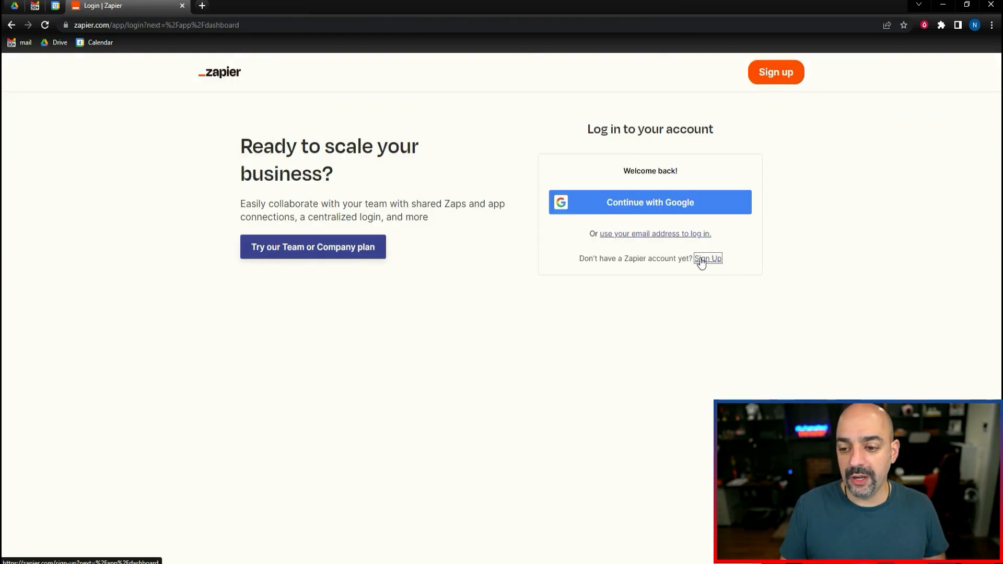
Sign up for a new account as Marketing & Marketing Ops with 1-49 employees.
{"action": "left_click", "coordinate": [708, 259]}
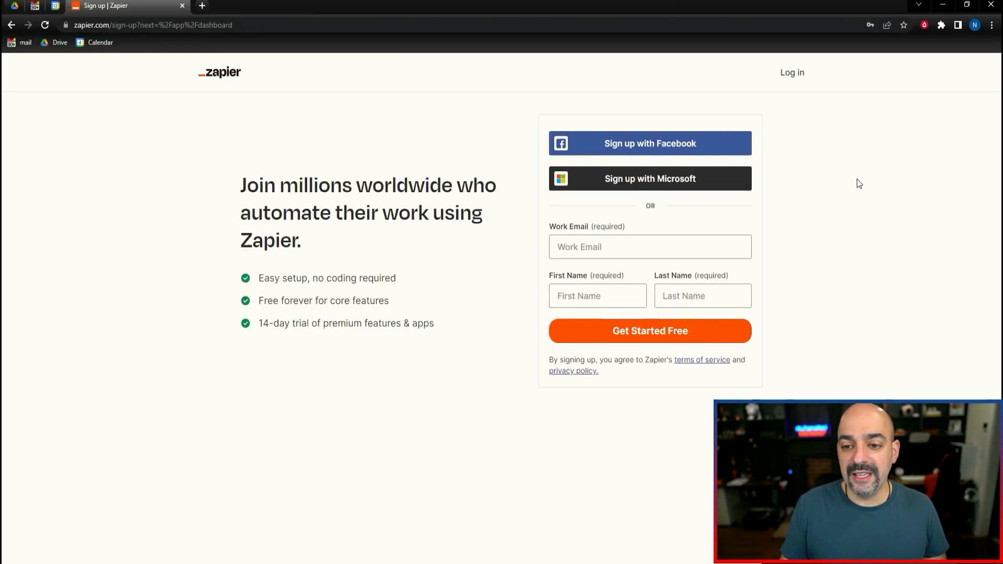
{"action": "left_click", "coordinate": [649, 330]}
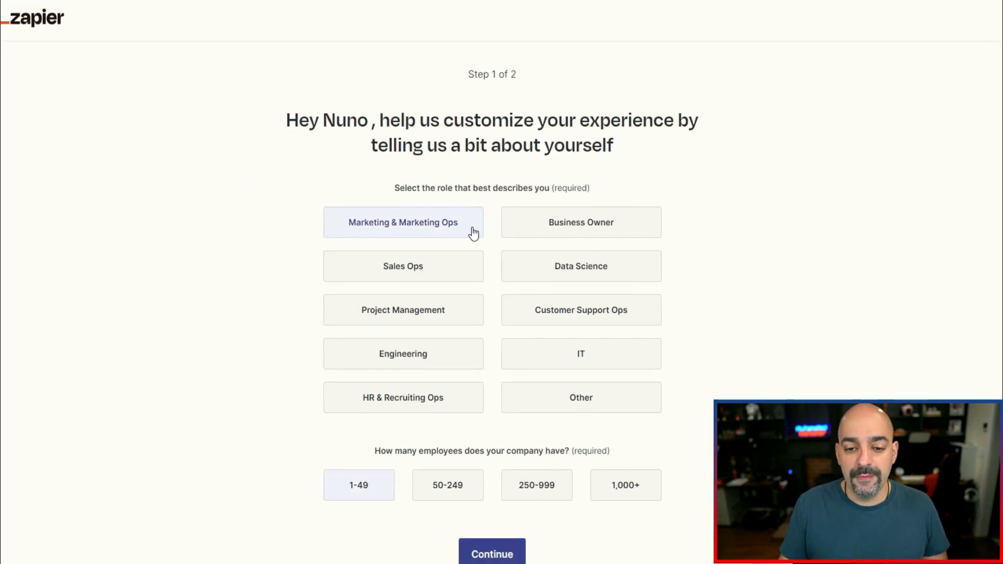
{"action": "scroll", "scroll_direction": "down", "scroll_amount": 3}
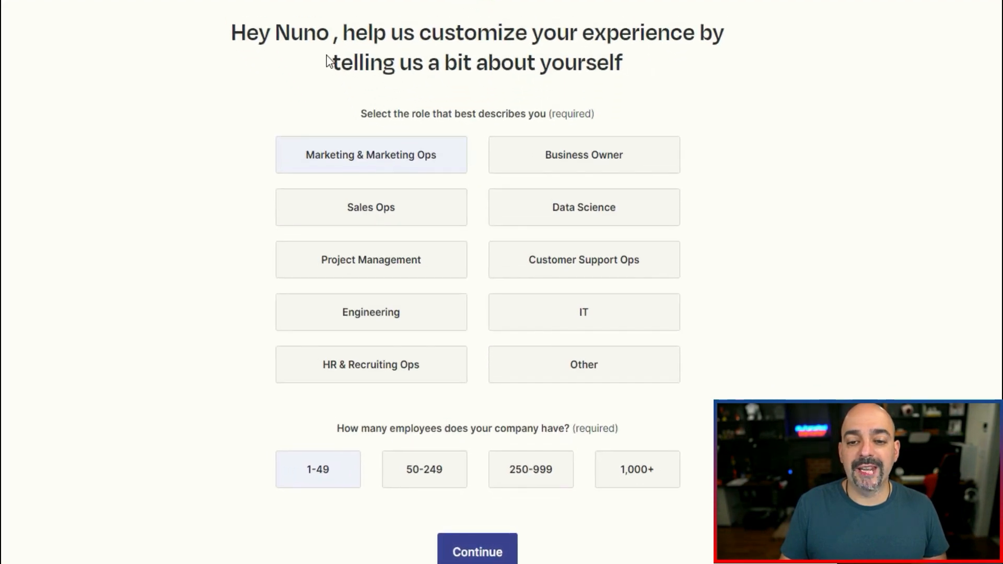
{"action": "mouse_move", "coordinate": [389, 161]}
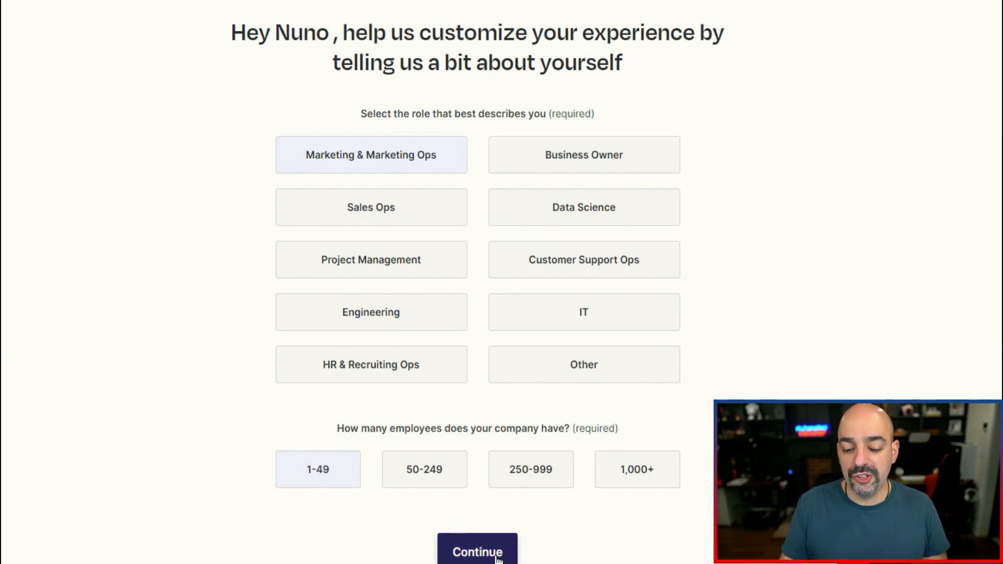
{"action": "left_click", "coordinate": [477, 557]}
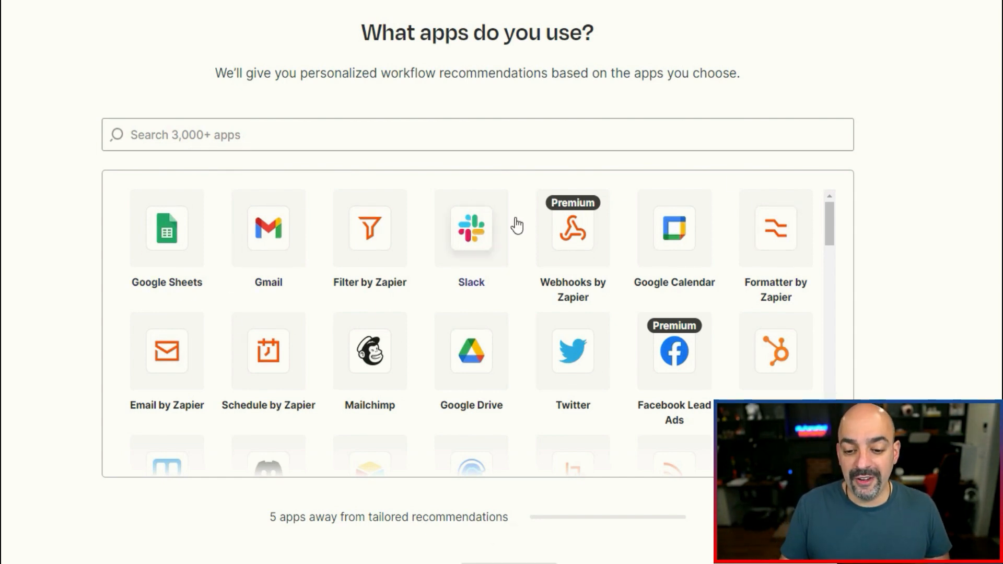
Pick Google Sheets, Gmail, Google Calendar and Slack as apps and finish setup.
{"action": "scroll", "scroll_direction": "down", "scroll_amount": 3}
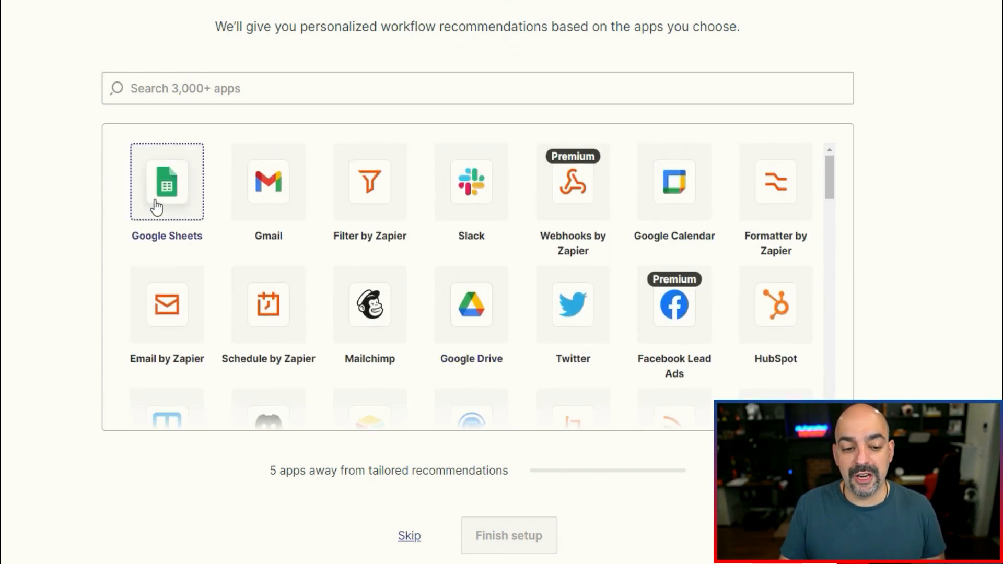
{"action": "left_click", "coordinate": [470, 305]}
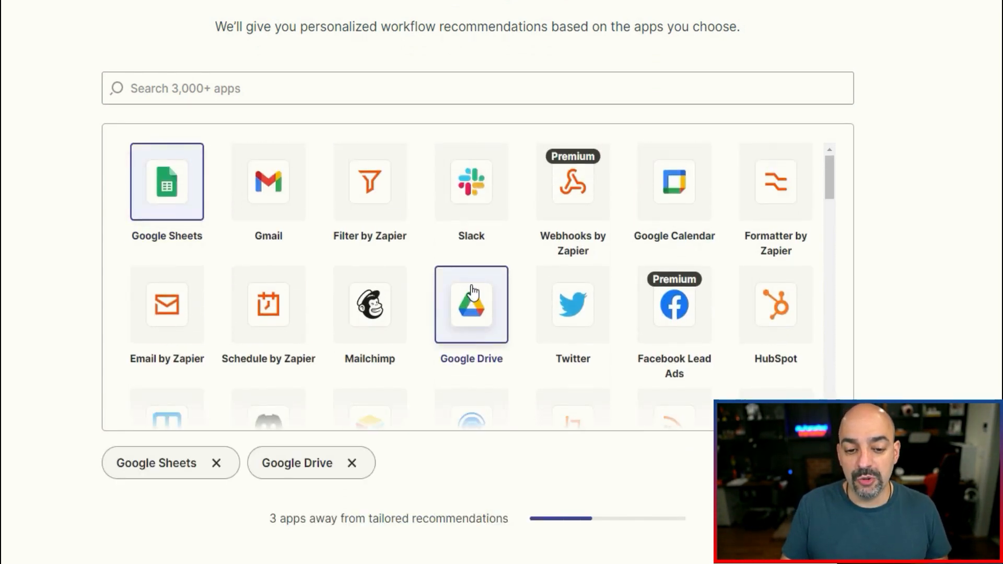
{"action": "left_click", "coordinate": [267, 182]}
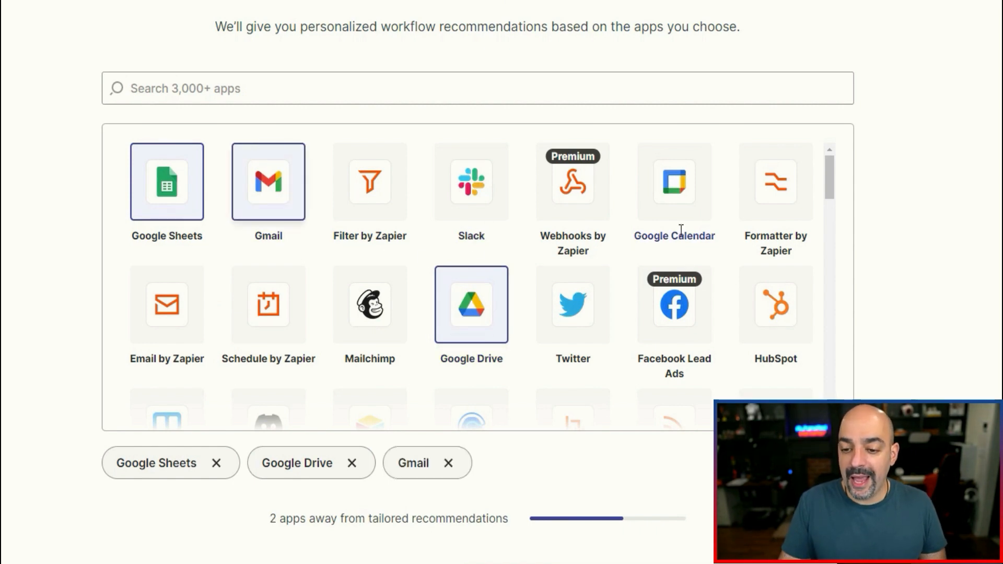
{"action": "left_click", "coordinate": [674, 183]}
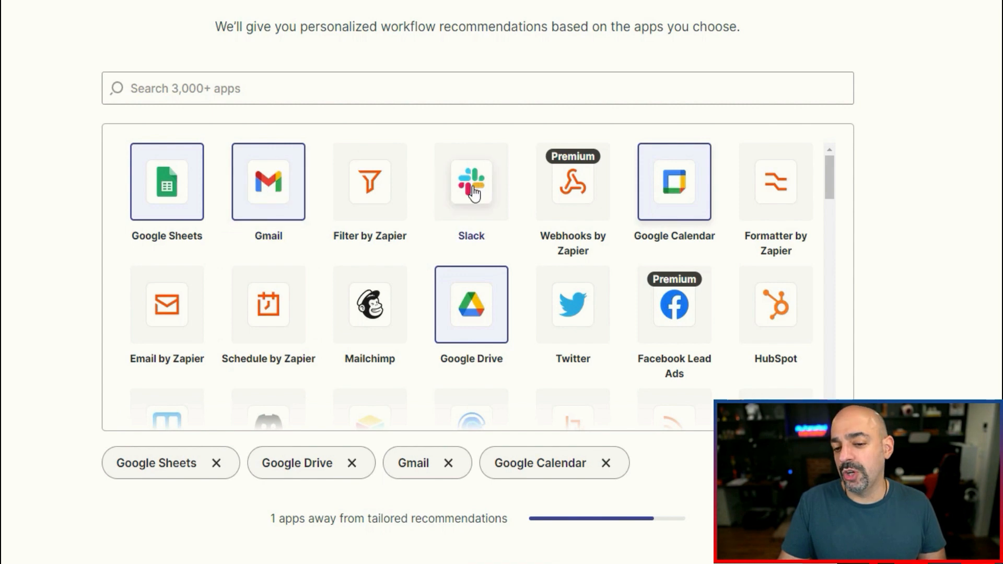
{"action": "left_click", "coordinate": [470, 183]}
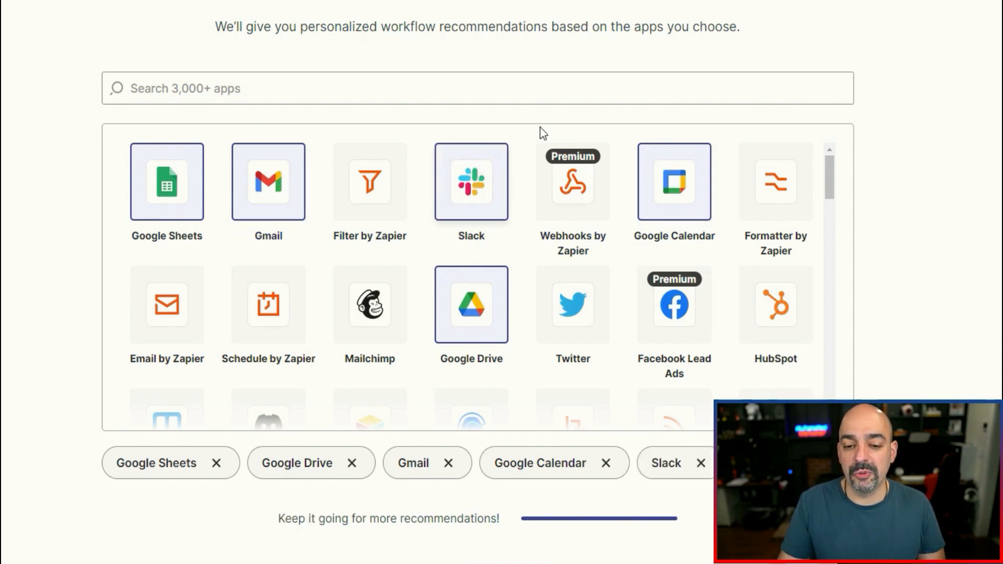
{"action": "scroll", "scroll_direction": "down", "scroll_amount": 3}
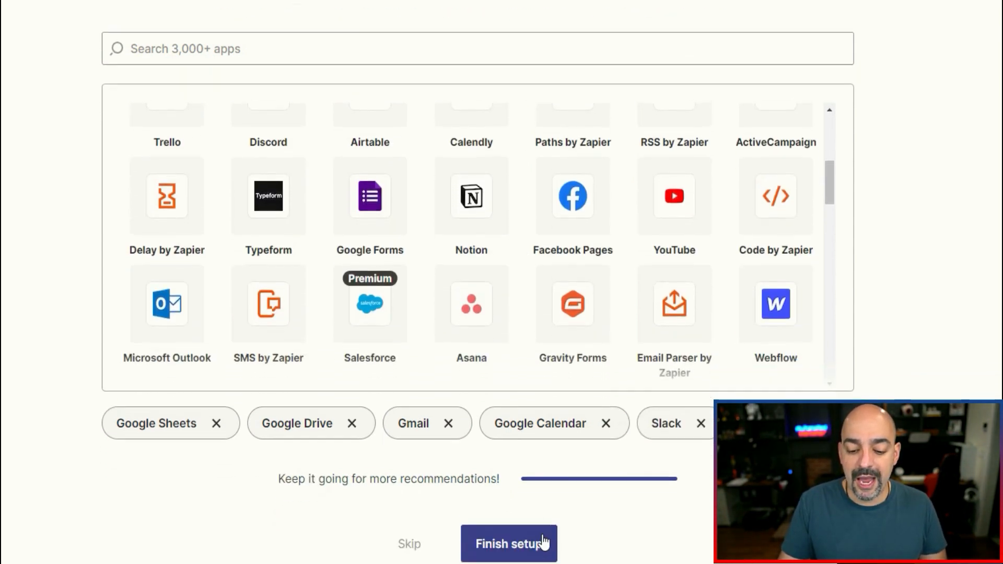
{"action": "left_click", "coordinate": [510, 543]}
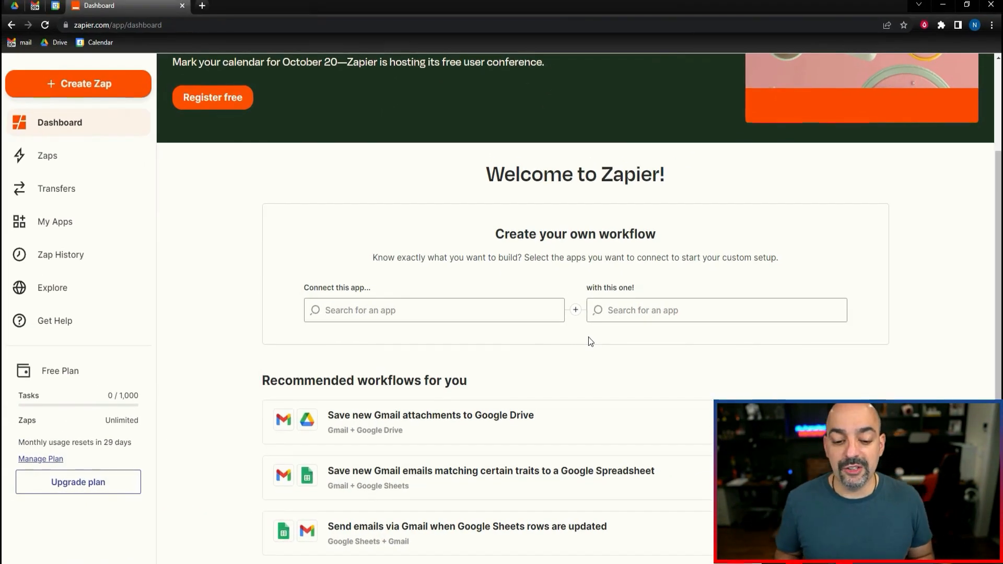
{"action": "mouse_move", "coordinate": [541, 345]}
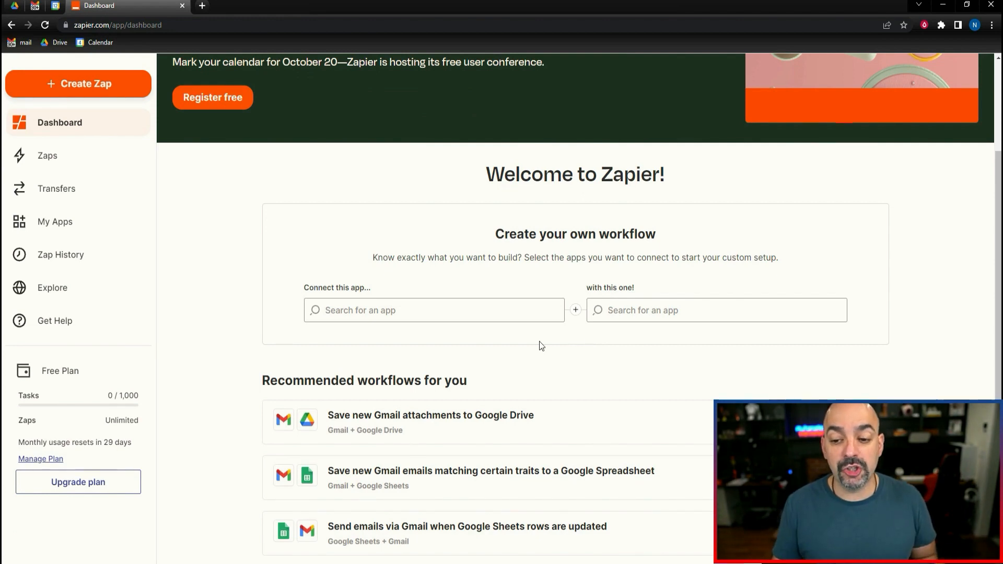
Try the recommended 'Save new Gmail attachments to Google Drive' workflow.
{"action": "scroll", "scroll_direction": "down", "scroll_amount": 3}
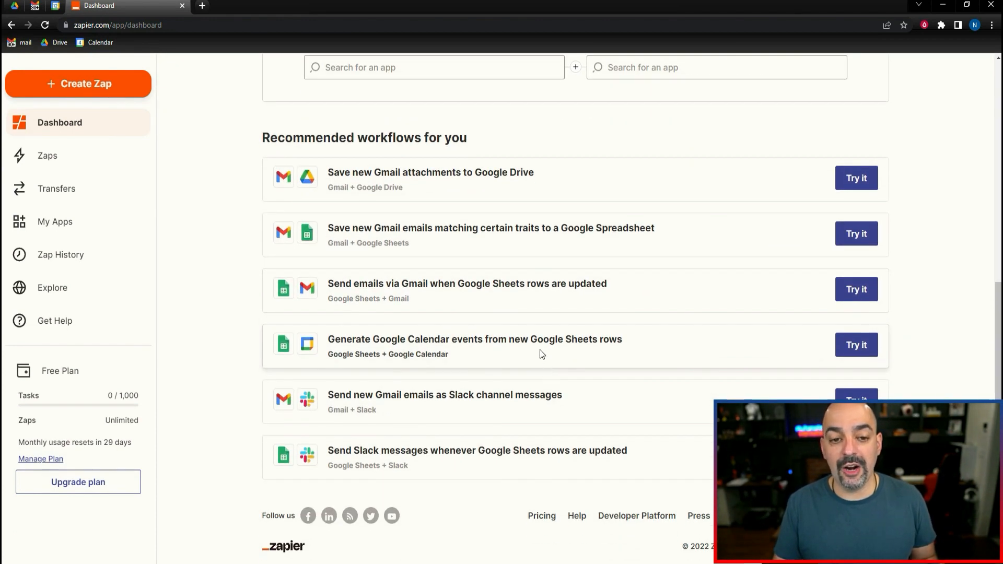
{"action": "mouse_move", "coordinate": [347, 221]}
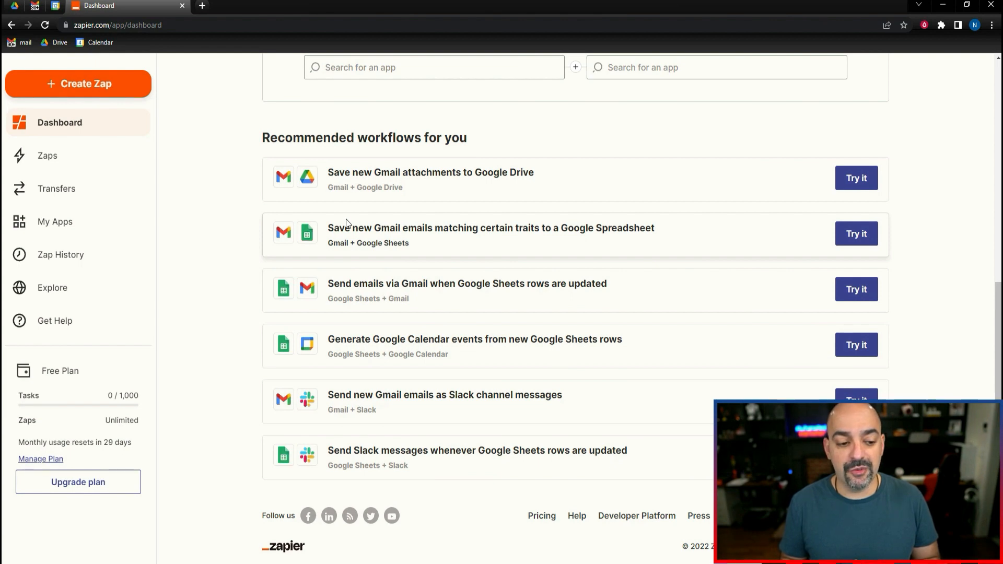
{"action": "mouse_move", "coordinate": [90, 403]}
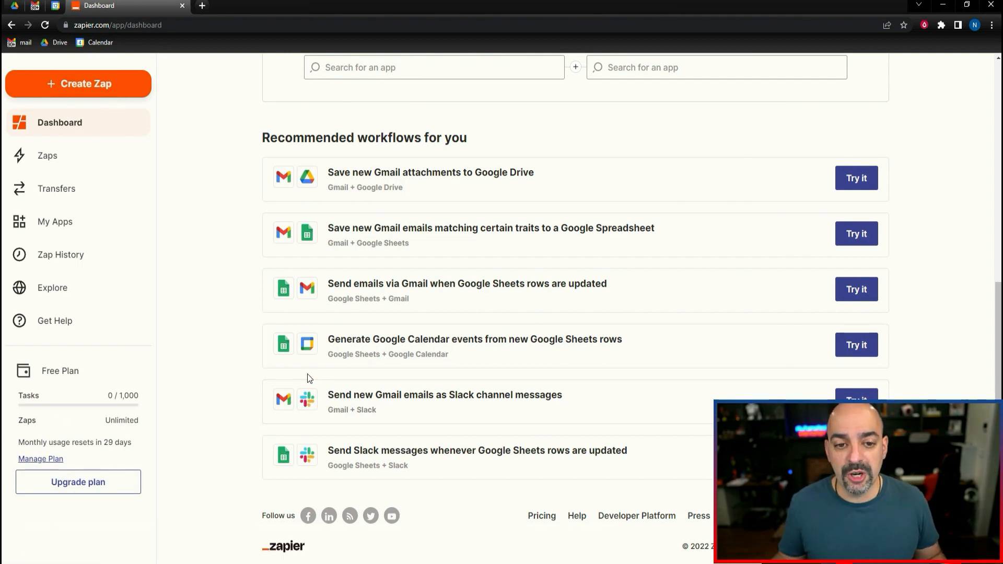
{"action": "mouse_move", "coordinate": [459, 269]}
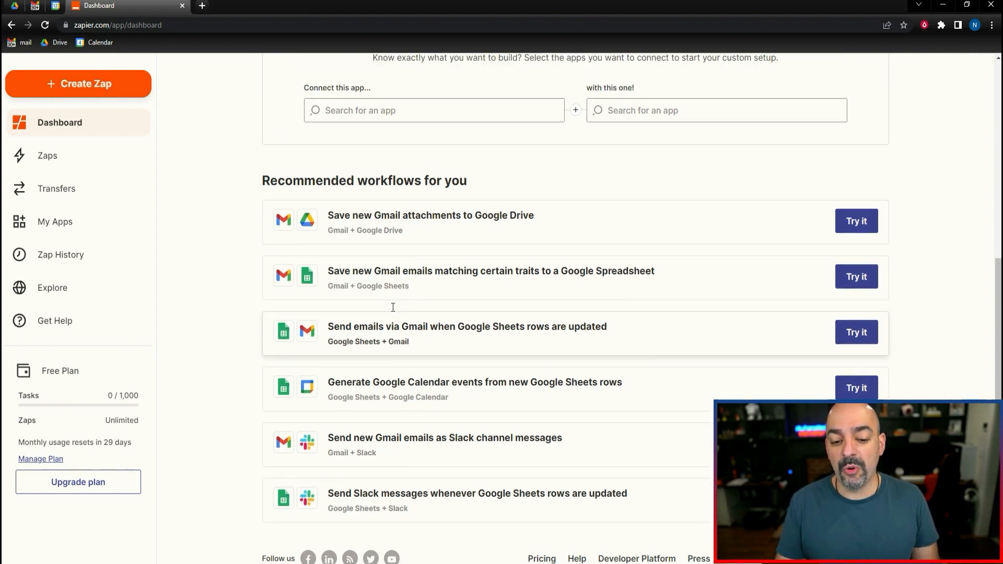
{"action": "scroll", "scroll_direction": "down", "scroll_amount": 3}
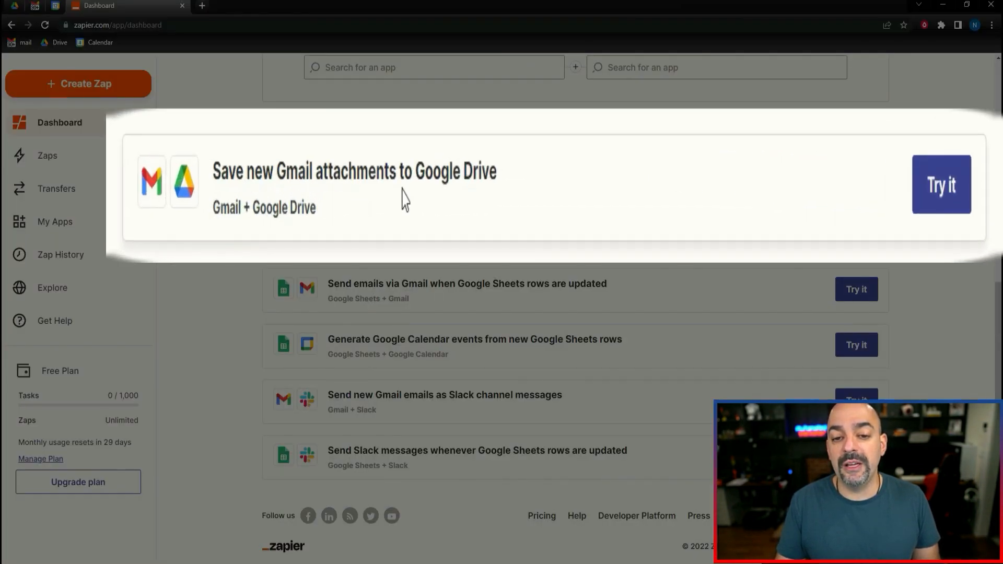
{"action": "mouse_move", "coordinate": [477, 228]}
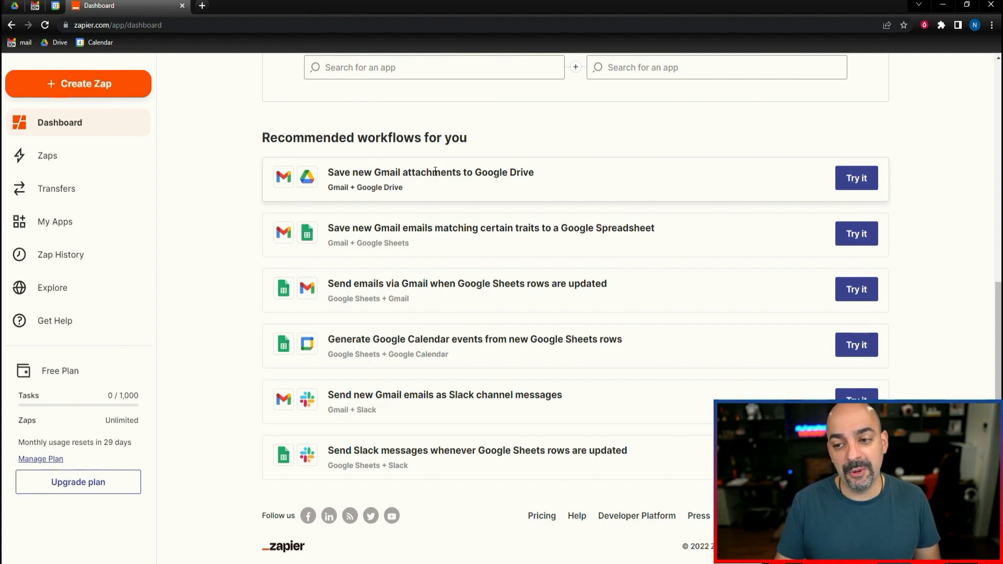
{"action": "left_click", "coordinate": [856, 177]}
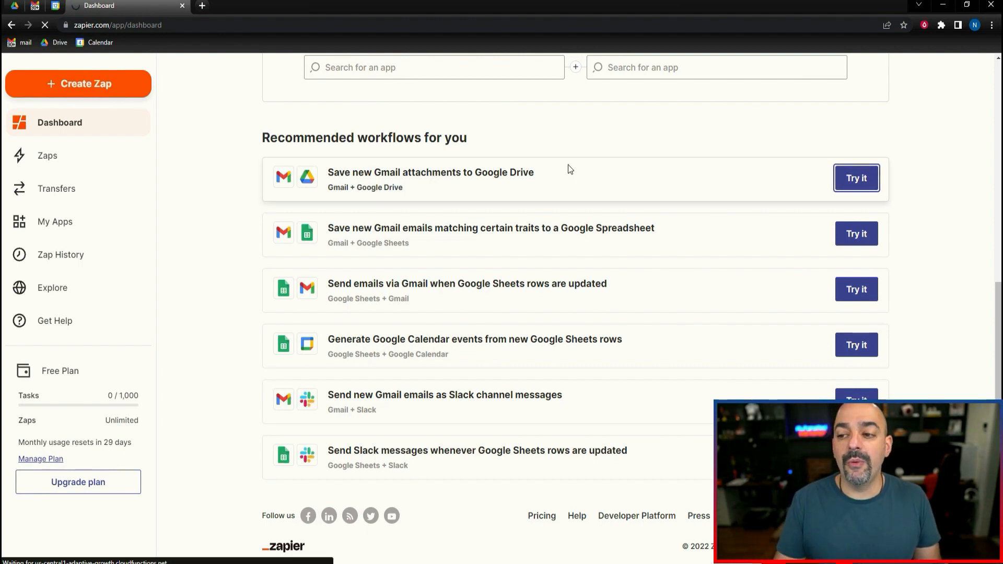
Load the template: Gmail New Attachment trigger, Filter, Google Drive Upload File action.
{"action": "left_click", "coordinate": [856, 178]}
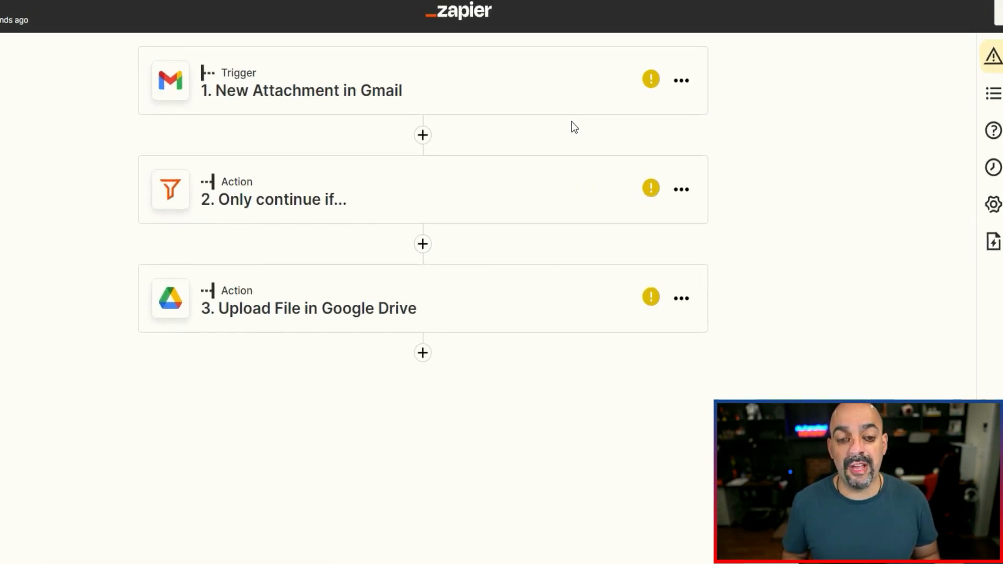
{"action": "mouse_move", "coordinate": [536, 252]}
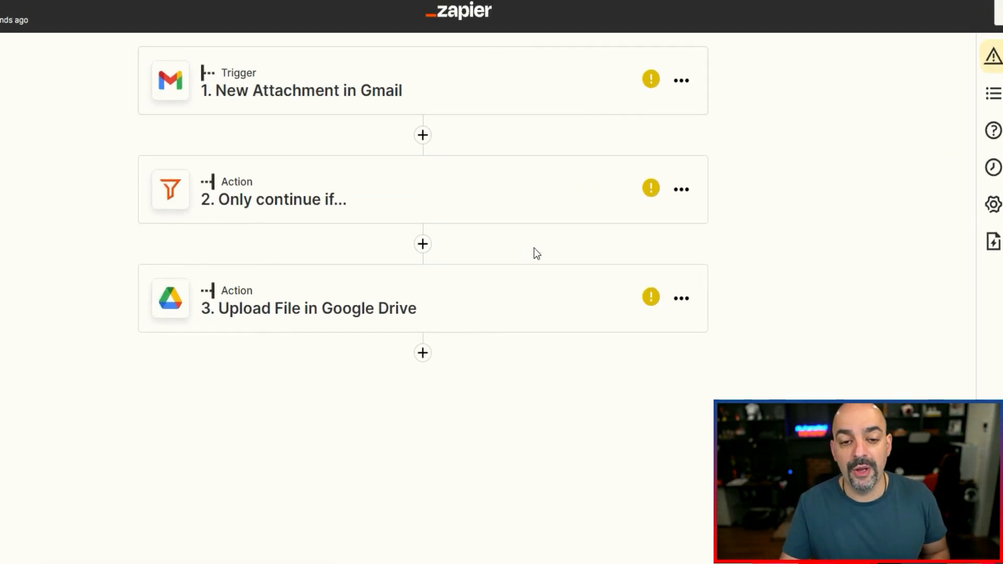
{"action": "mouse_move", "coordinate": [543, 199]}
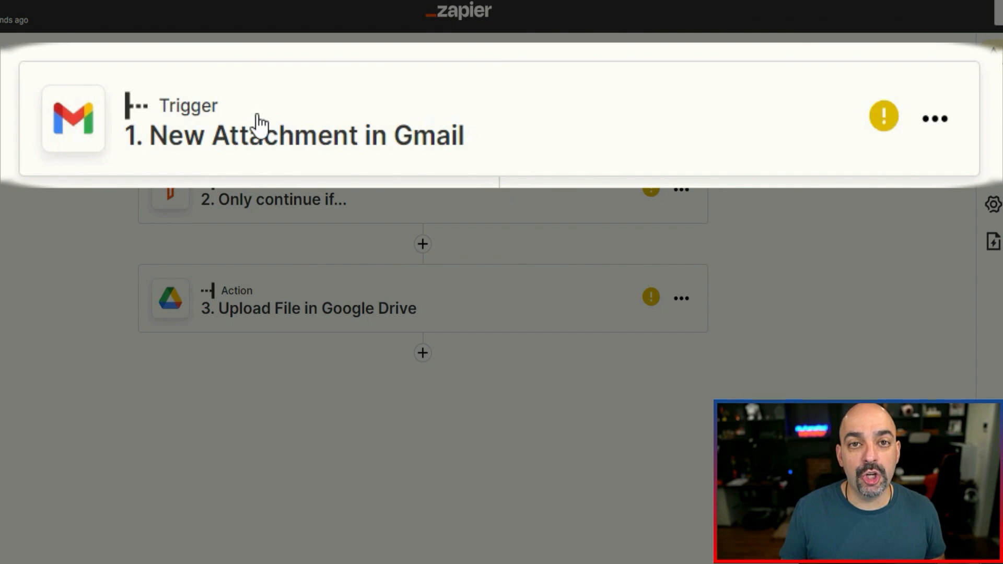
{"action": "mouse_move", "coordinate": [284, 113]}
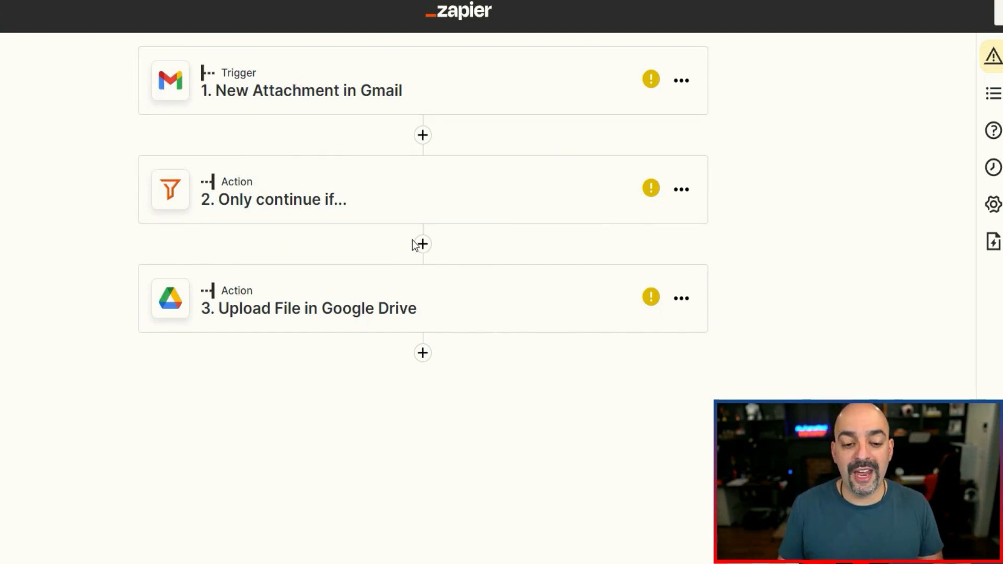
{"action": "mouse_move", "coordinate": [439, 307]}
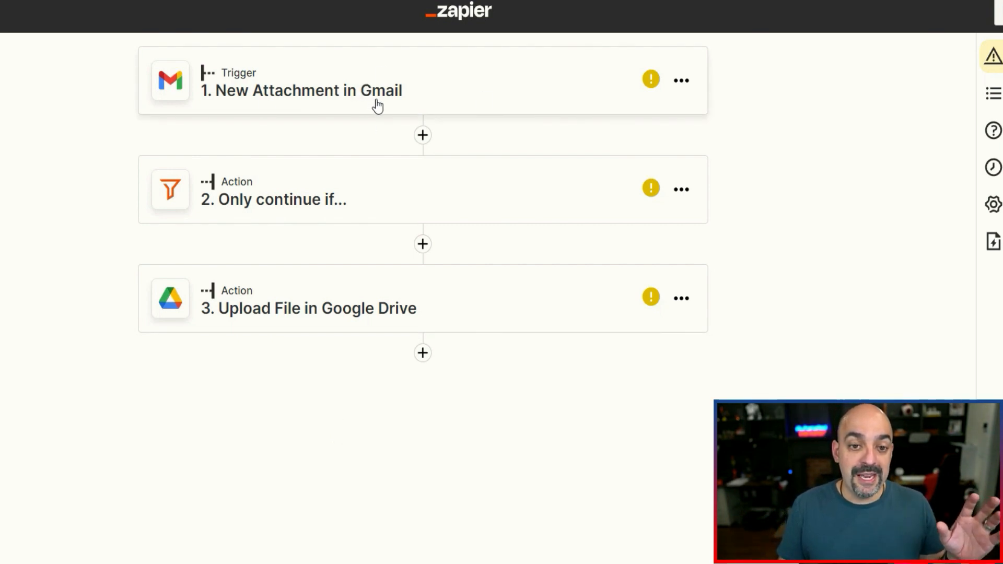
{"action": "mouse_move", "coordinate": [382, 119]}
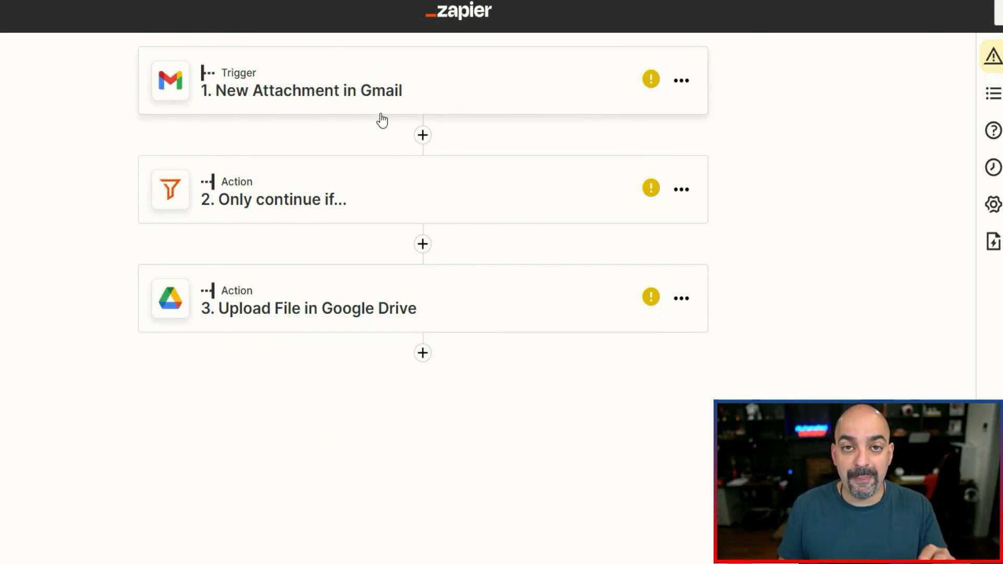
{"action": "mouse_move", "coordinate": [390, 127]}
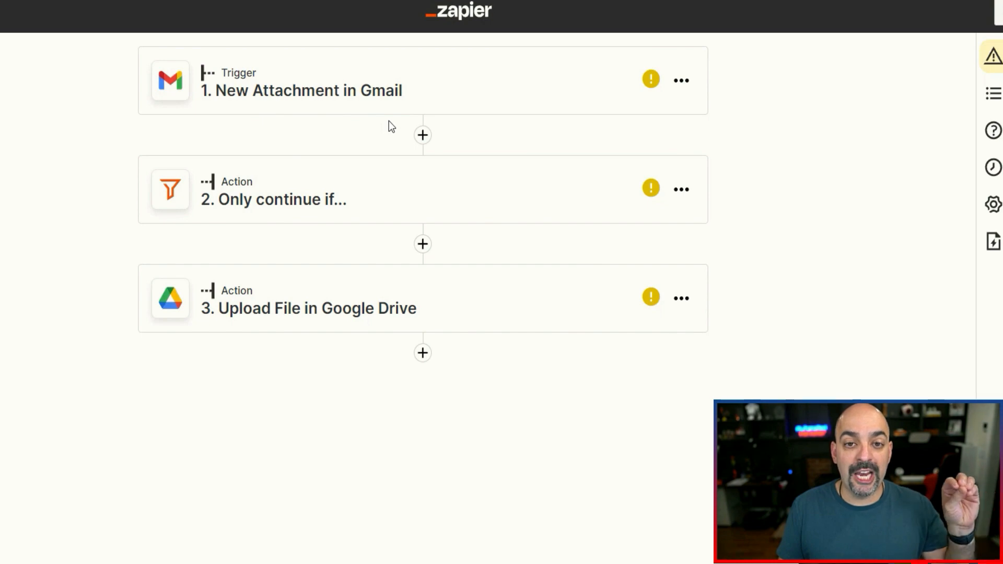
{"action": "mouse_move", "coordinate": [401, 121]}
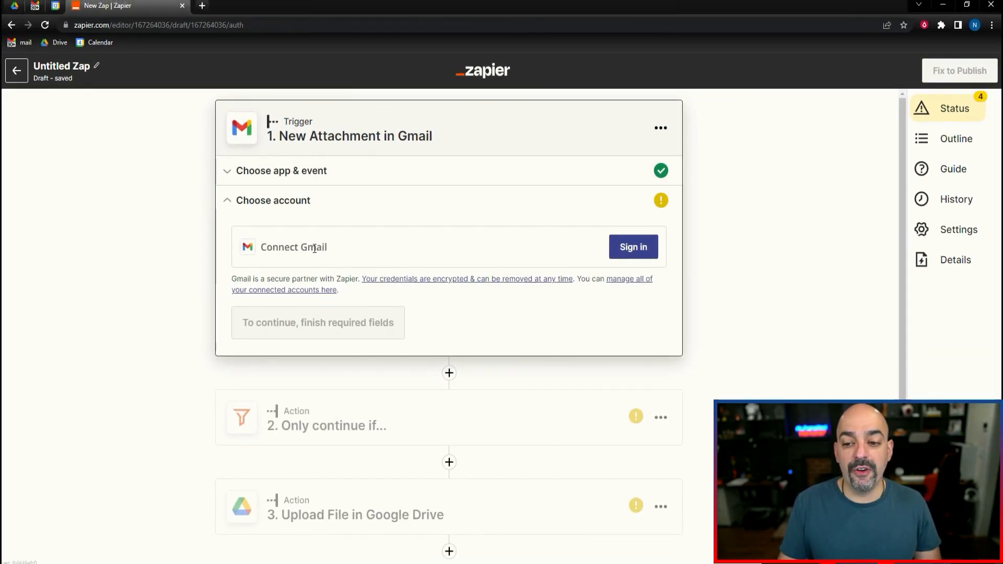
{"action": "mouse_move", "coordinate": [341, 228]}
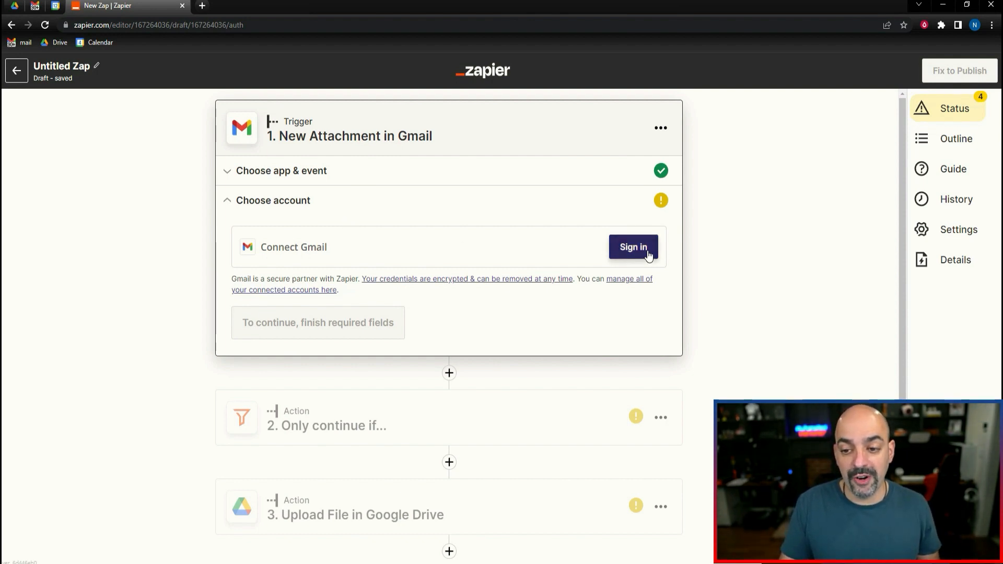
Sign in a Google account for the Gmail trigger and allow Zapier access.
{"action": "left_click", "coordinate": [633, 246]}
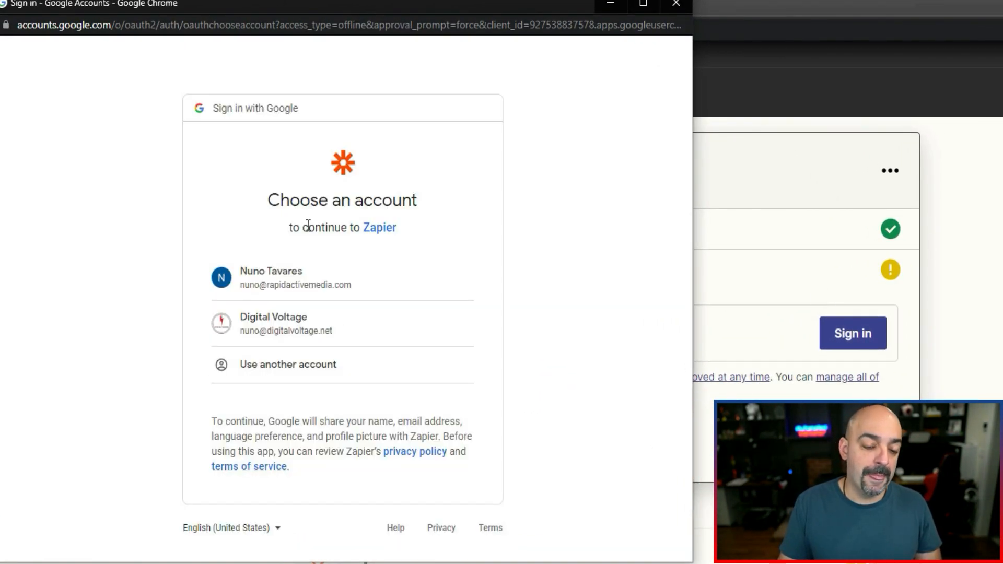
{"action": "left_click", "coordinate": [270, 278]}
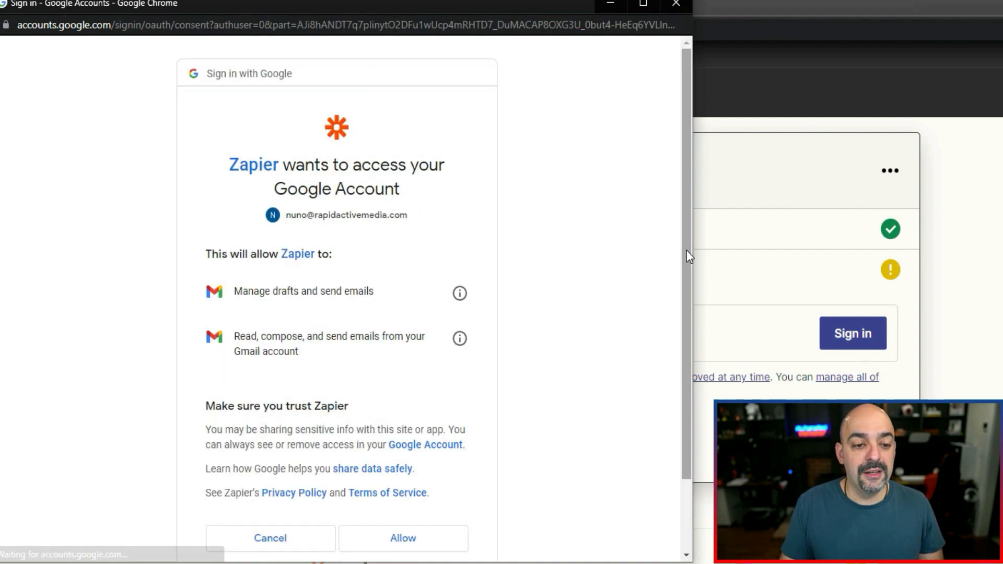
{"action": "mouse_move", "coordinate": [420, 226]}
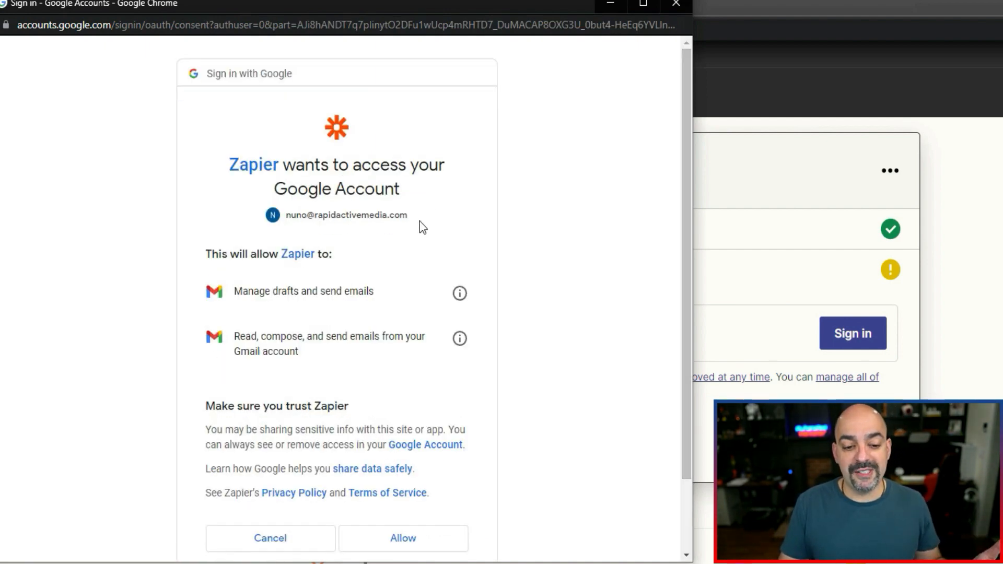
{"action": "scroll", "scroll_direction": "down", "scroll_amount": 3}
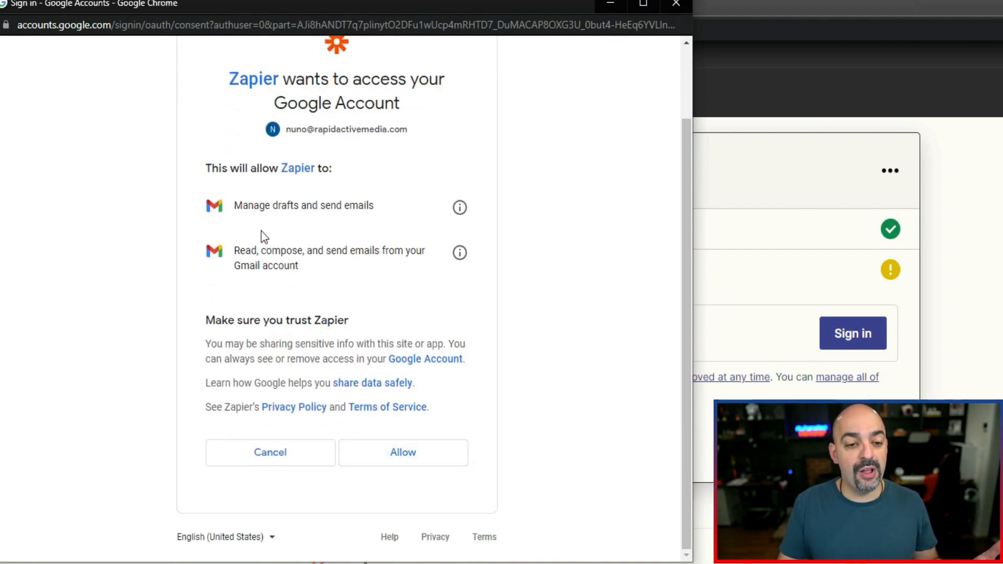
{"action": "mouse_move", "coordinate": [309, 259]}
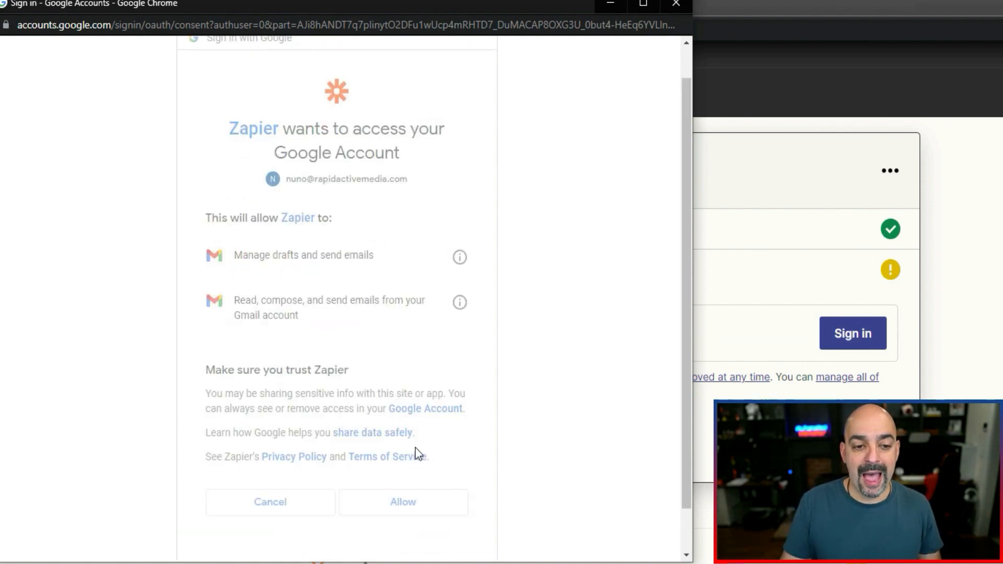
{"action": "left_click", "coordinate": [404, 501]}
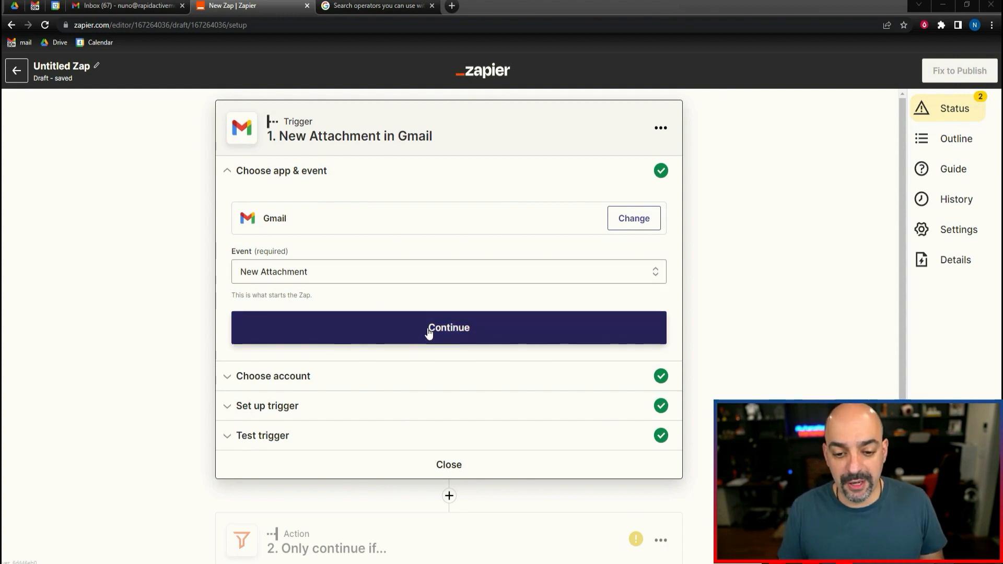
Confirm the Gmail account and inbox settings and accept the found test attachment.
{"action": "left_click", "coordinate": [448, 327]}
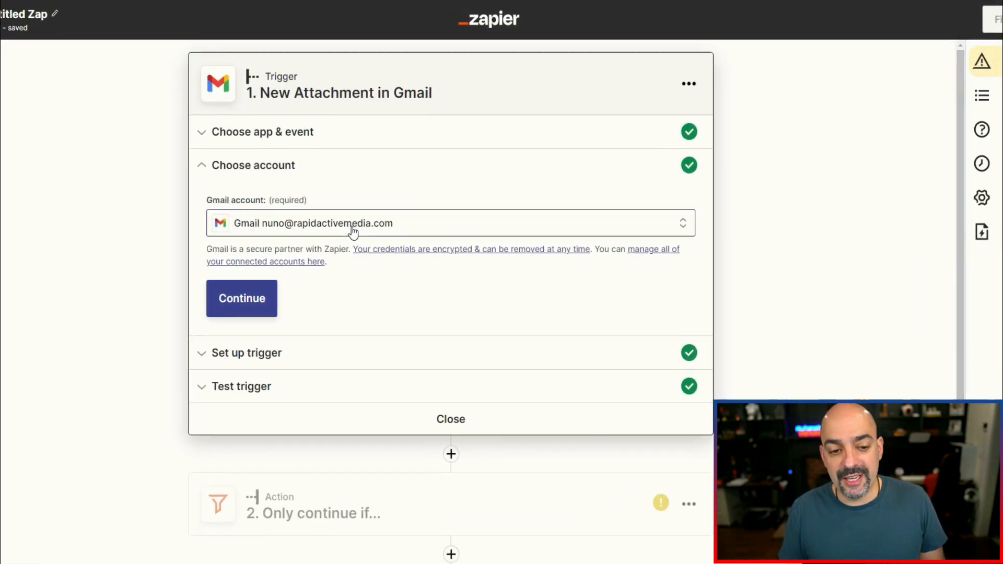
{"action": "left_click", "coordinate": [241, 298]}
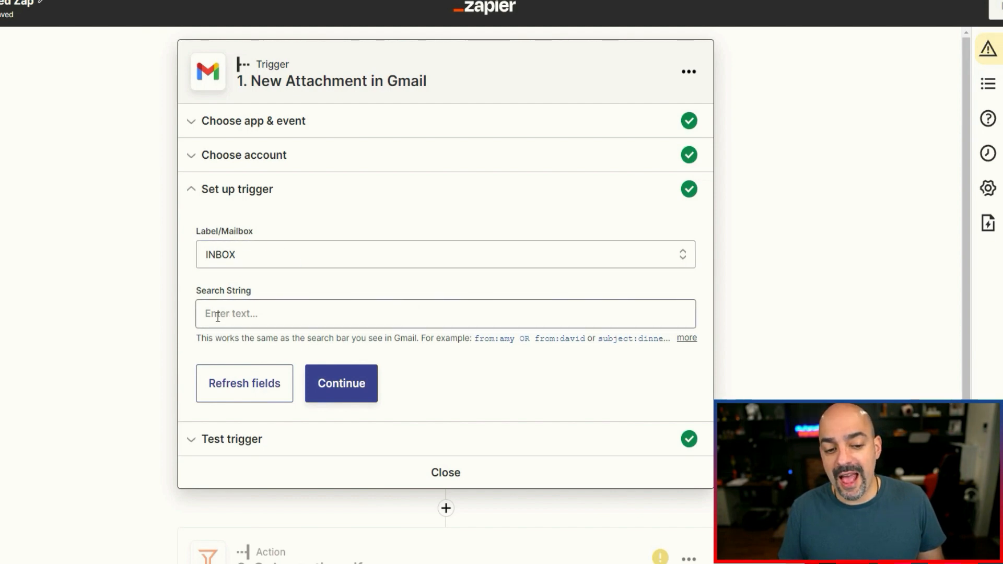
{"action": "mouse_move", "coordinate": [148, 324]}
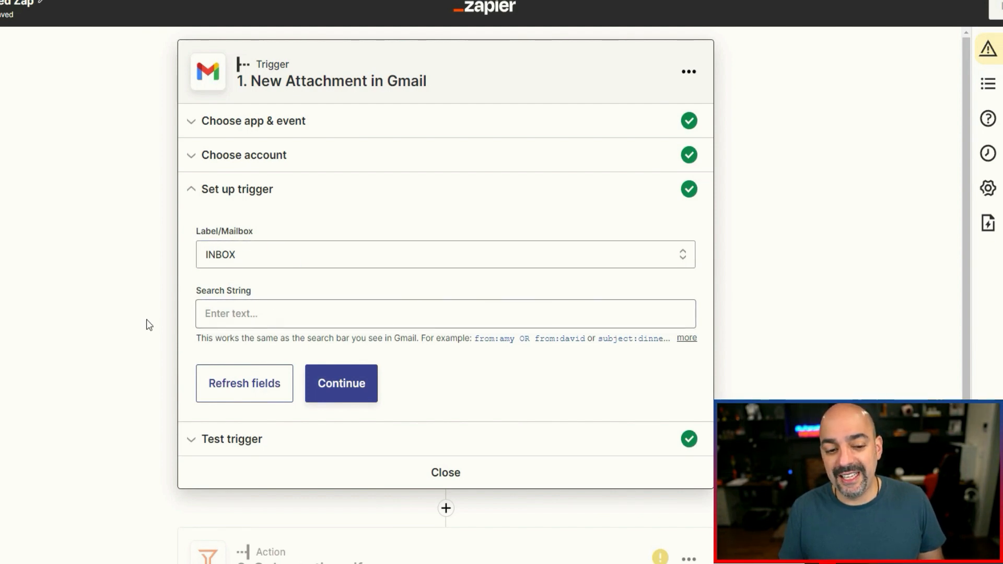
{"action": "mouse_move", "coordinate": [228, 236]}
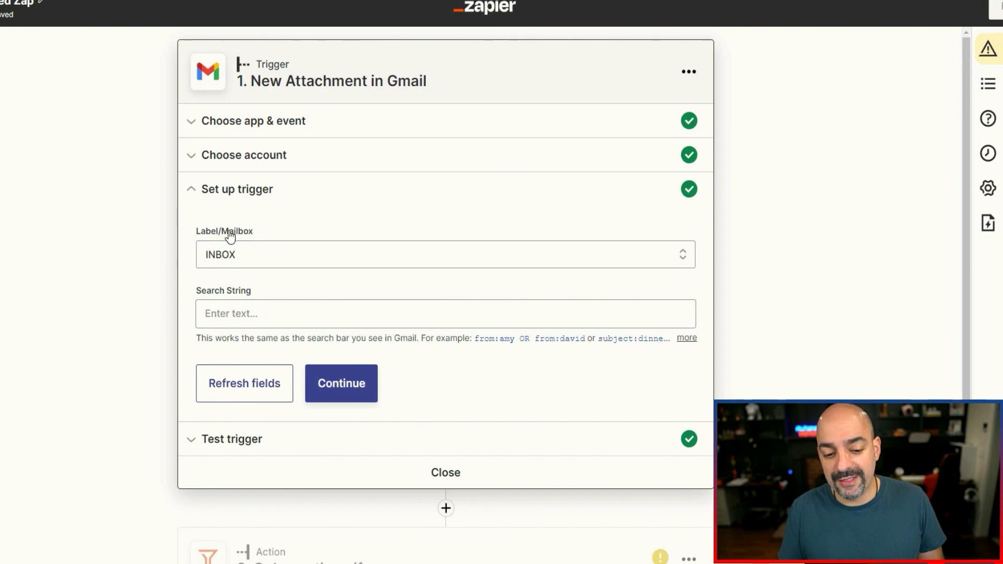
{"action": "left_click", "coordinate": [341, 383]}
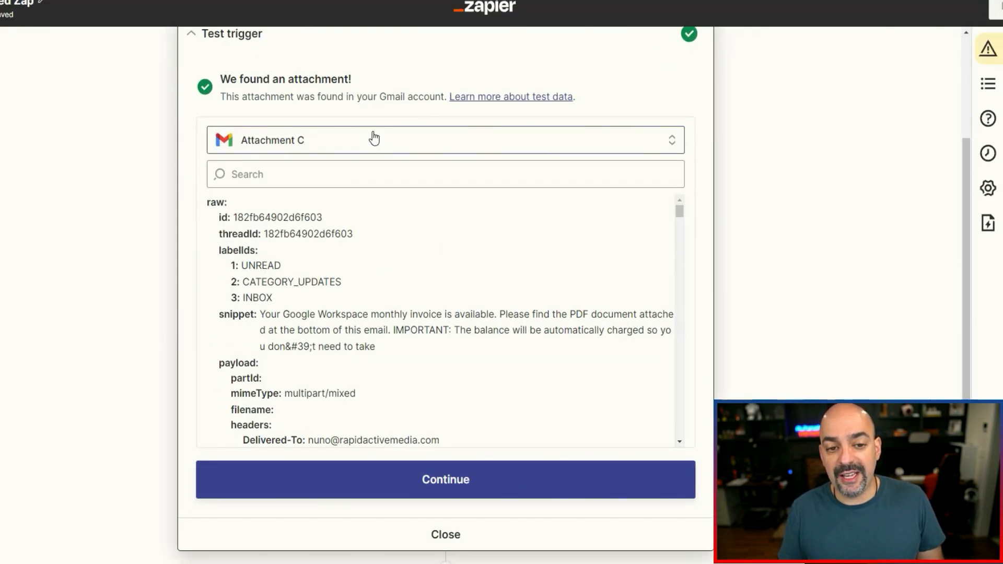
{"action": "mouse_move", "coordinate": [476, 269]}
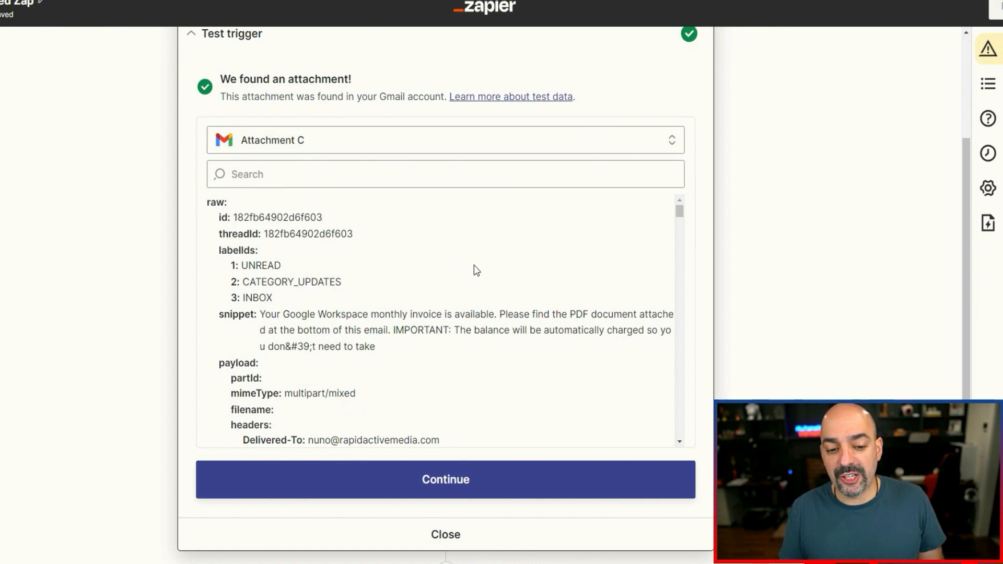
{"action": "mouse_move", "coordinate": [426, 250]}
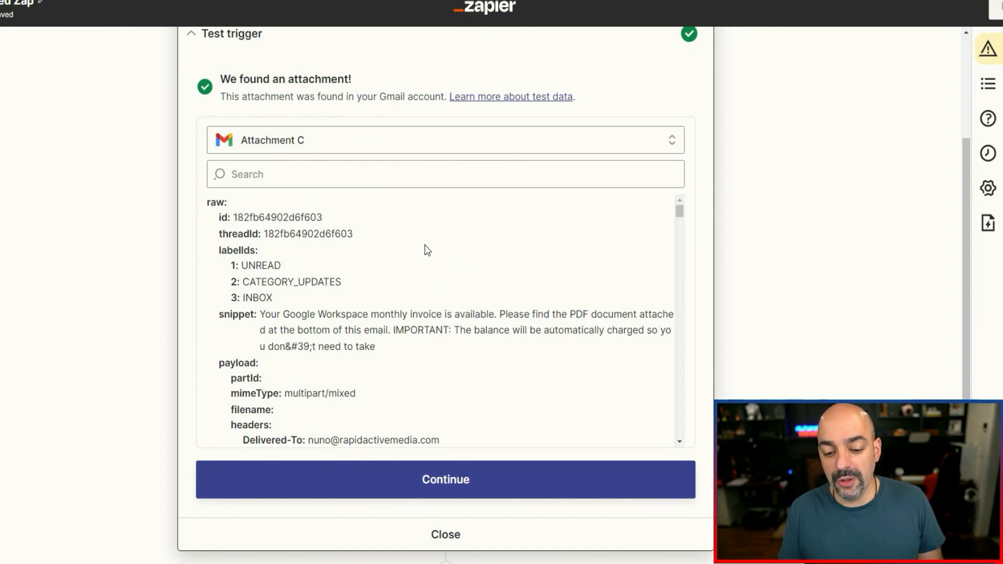
{"action": "left_click", "coordinate": [445, 479]}
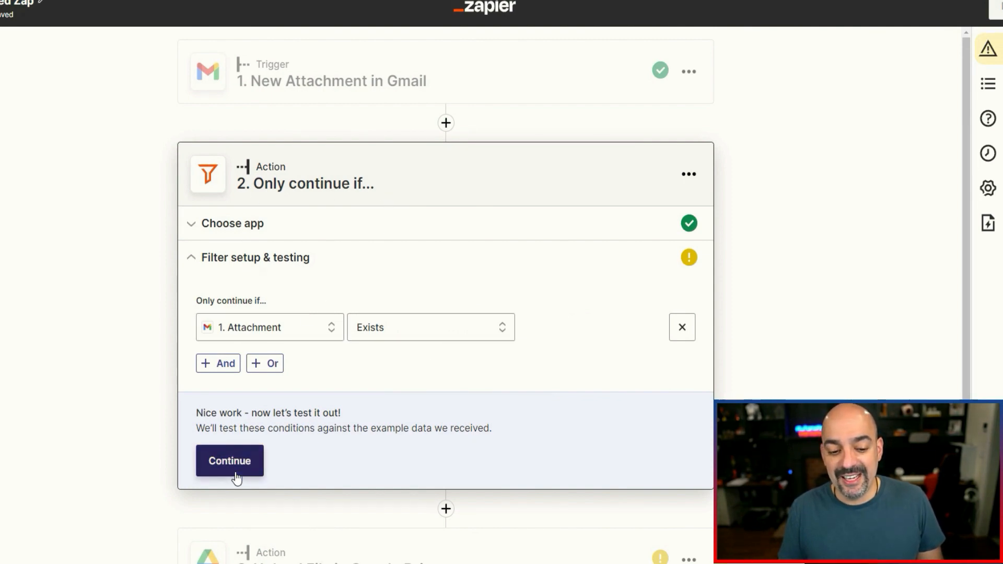
Confirm the Attachment Exists filter condition and proceed to the Drive step.
{"action": "left_click", "coordinate": [230, 460]}
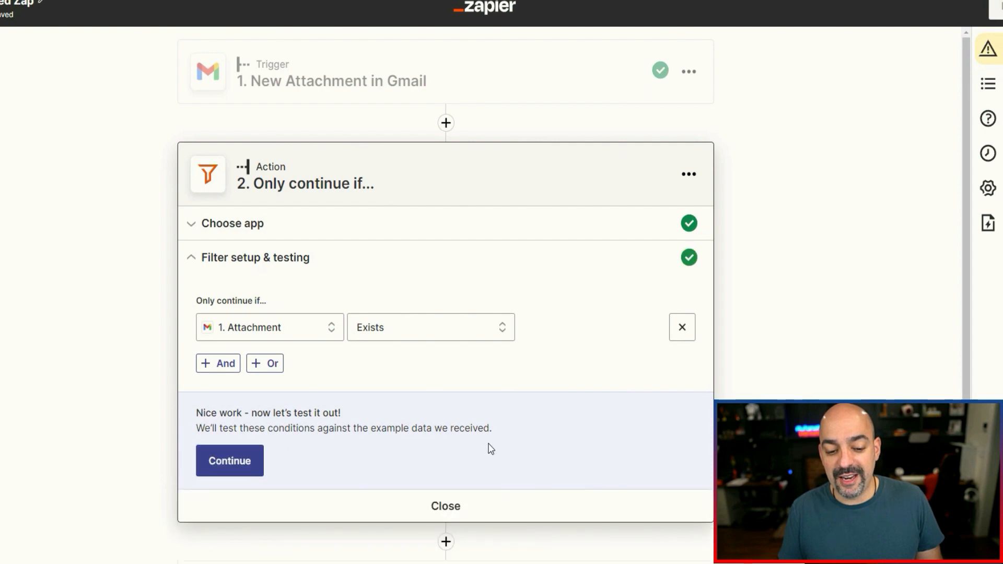
{"action": "left_click", "coordinate": [229, 460]}
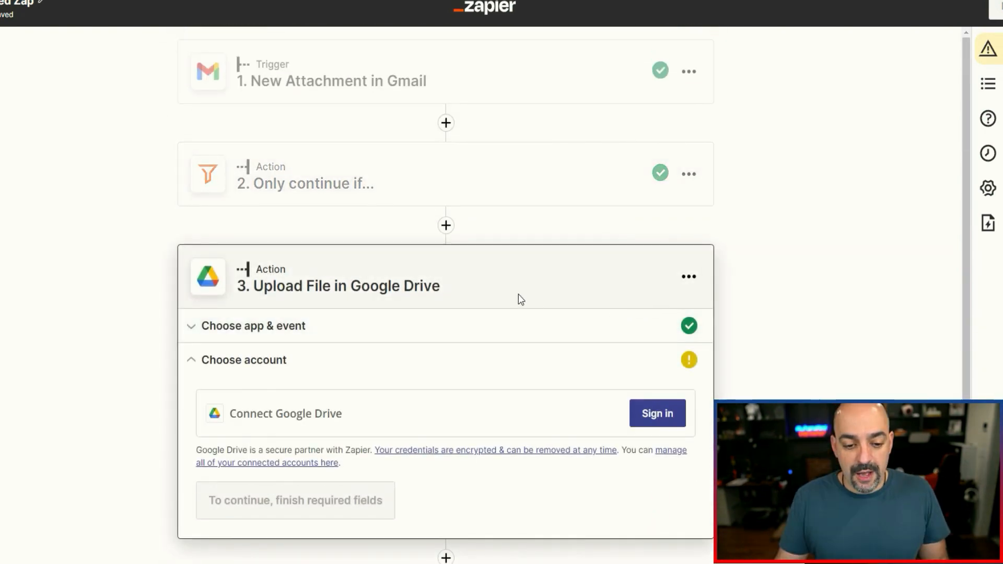
Connect Google Drive and target My Google Drive's 07. Attachments folder.
{"action": "left_click", "coordinate": [657, 413]}
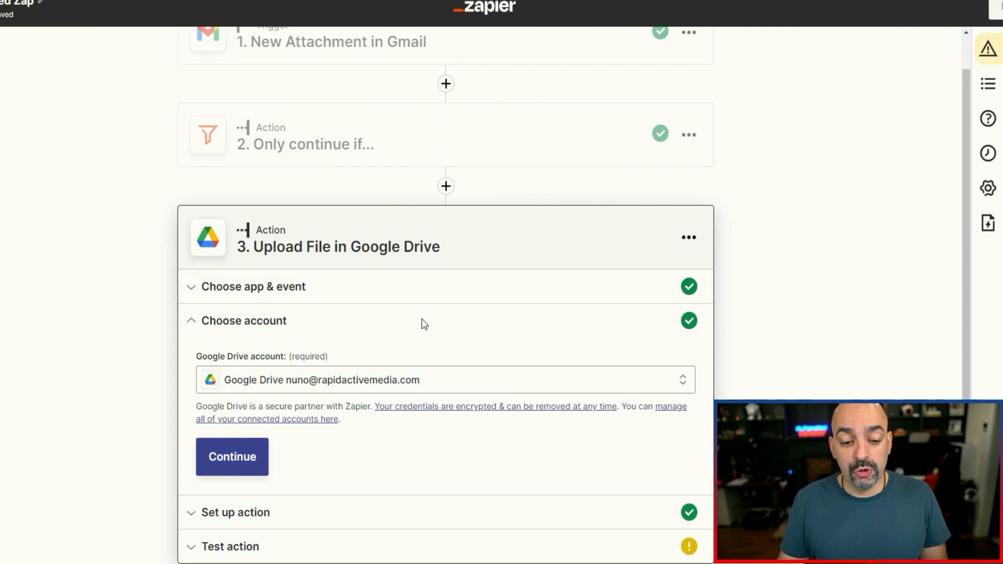
{"action": "mouse_move", "coordinate": [368, 441]}
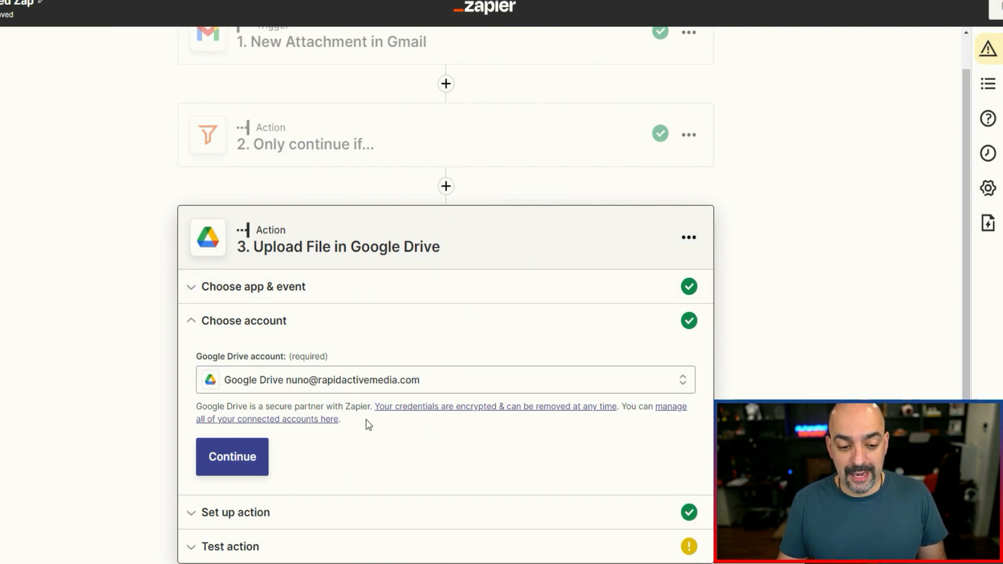
{"action": "left_click", "coordinate": [232, 456]}
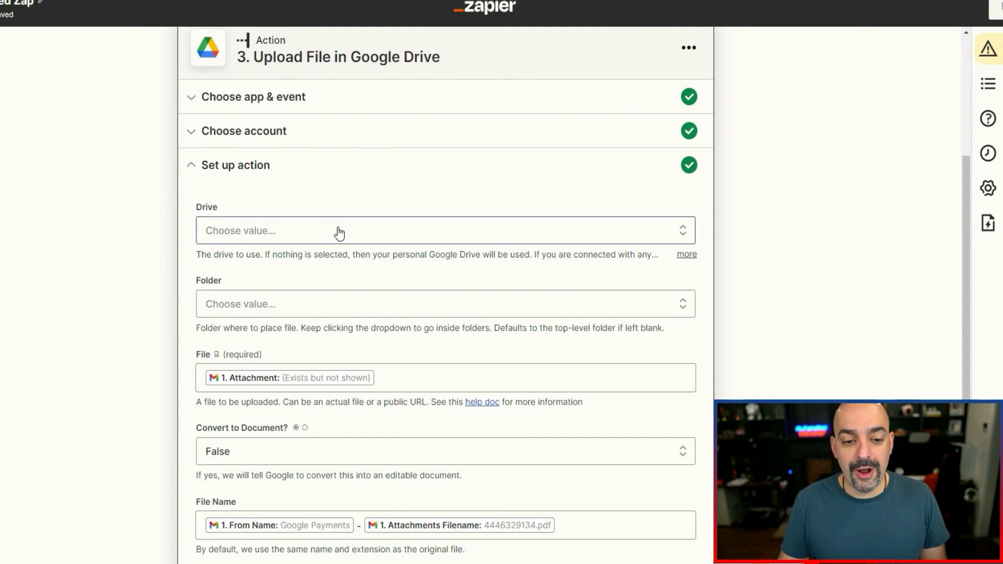
{"action": "left_click", "coordinate": [338, 231]}
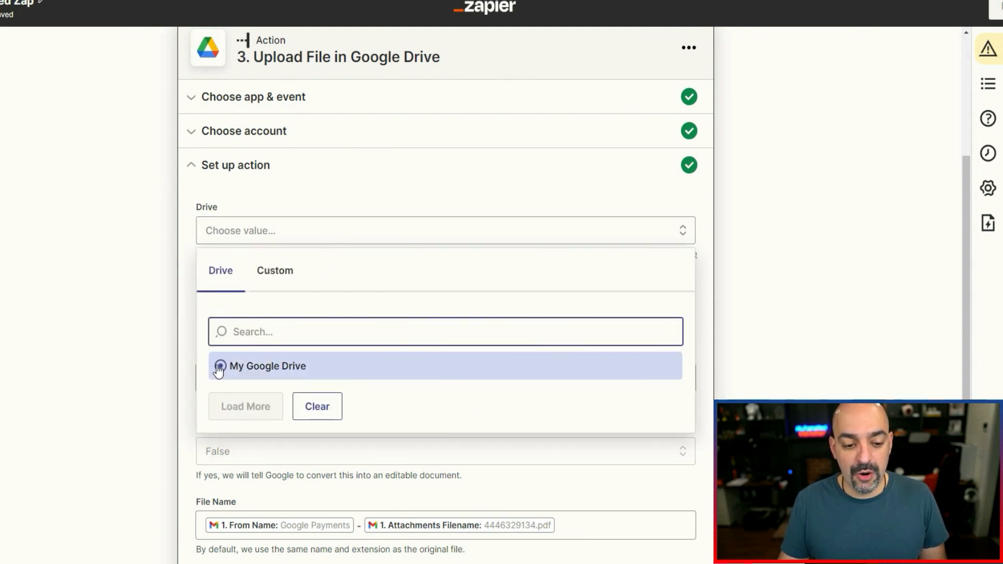
{"action": "left_click", "coordinate": [267, 366]}
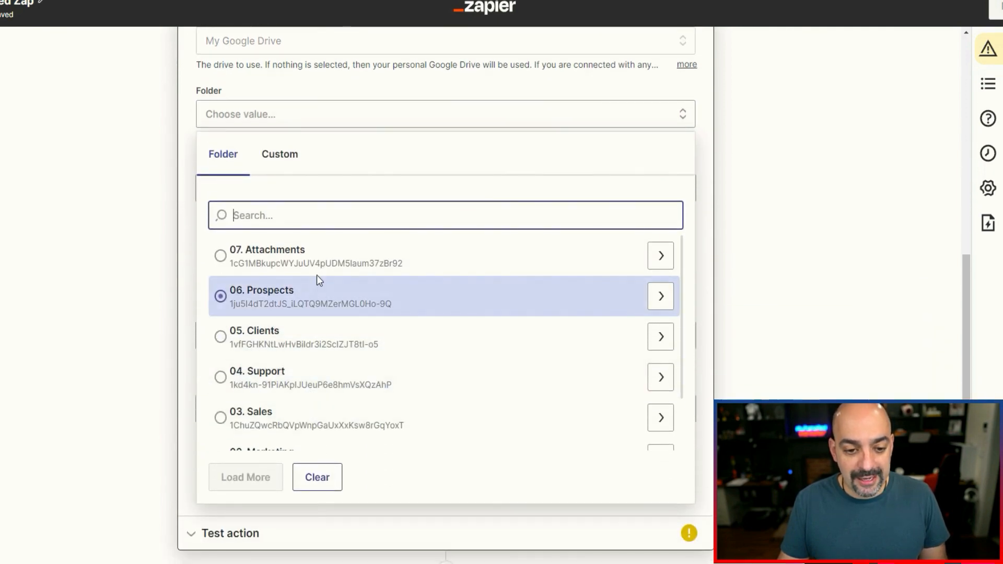
{"action": "left_click", "coordinate": [268, 249]}
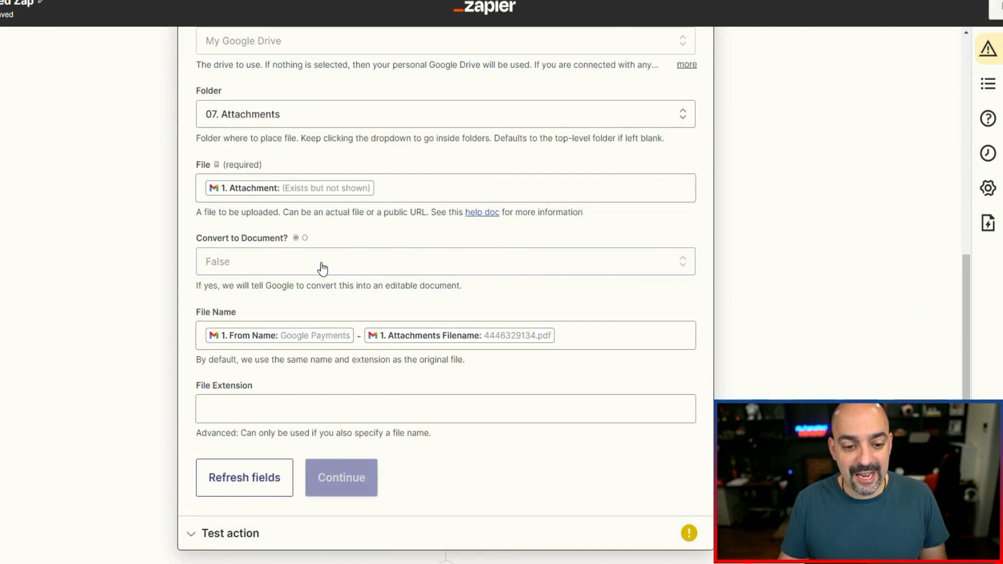
{"action": "scroll", "scroll_direction": "down", "scroll_amount": 3}
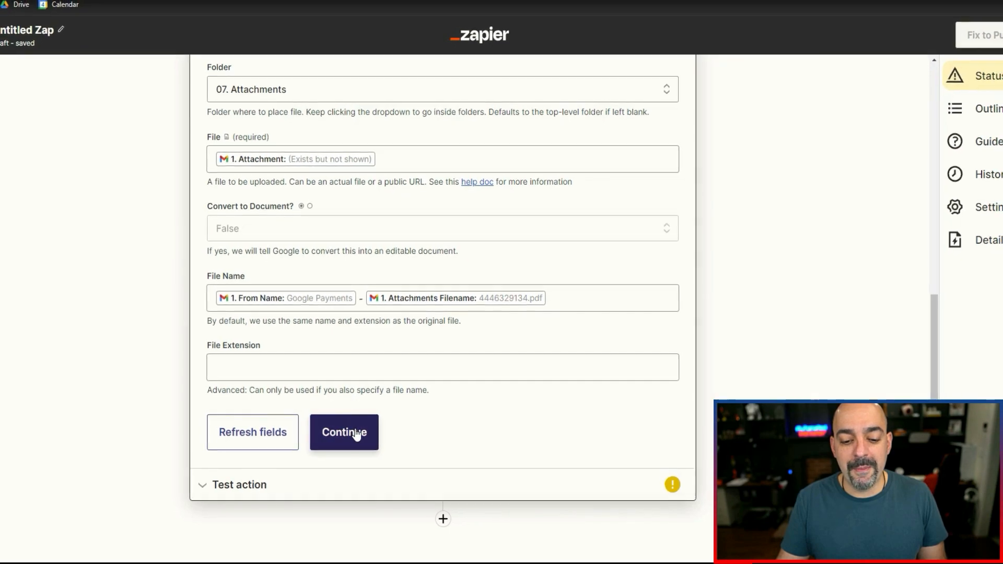
Test the file upload to Drive and switch to the Google Drive tab.
{"action": "left_click", "coordinate": [344, 432]}
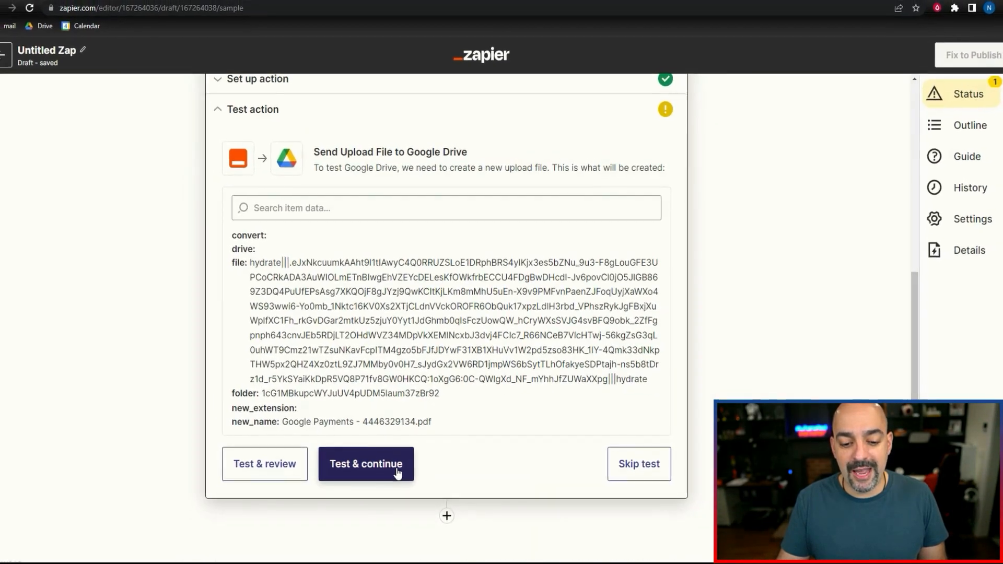
{"action": "left_click", "coordinate": [366, 464]}
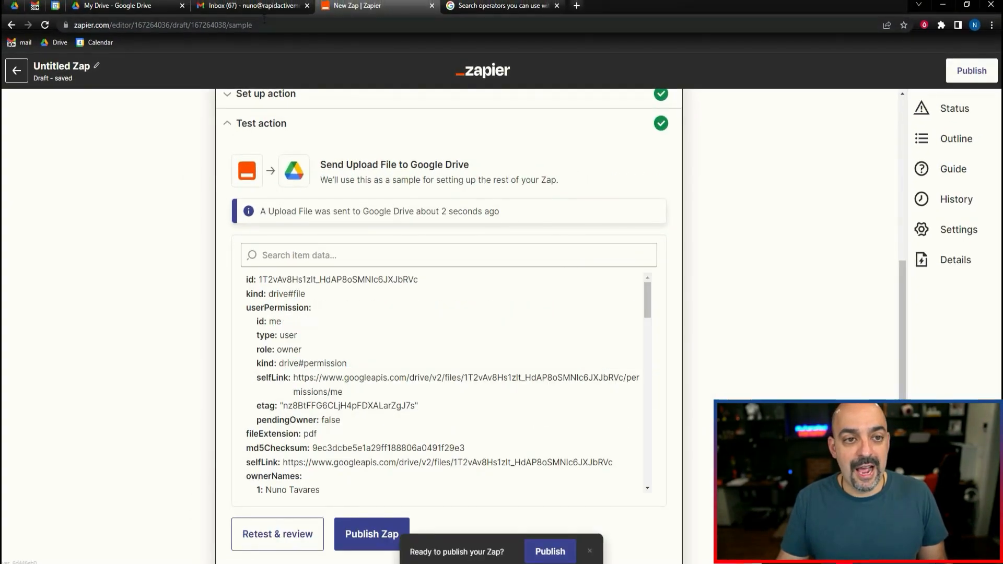
{"action": "left_click", "coordinate": [105, 6]}
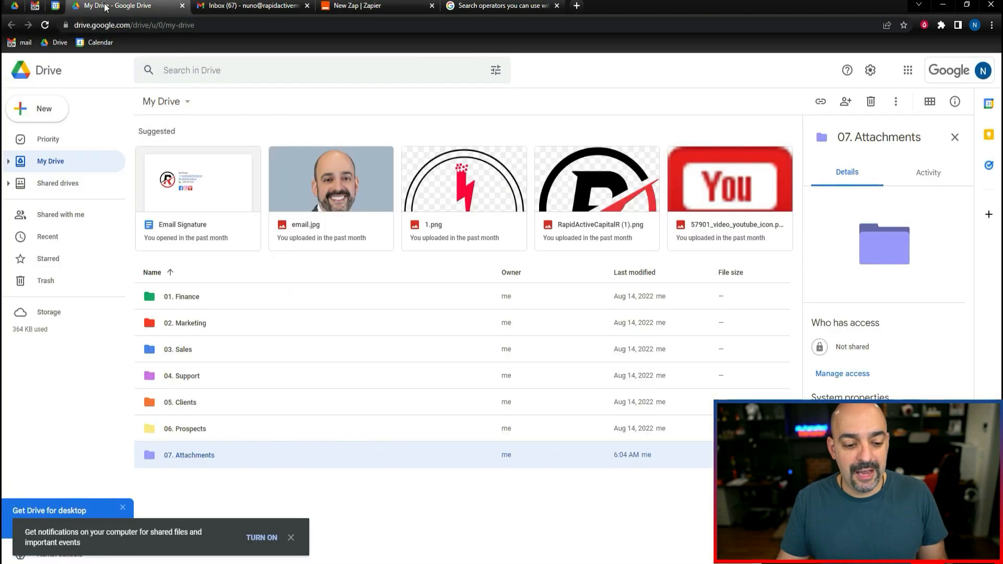
Preview the uploaded Google Payments invoice PDF in the 07. Attachments folder.
{"action": "double_click", "coordinate": [188, 455]}
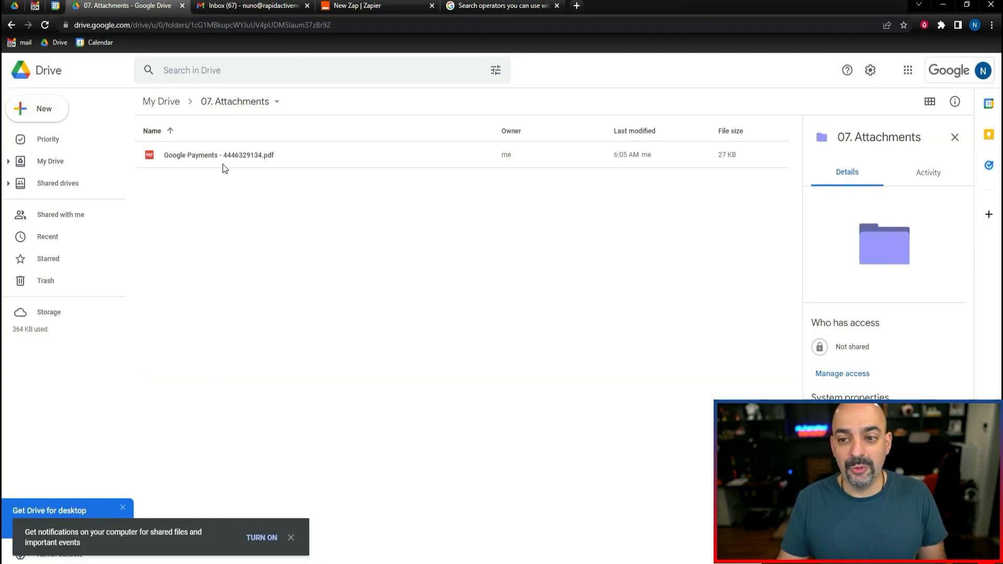
{"action": "double_click", "coordinate": [217, 155]}
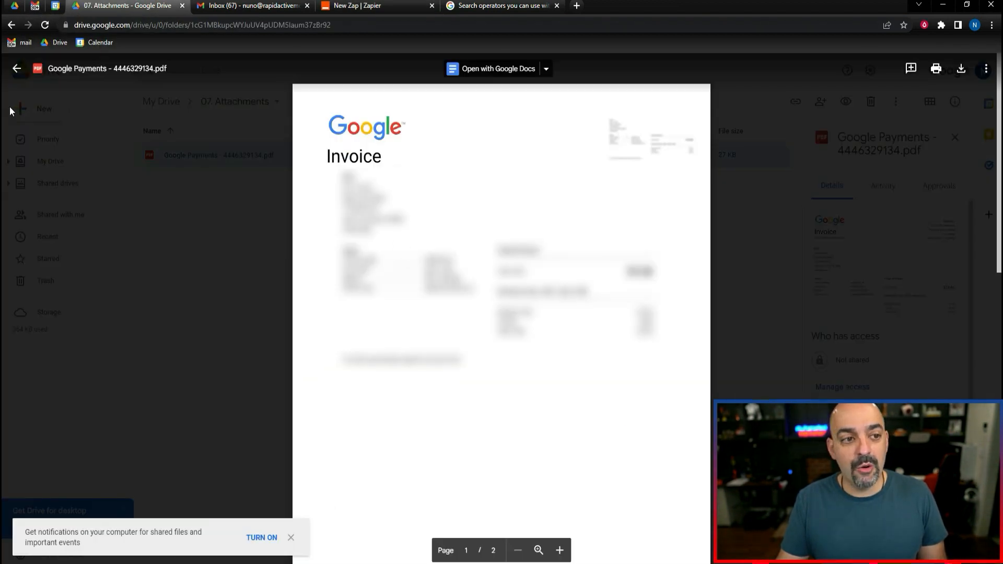
{"action": "left_click", "coordinate": [19, 68]}
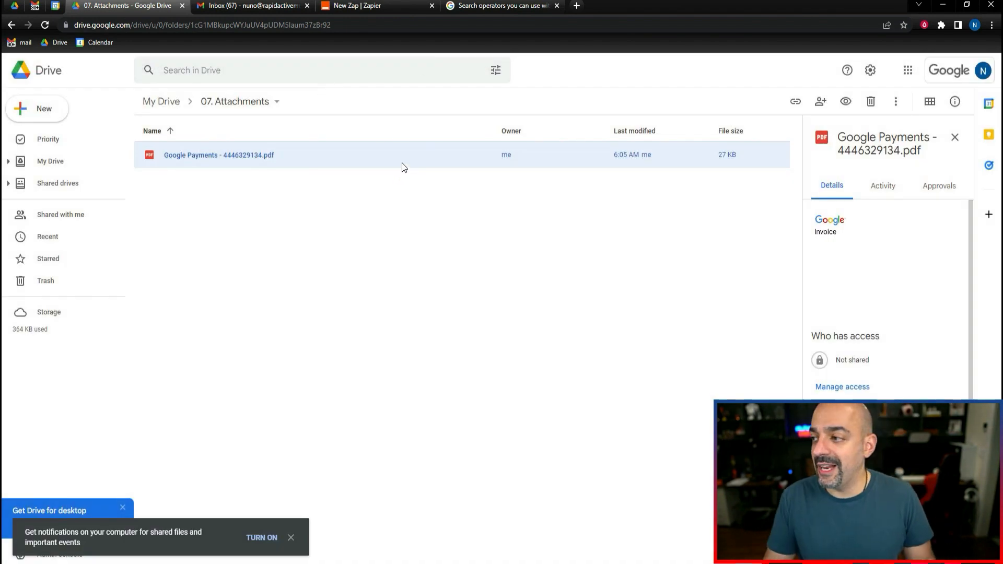
{"action": "mouse_move", "coordinate": [376, 159]}
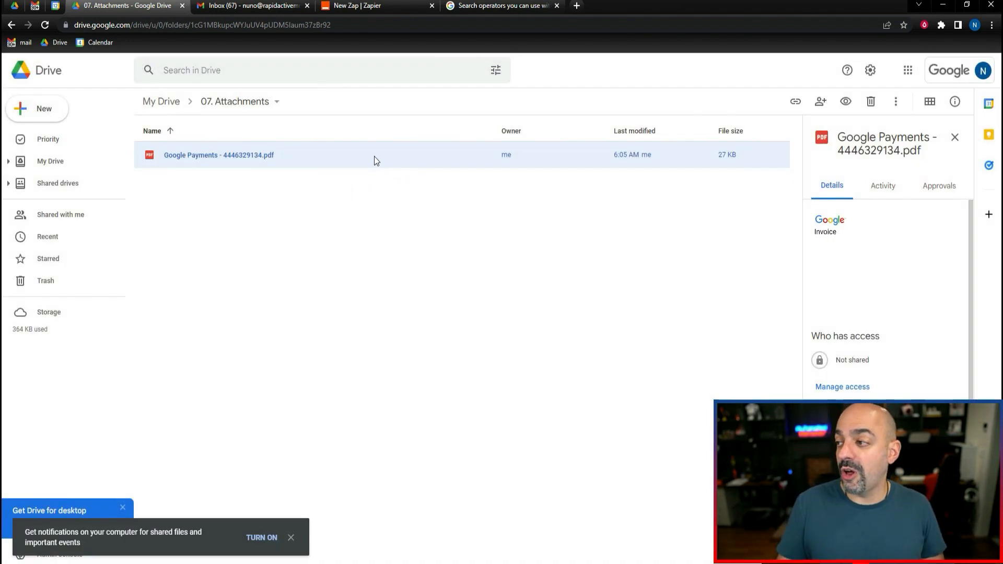
Check the source email in Gmail, revisit Drive, and return to the Zap editor.
{"action": "left_click", "coordinate": [247, 5]}
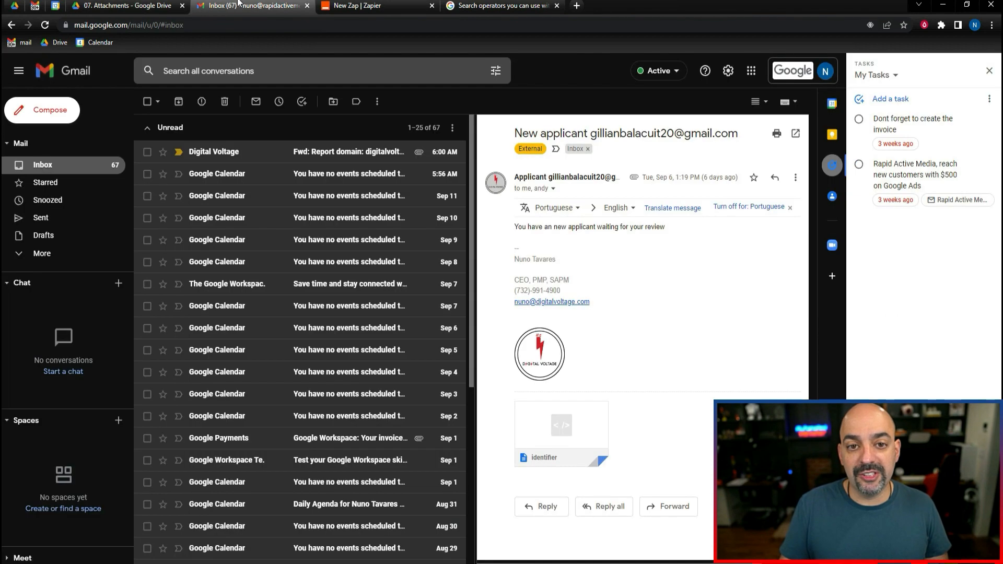
{"action": "left_click", "coordinate": [134, 9]}
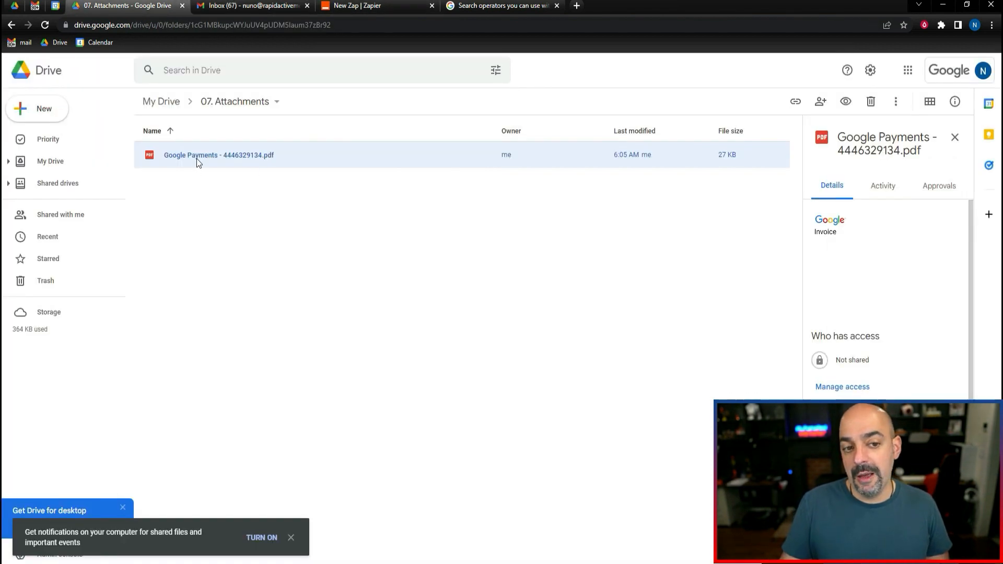
{"action": "mouse_move", "coordinate": [251, 166]}
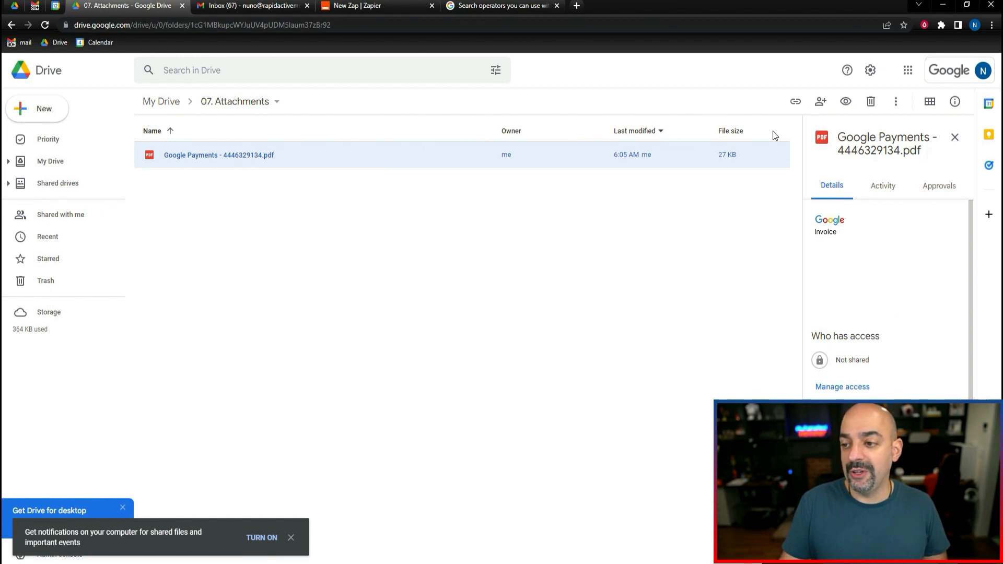
{"action": "mouse_move", "coordinate": [266, 168]}
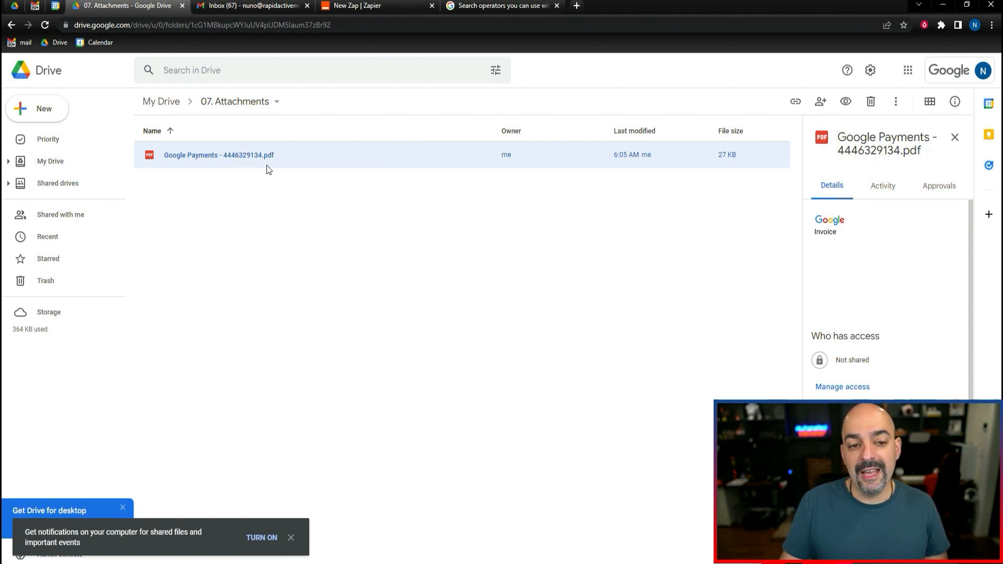
{"action": "left_click", "coordinate": [371, 6]}
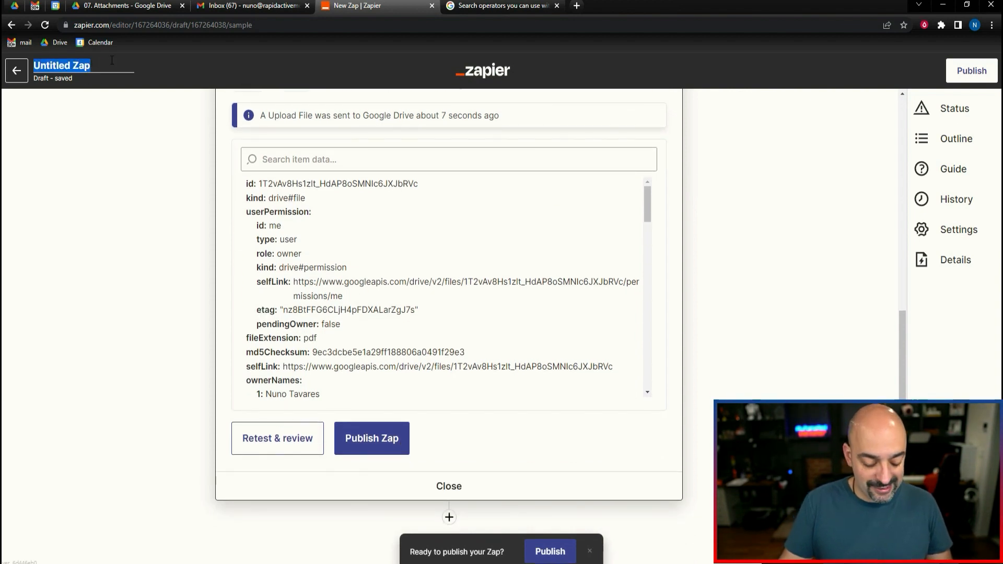
Name the Zap 'Mail Attachment to Drive' and browse the dashboard's recommended workflows.
{"action": "type", "text": "Mail Attachment to Drive"}
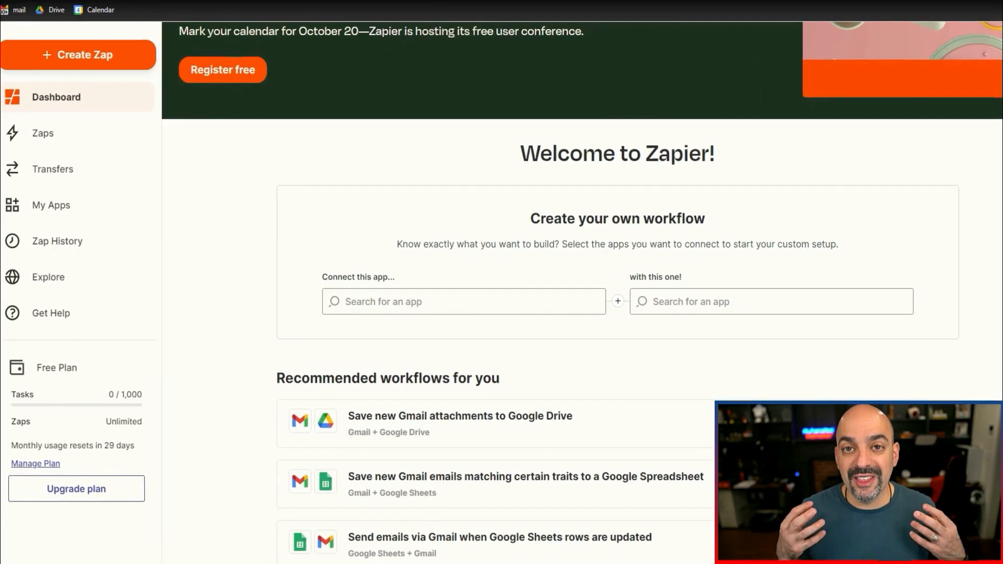
{"action": "scroll", "scroll_direction": "down", "scroll_amount": 3}
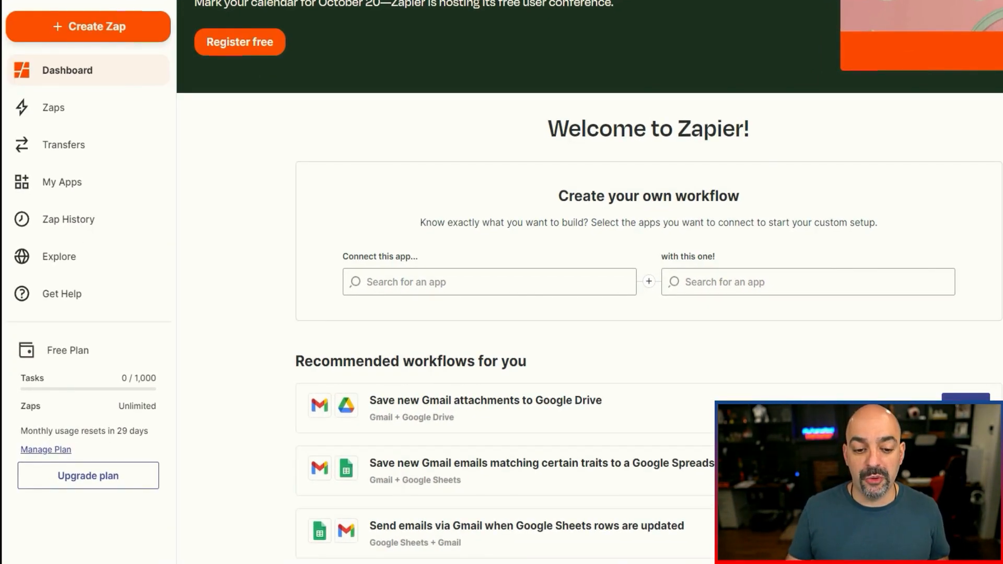
{"action": "scroll", "scroll_direction": "down", "scroll_amount": 3}
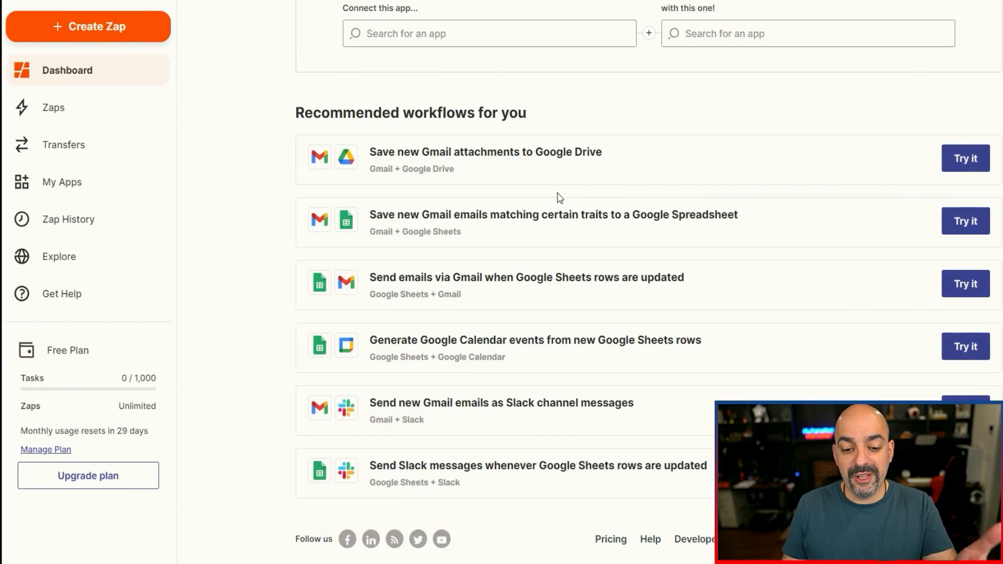
{"action": "mouse_move", "coordinate": [692, 200]}
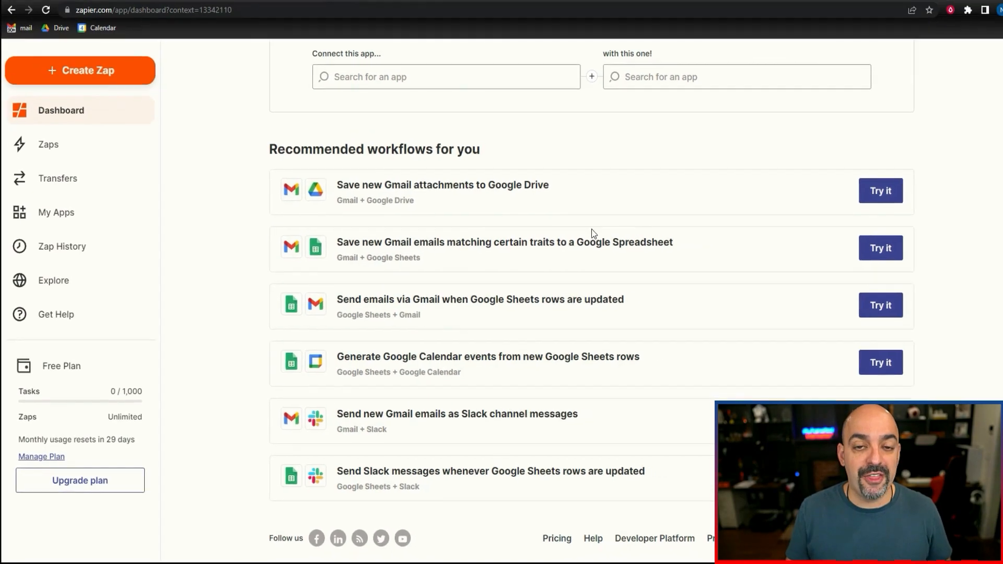
Browse the Explore Apps directory through the Top 100 apps list.
{"action": "left_click", "coordinate": [52, 289]}
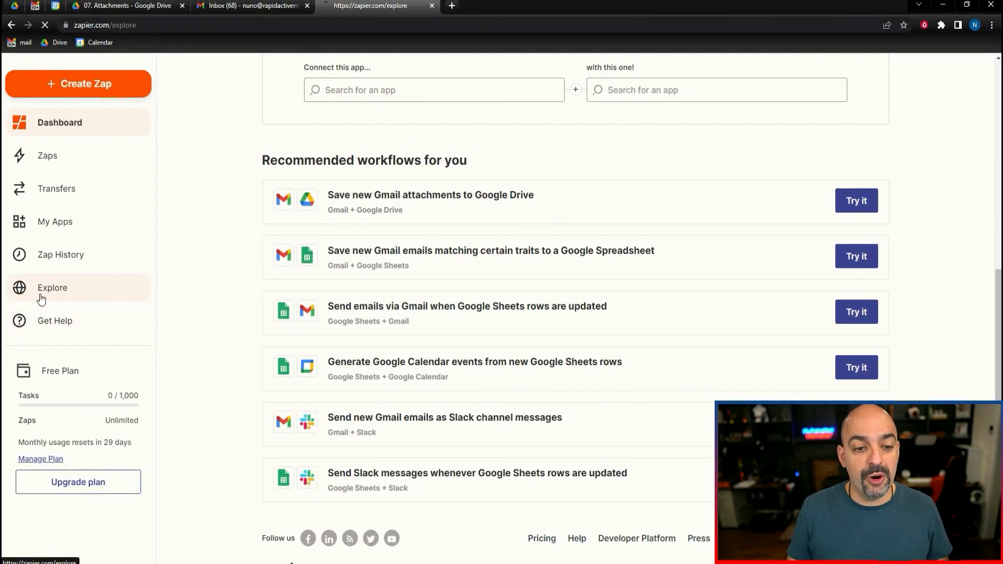
{"action": "left_click", "coordinate": [52, 288]}
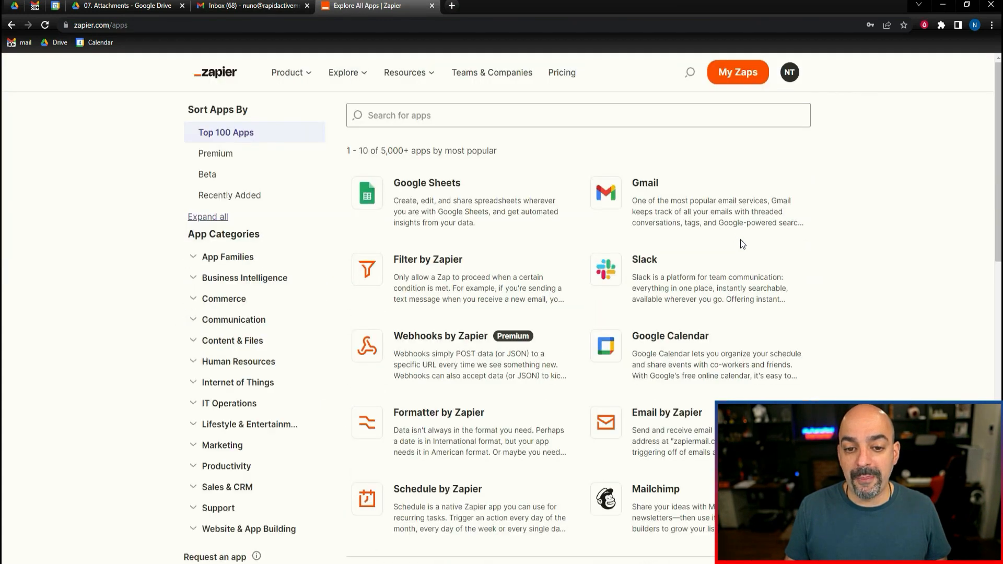
{"action": "mouse_move", "coordinate": [586, 444]}
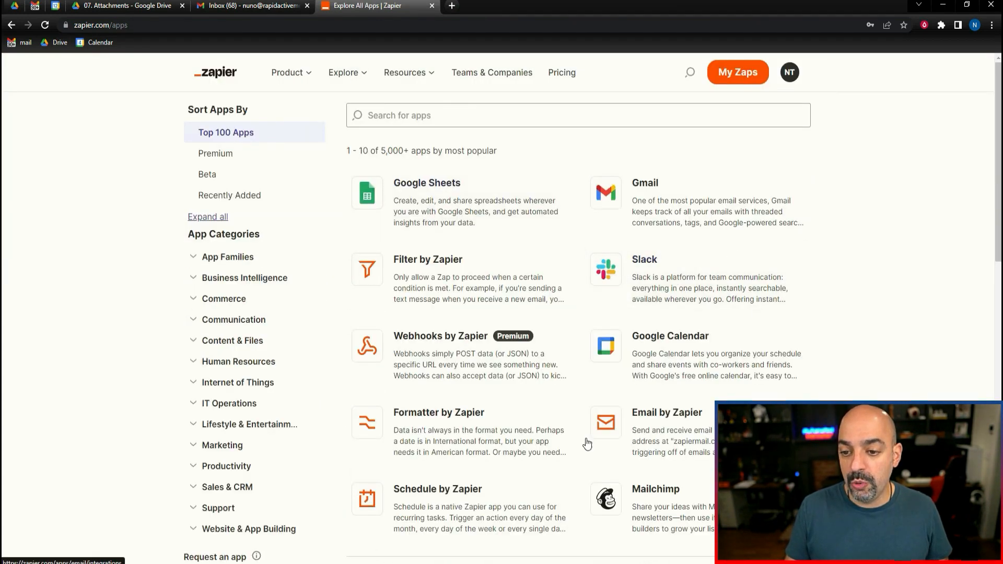
{"action": "scroll", "scroll_direction": "down", "scroll_amount": 3}
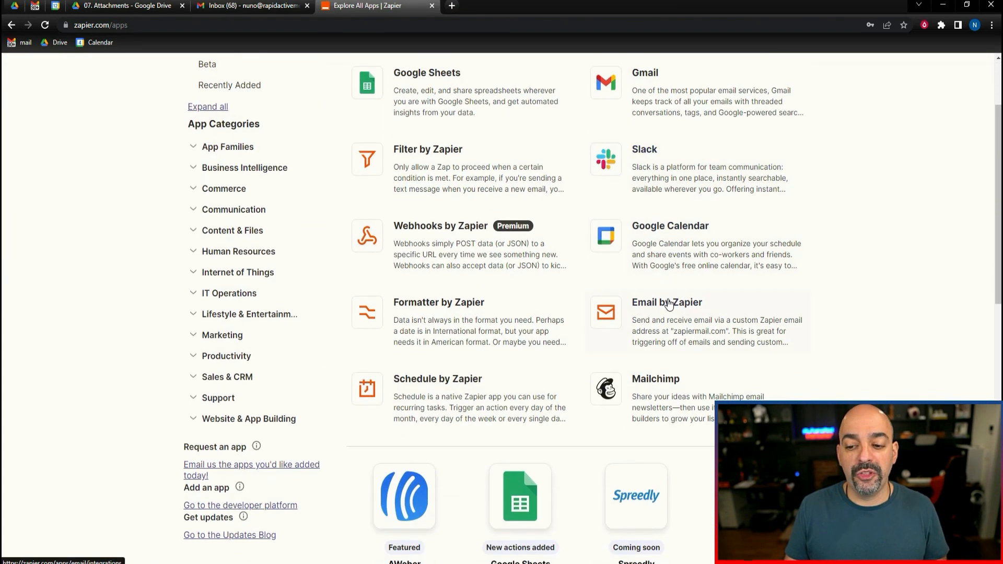
{"action": "scroll", "scroll_direction": "down", "scroll_amount": 3}
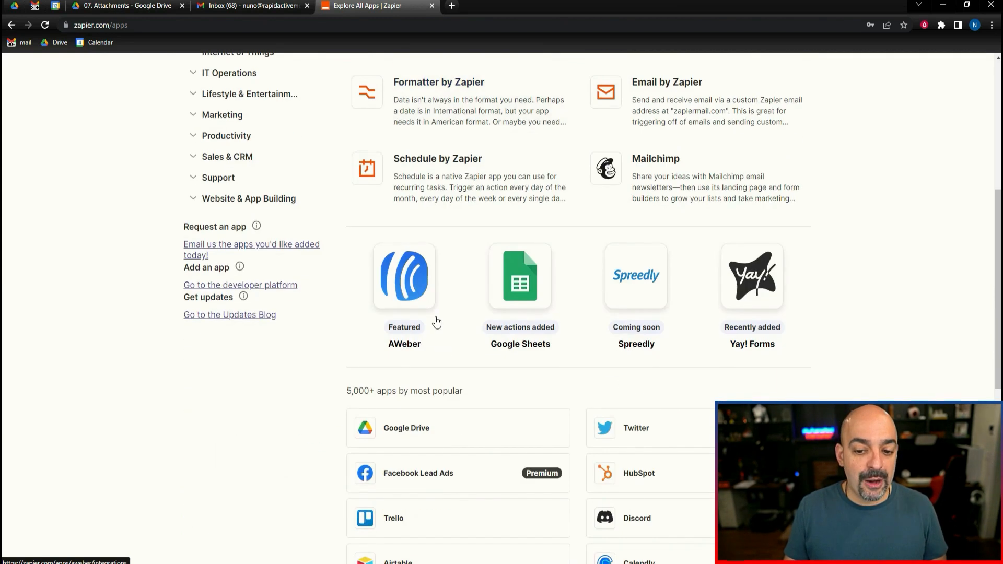
{"action": "mouse_move", "coordinate": [677, 317]}
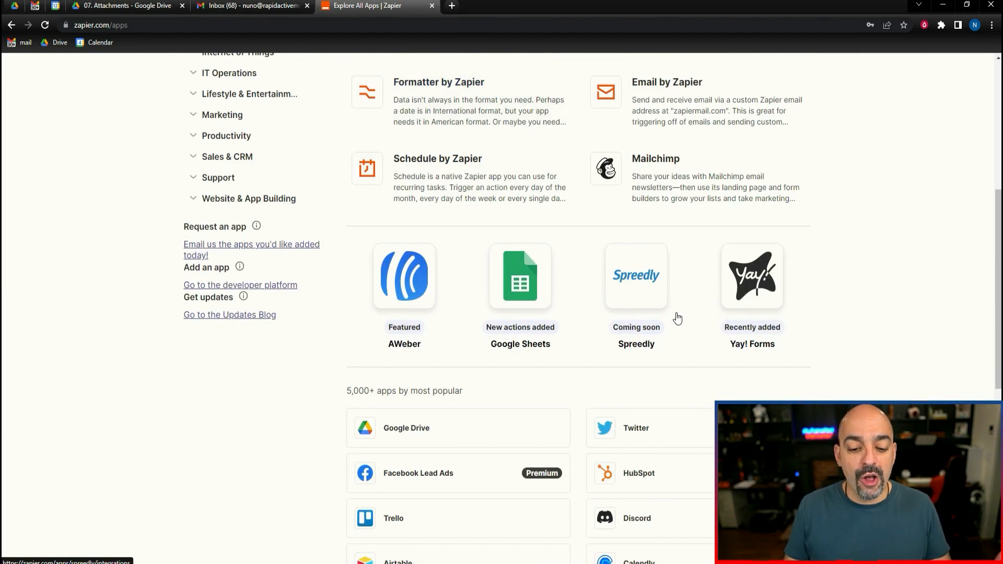
{"action": "scroll", "scroll_direction": "down", "scroll_amount": 3}
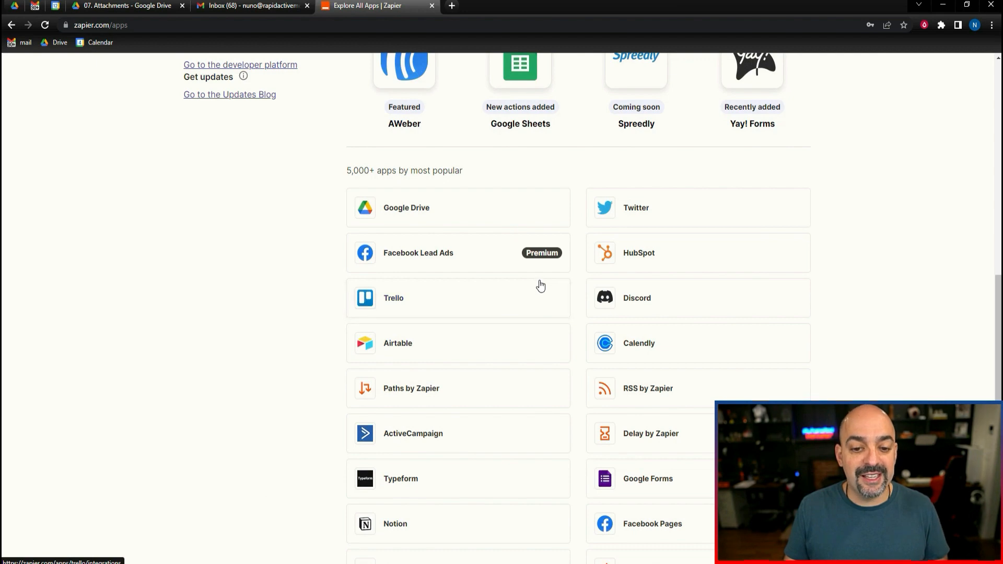
{"action": "mouse_move", "coordinate": [621, 395]}
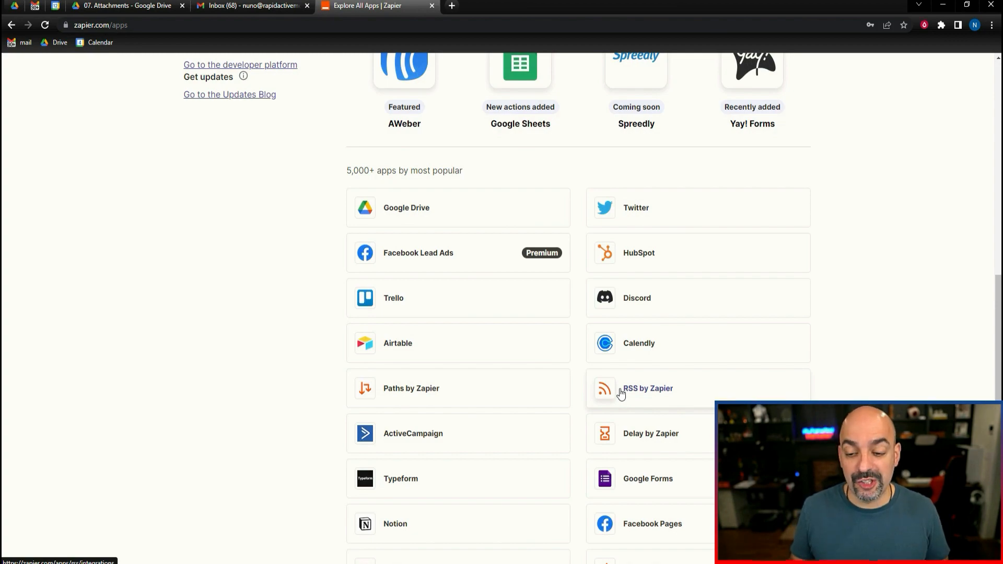
{"action": "mouse_move", "coordinate": [621, 390]}
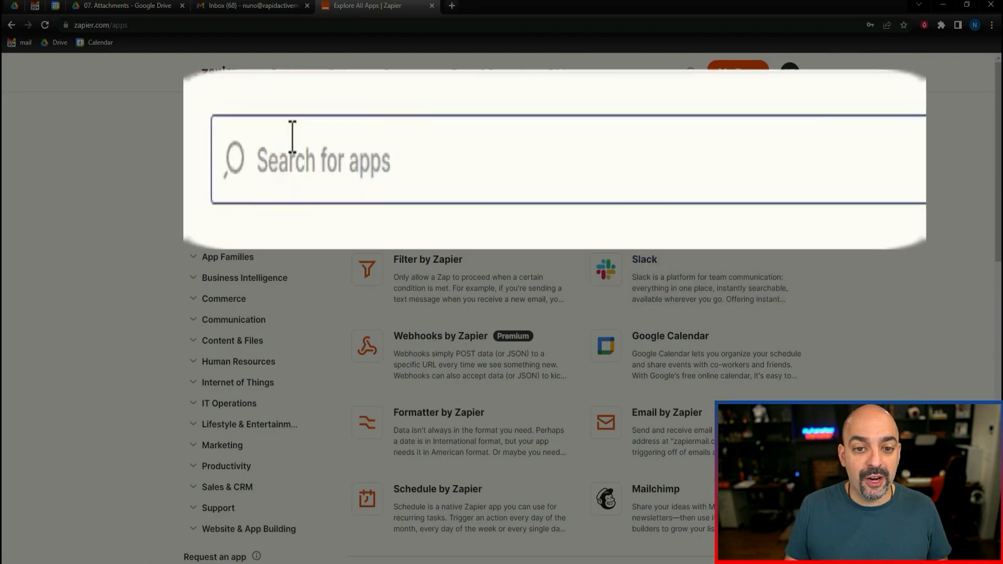
Search 'youtu', pick YouTube and review its pairing apps and popular workflows.
{"action": "type", "text": "youtu"}
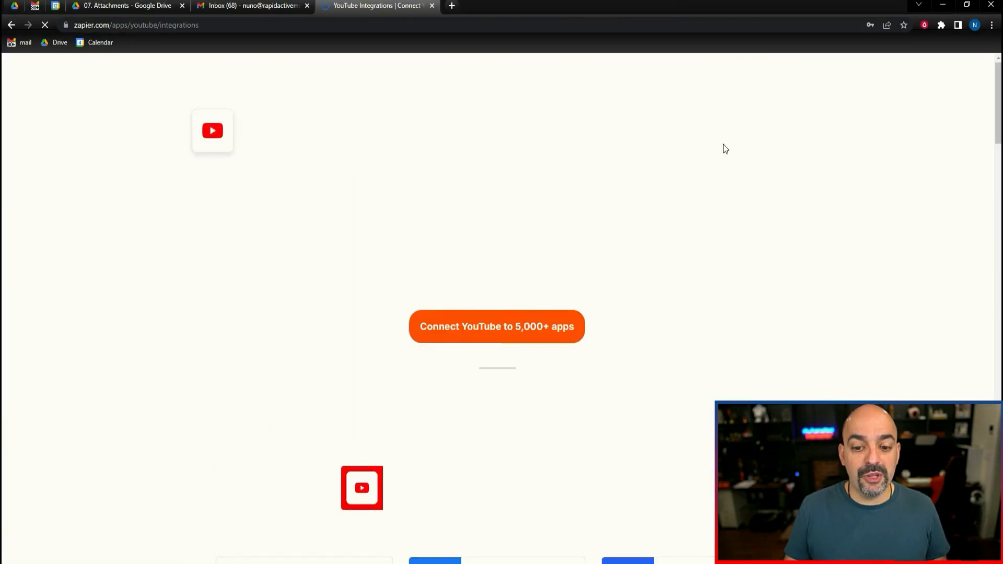
{"action": "scroll", "scroll_direction": "down", "scroll_amount": 3}
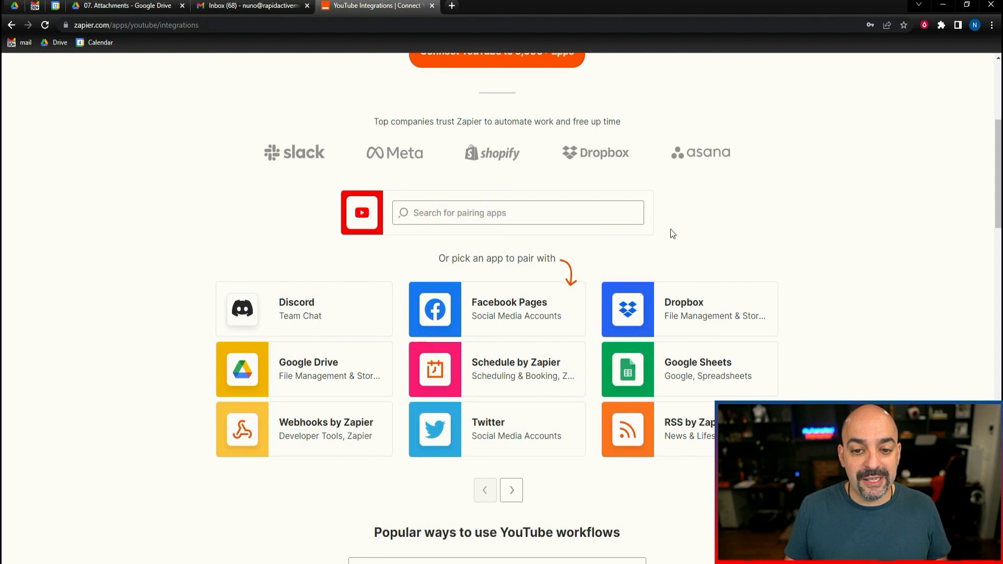
{"action": "mouse_move", "coordinate": [744, 295]}
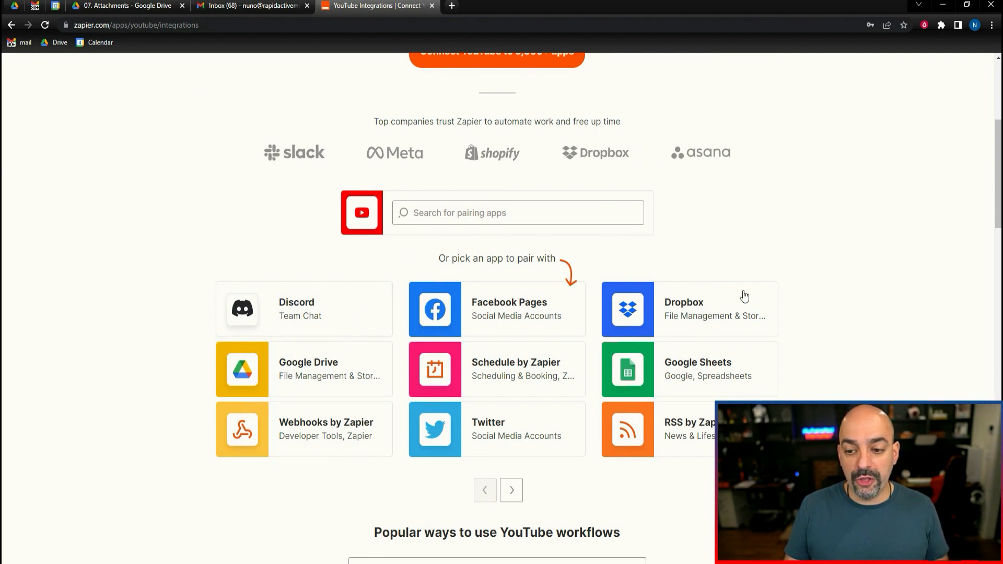
{"action": "mouse_move", "coordinate": [515, 444]}
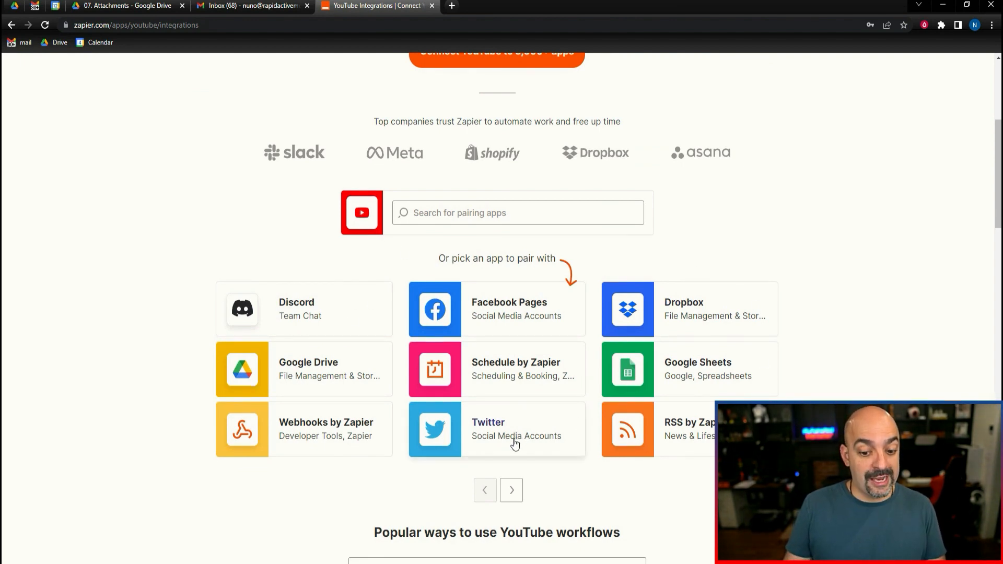
{"action": "scroll", "scroll_direction": "down", "scroll_amount": 3}
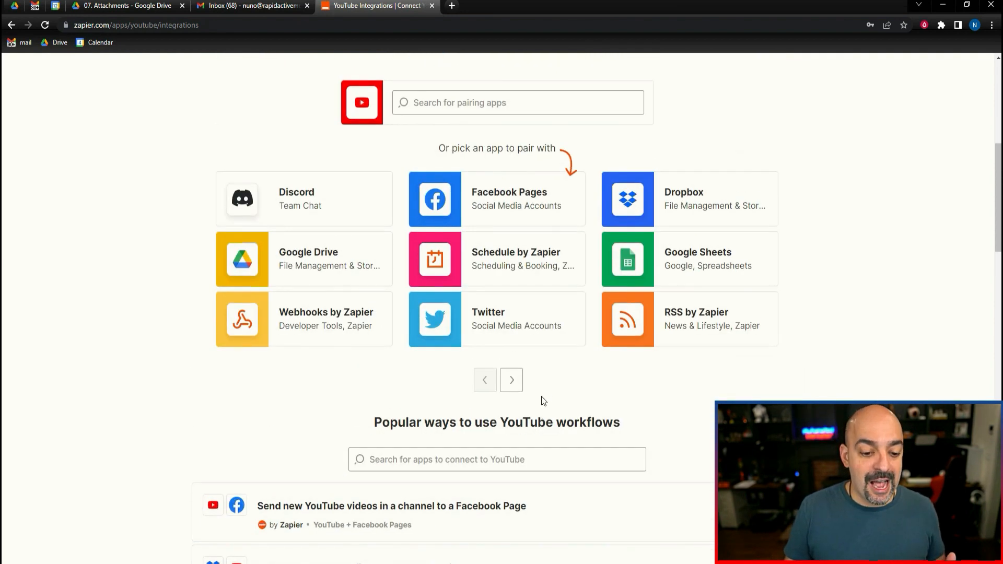
{"action": "scroll", "scroll_direction": "down", "scroll_amount": 3}
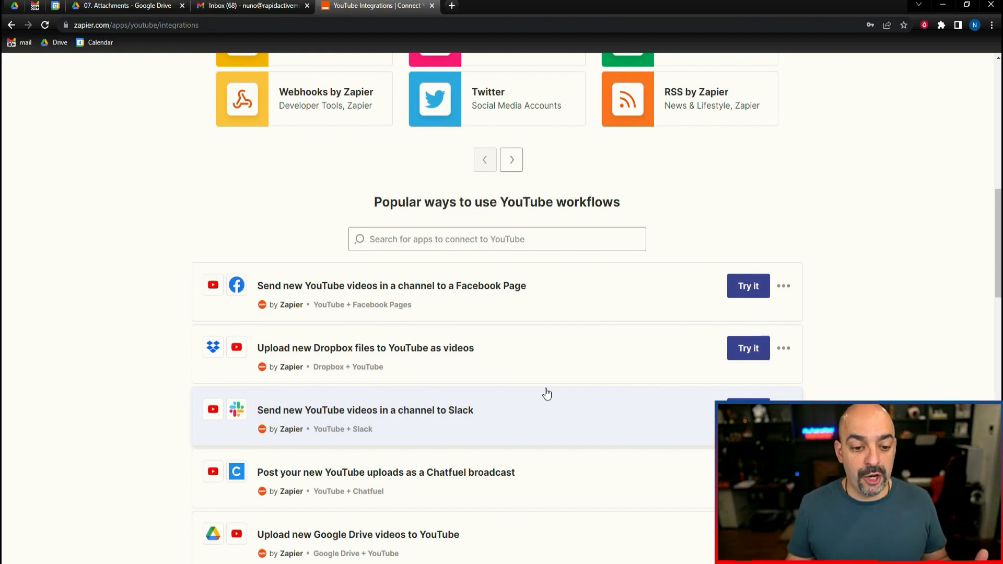
{"action": "scroll", "scroll_direction": "down", "scroll_amount": 3}
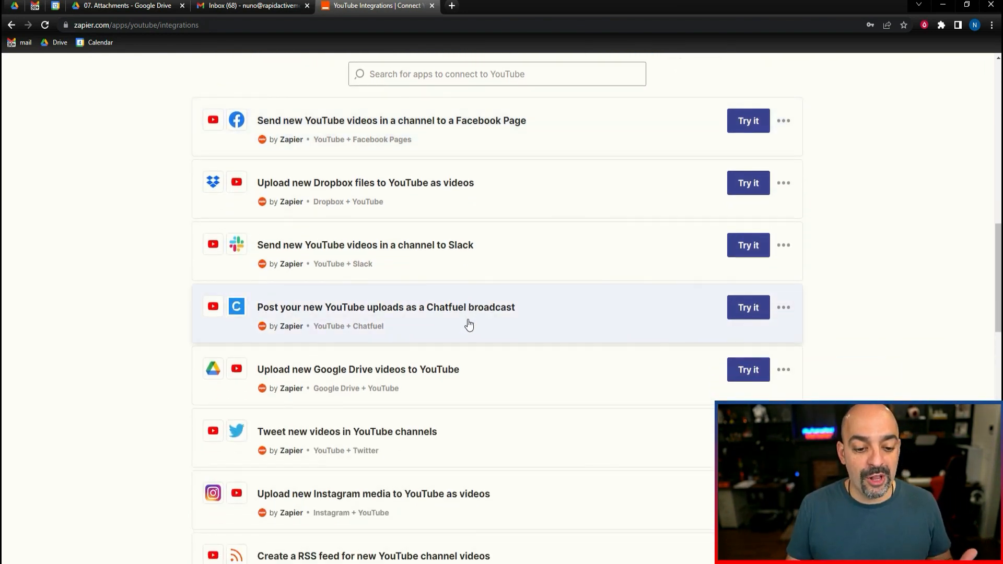
{"action": "mouse_move", "coordinate": [403, 447]}
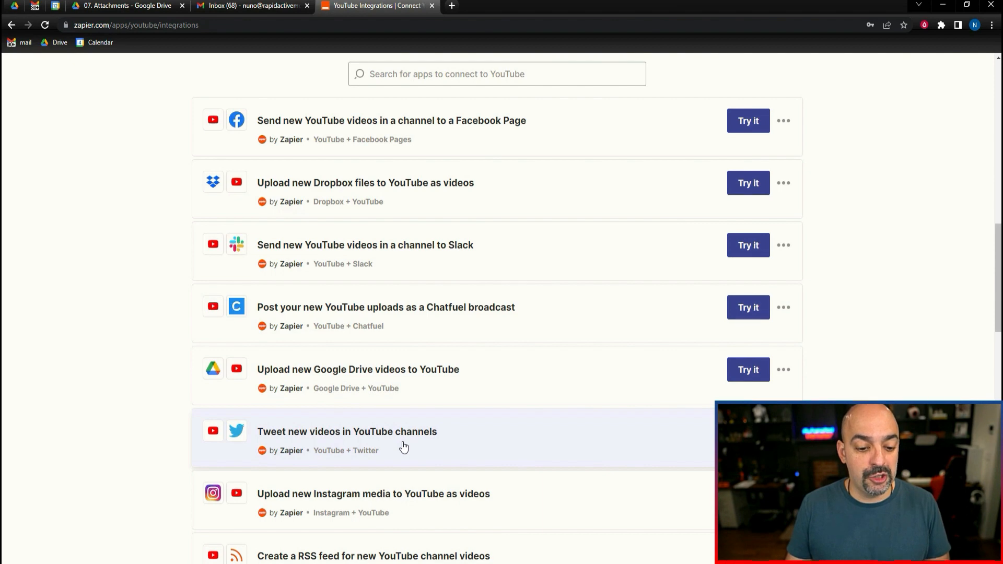
{"action": "mouse_move", "coordinate": [424, 453]}
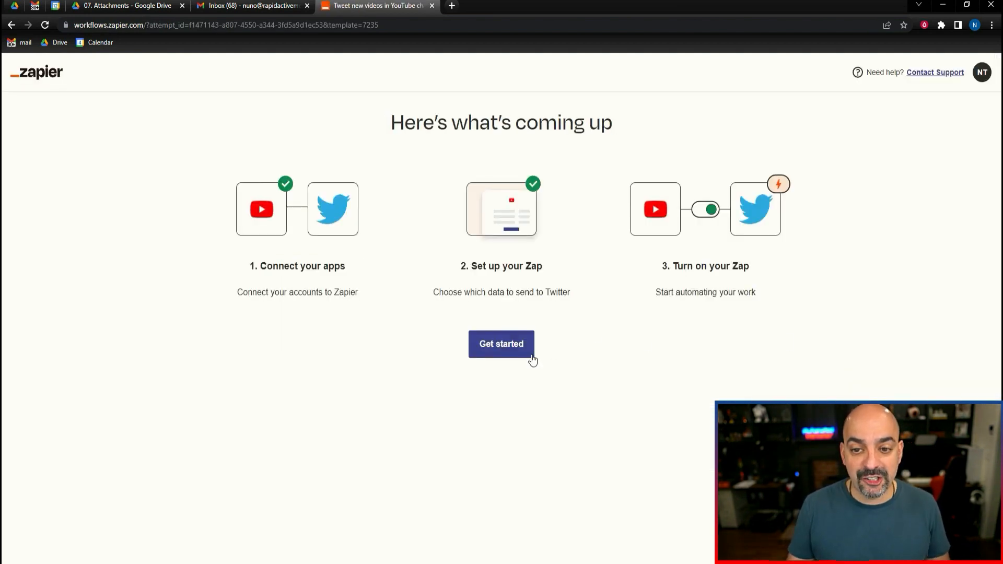
Start the Tweet-new-YouTube-videos template and connect an authorized YouTube account.
{"action": "left_click", "coordinate": [501, 343]}
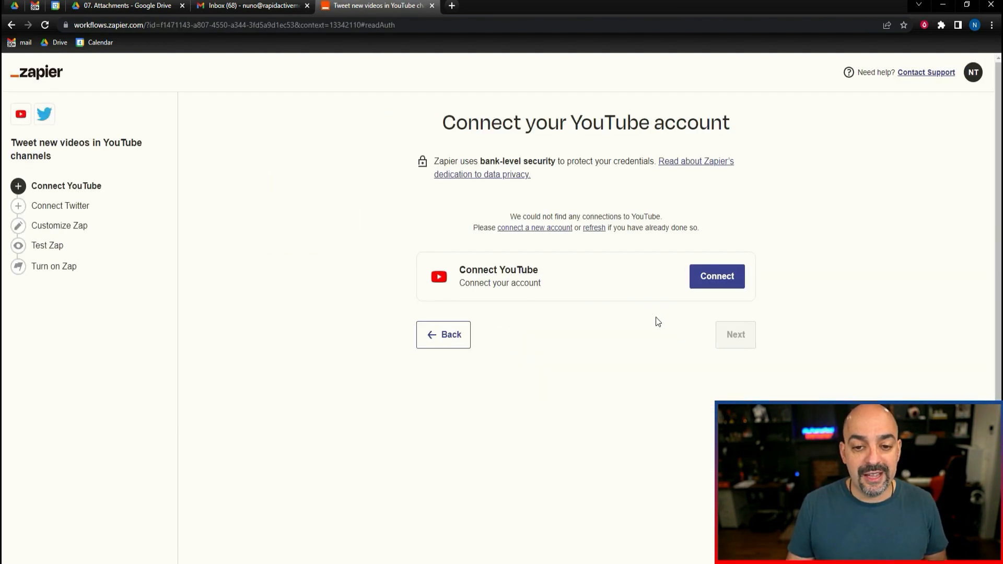
{"action": "left_click", "coordinate": [716, 275]}
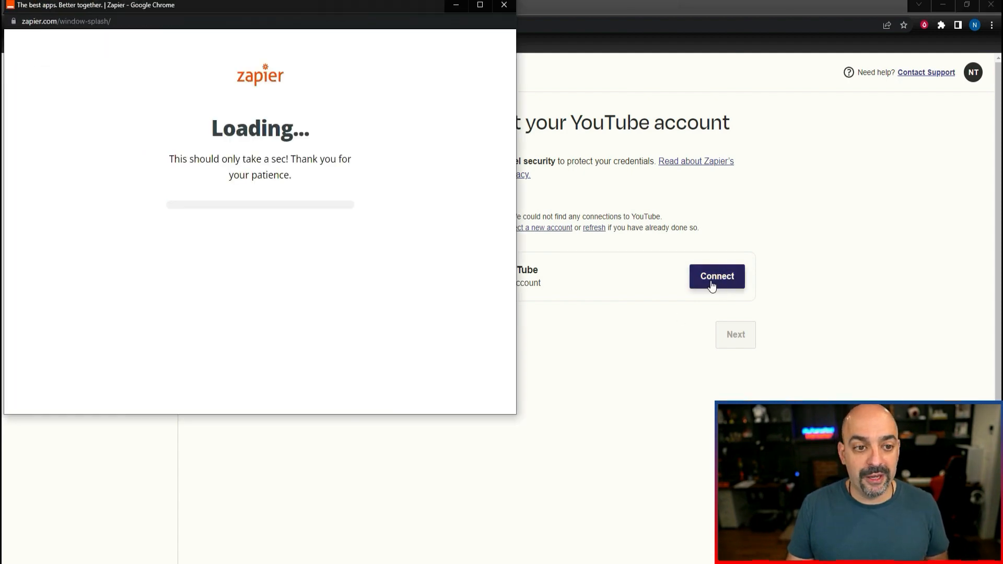
{"action": "left_click", "coordinate": [716, 276]}
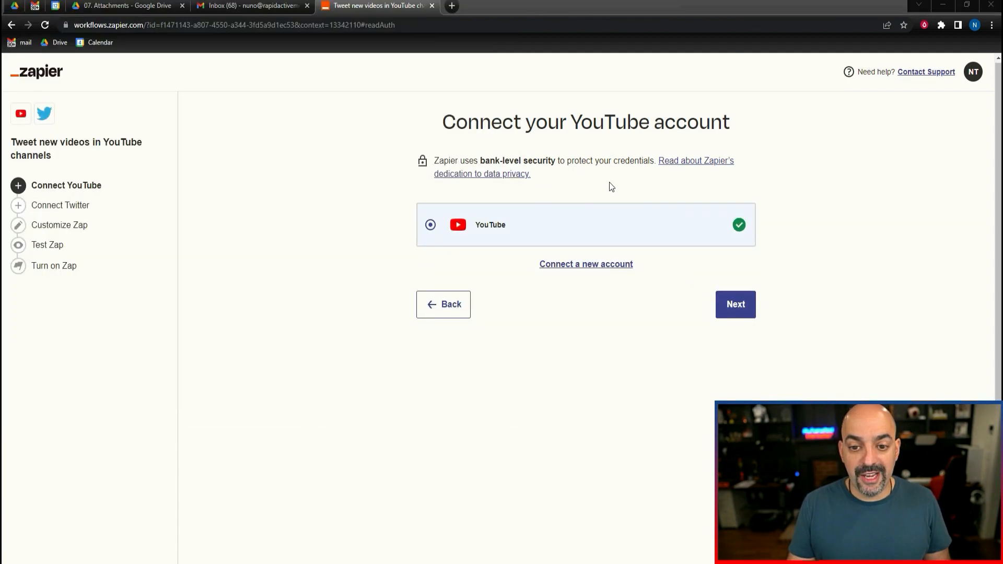
{"action": "left_click", "coordinate": [735, 304]}
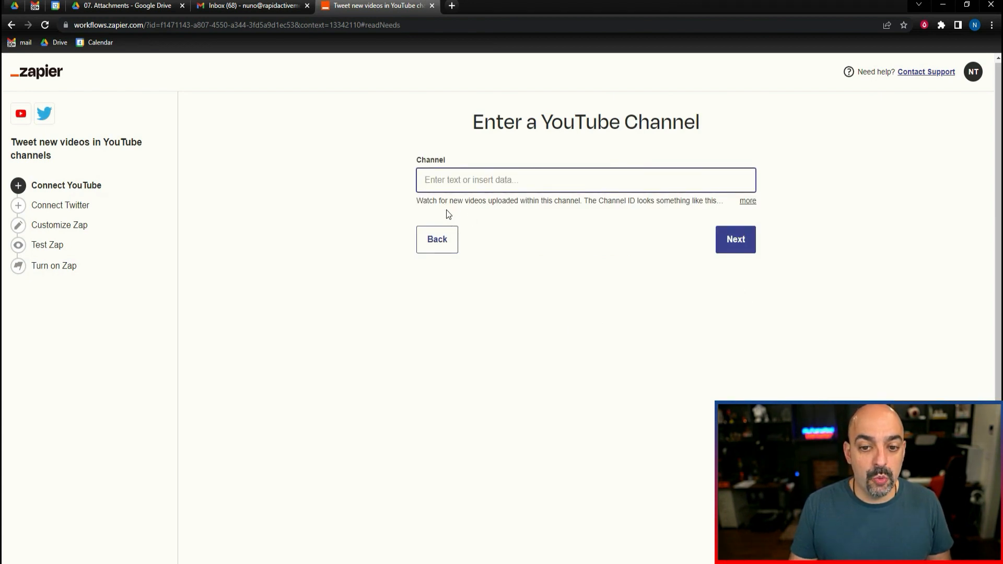
{"action": "mouse_move", "coordinate": [646, 204]}
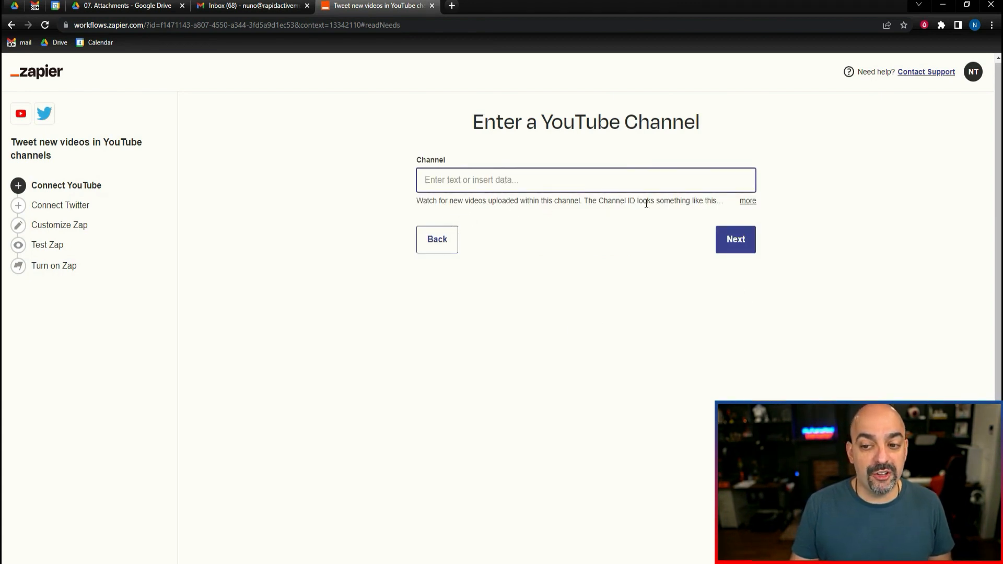
Fill the Channel step, then connect and authorize a Twitter account for the tweet.
{"action": "left_click", "coordinate": [747, 201]}
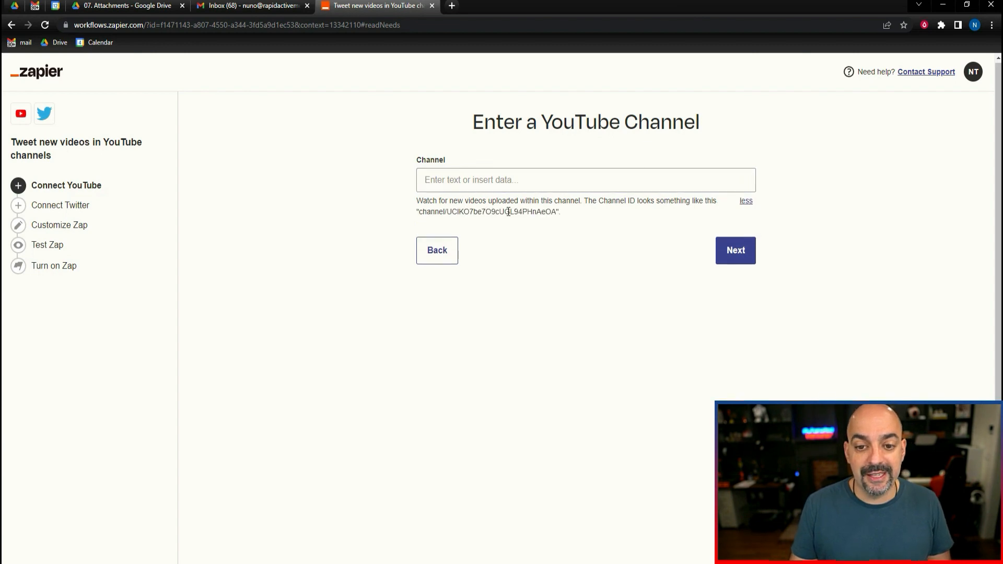
{"action": "left_click", "coordinate": [581, 180]}
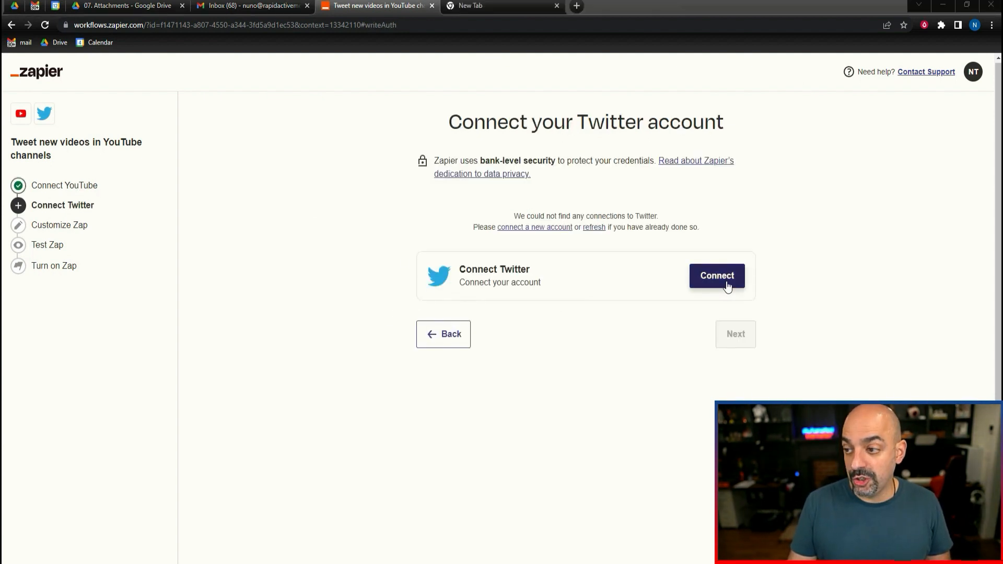
{"action": "left_click", "coordinate": [716, 276]}
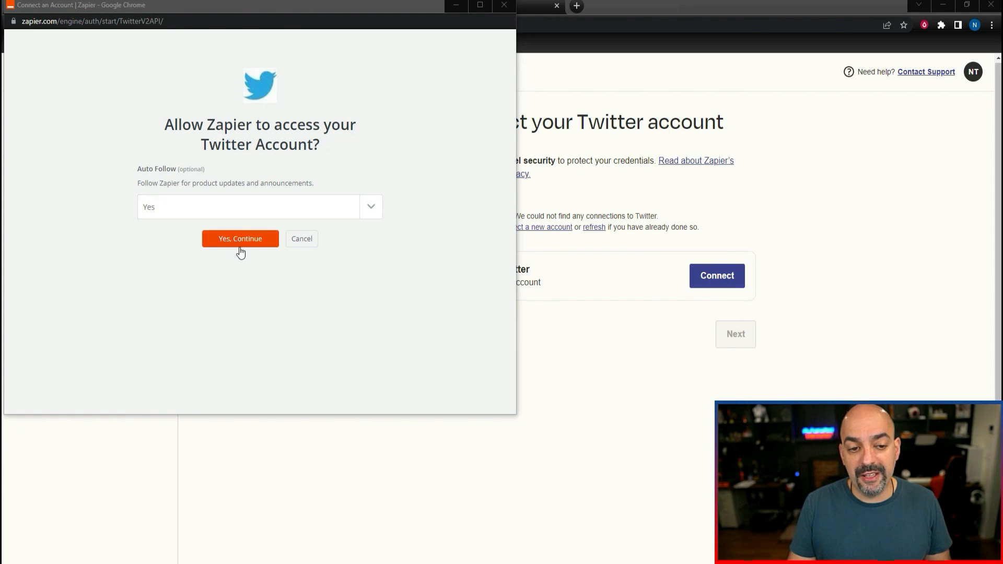
{"action": "left_click", "coordinate": [240, 238]}
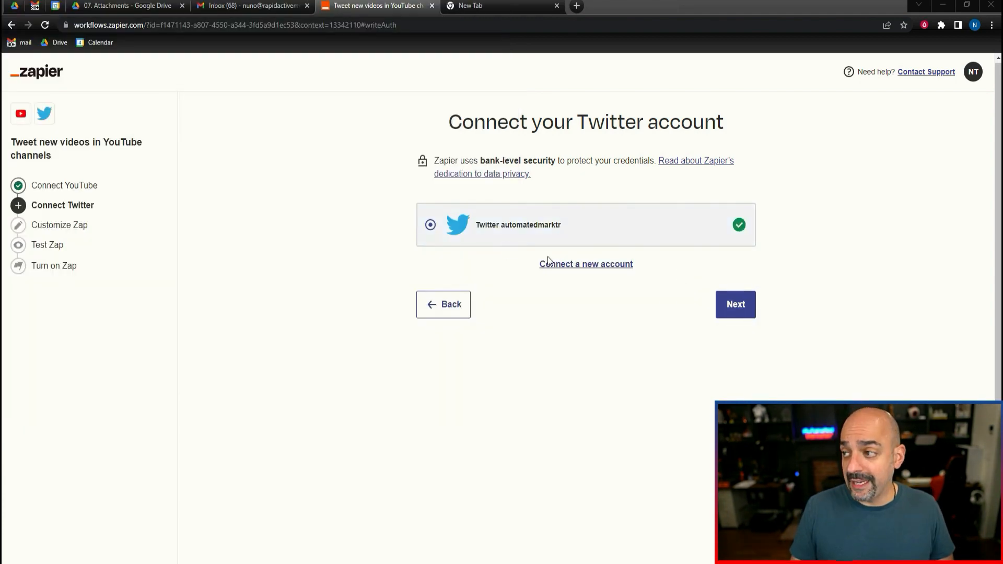
{"action": "left_click", "coordinate": [735, 305]}
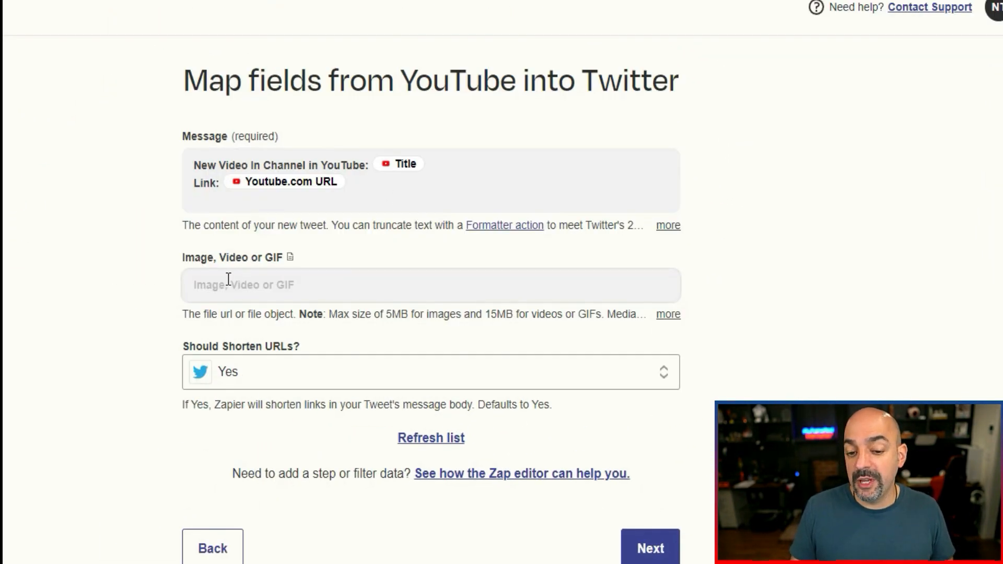
Attach Thumbnails High Url as the tweet image, send a test tweet and turn the Zap on.
{"action": "left_click", "coordinate": [430, 284]}
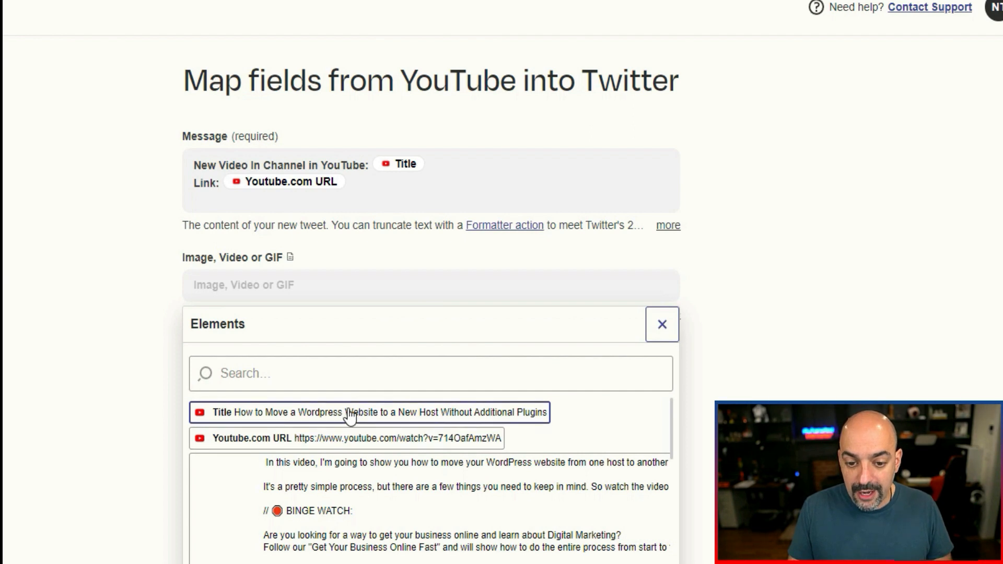
{"action": "scroll", "scroll_direction": "down", "scroll_amount": 3}
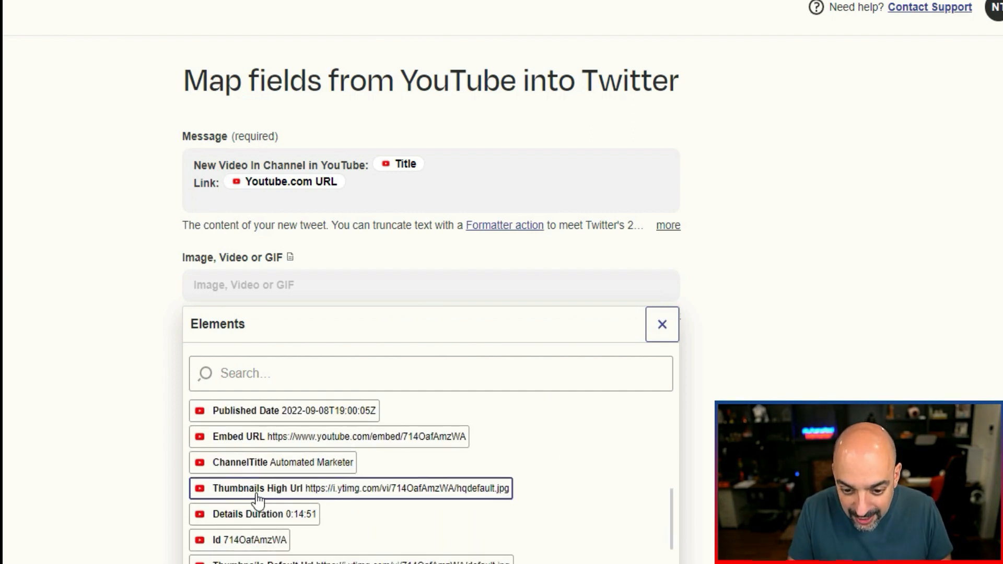
{"action": "mouse_move", "coordinate": [315, 496]}
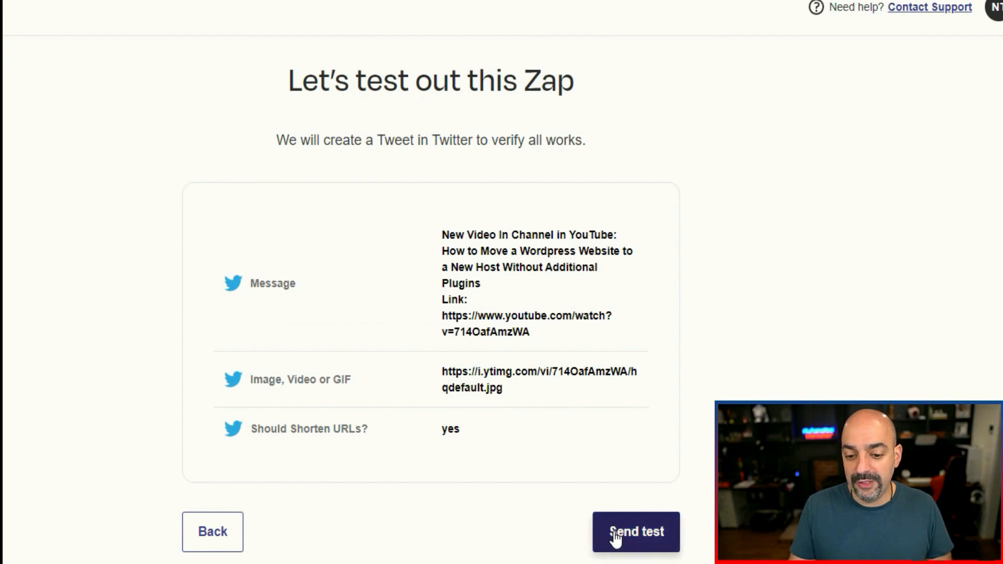
{"action": "left_click", "coordinate": [637, 545]}
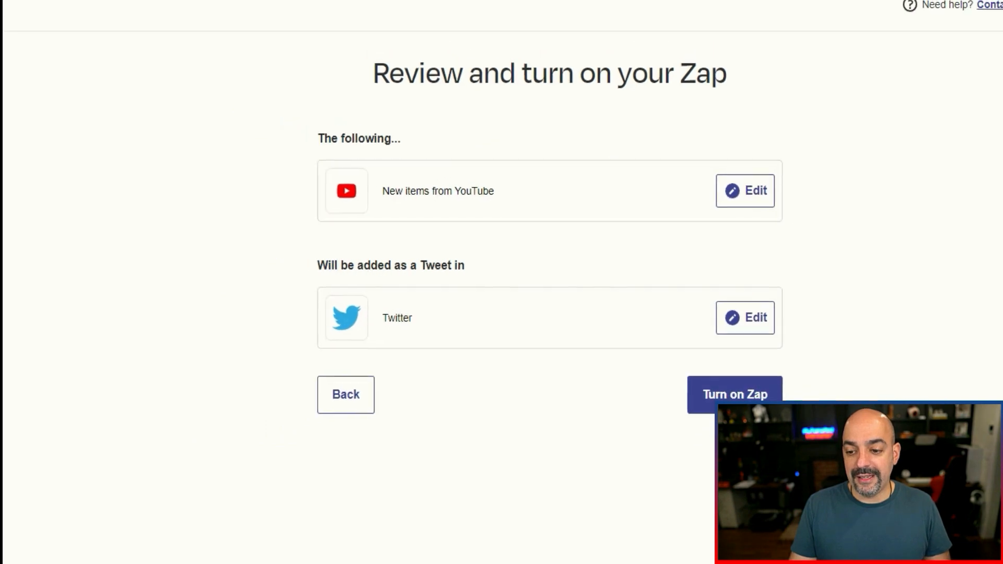
{"action": "left_click", "coordinate": [733, 395]}
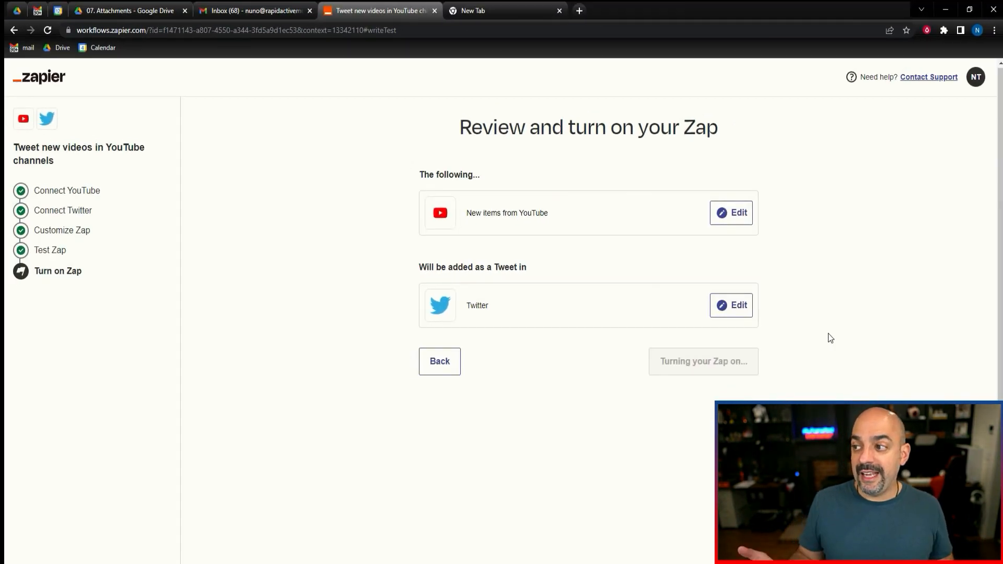
{"action": "left_click", "coordinate": [703, 362]}
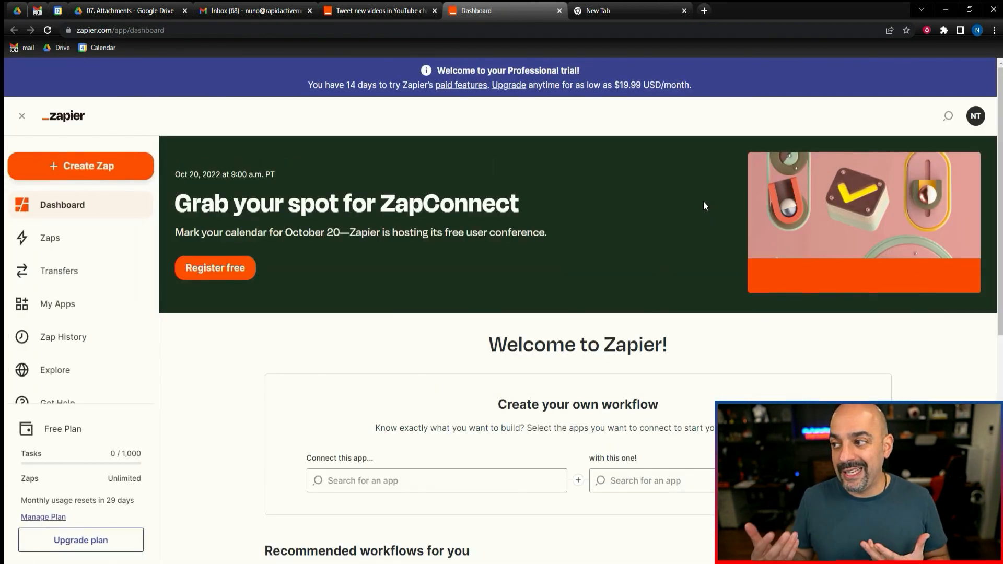
Browse the Explore app categories for CRM and Email apps.
{"action": "left_click", "coordinate": [54, 370]}
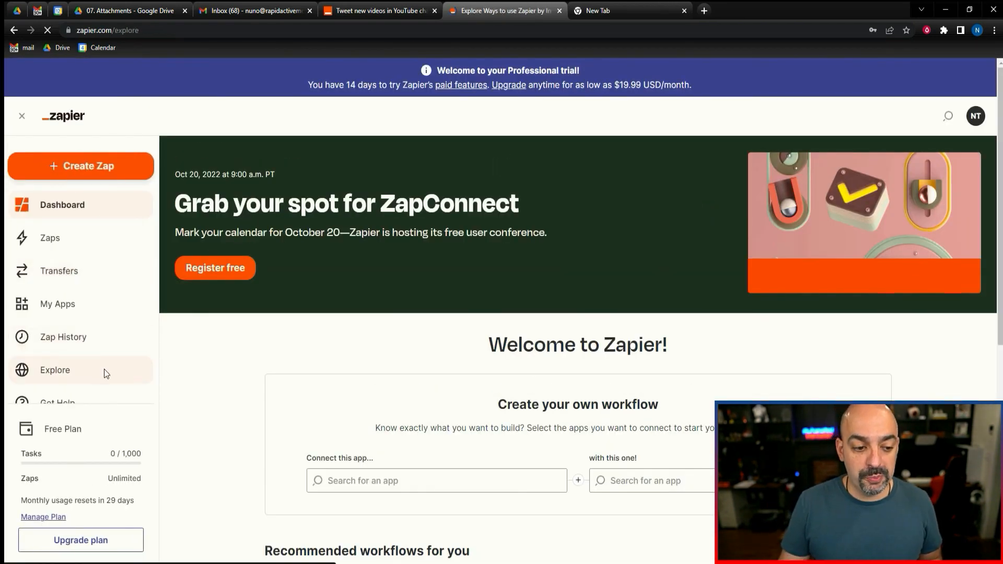
{"action": "scroll", "scroll_direction": "down", "scroll_amount": 3}
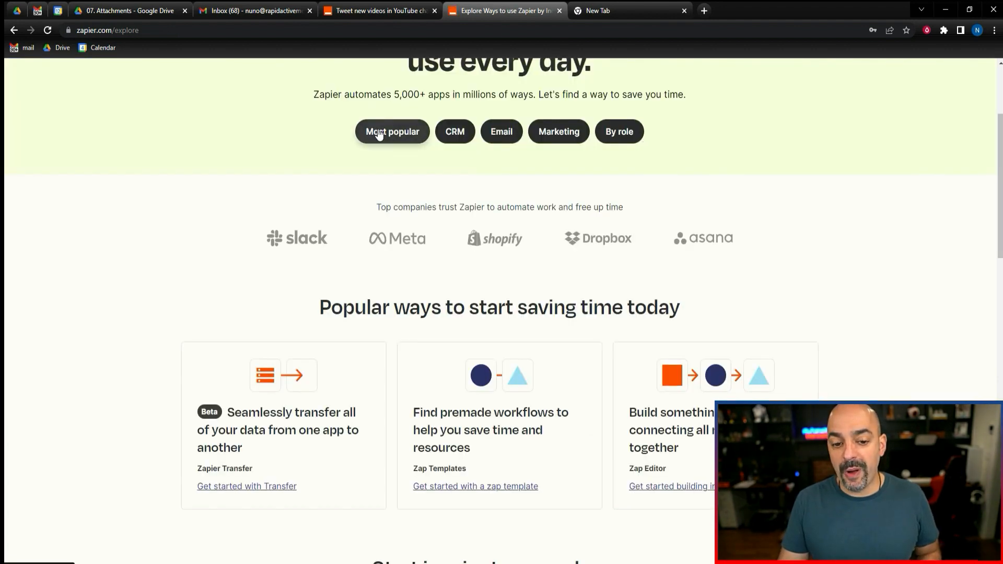
{"action": "mouse_move", "coordinate": [447, 134]}
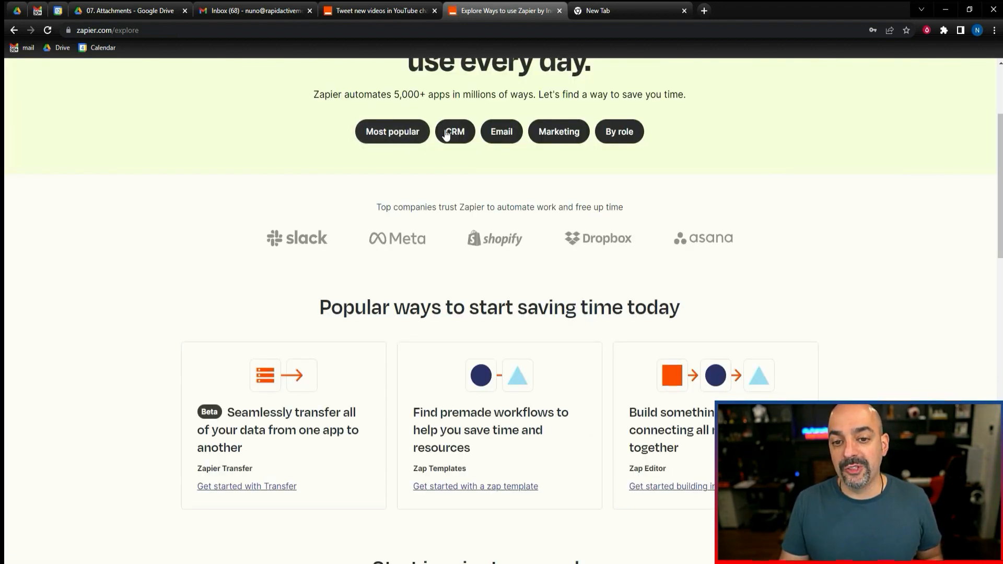
{"action": "left_click", "coordinate": [455, 132]}
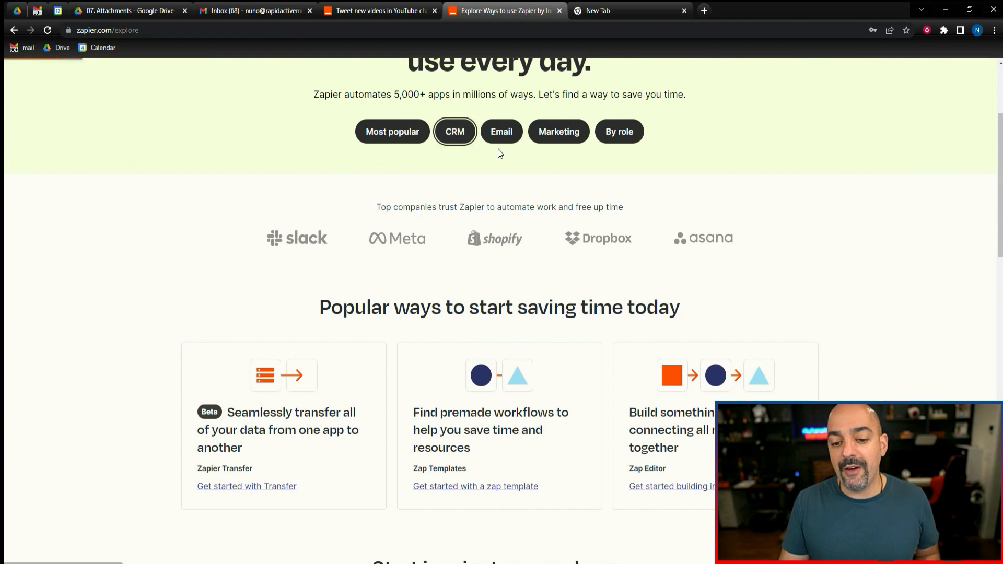
{"action": "left_click", "coordinate": [455, 132]}
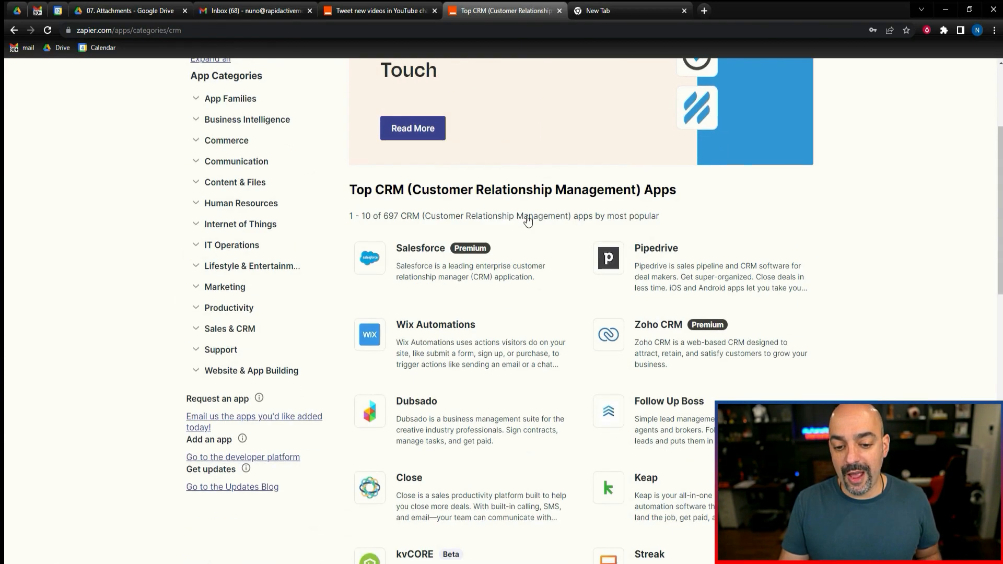
{"action": "scroll", "scroll_direction": "down", "scroll_amount": 3}
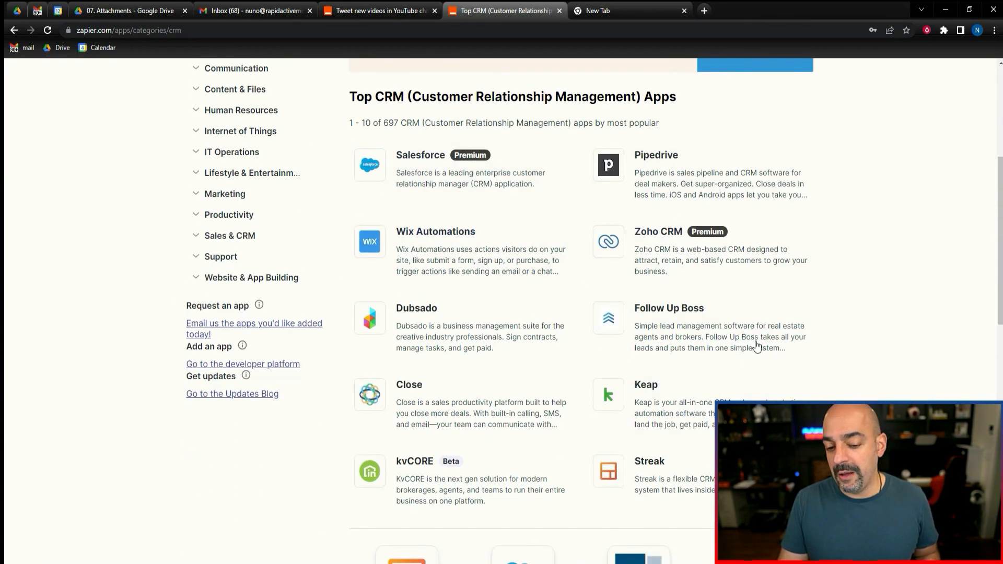
{"action": "scroll", "scroll_direction": "down", "scroll_amount": 3}
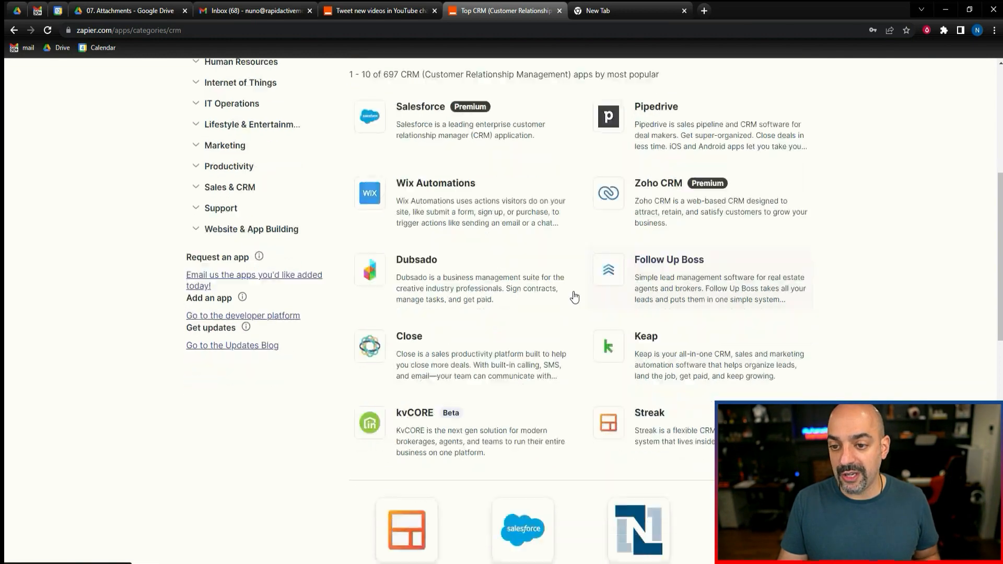
{"action": "left_click", "coordinate": [17, 29]}
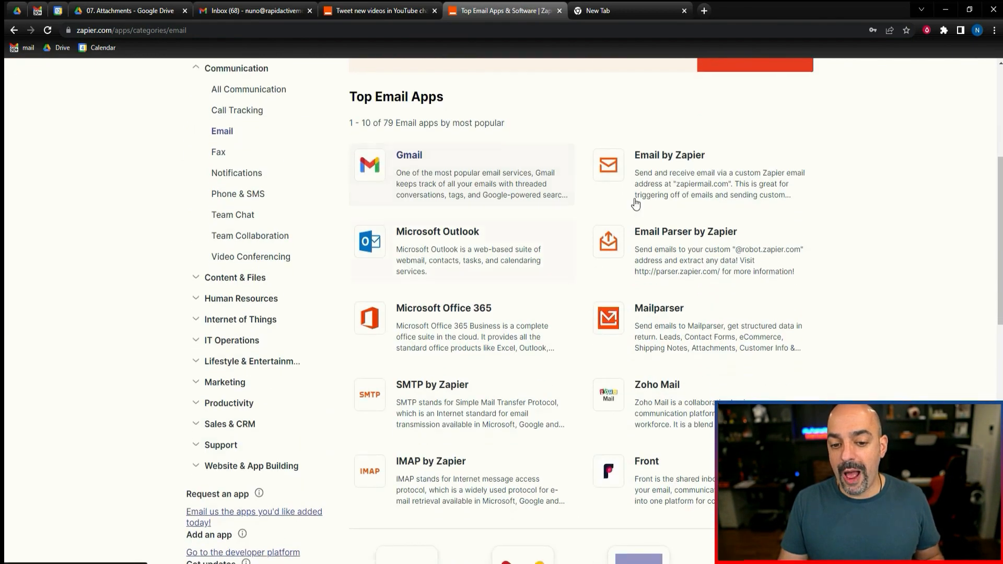
{"action": "mouse_move", "coordinate": [398, 291]}
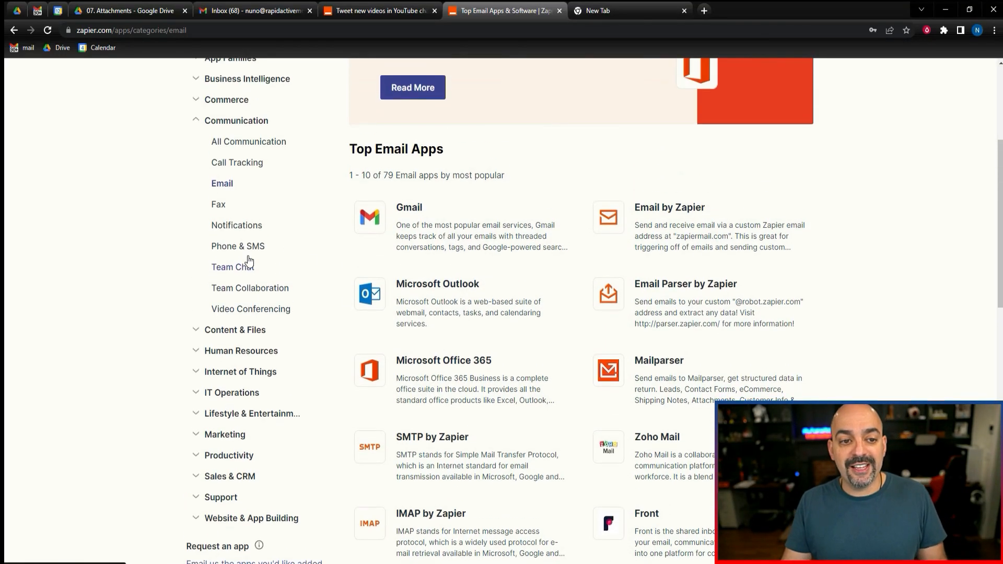
{"action": "scroll", "scroll_direction": "up", "scroll_amount": 3}
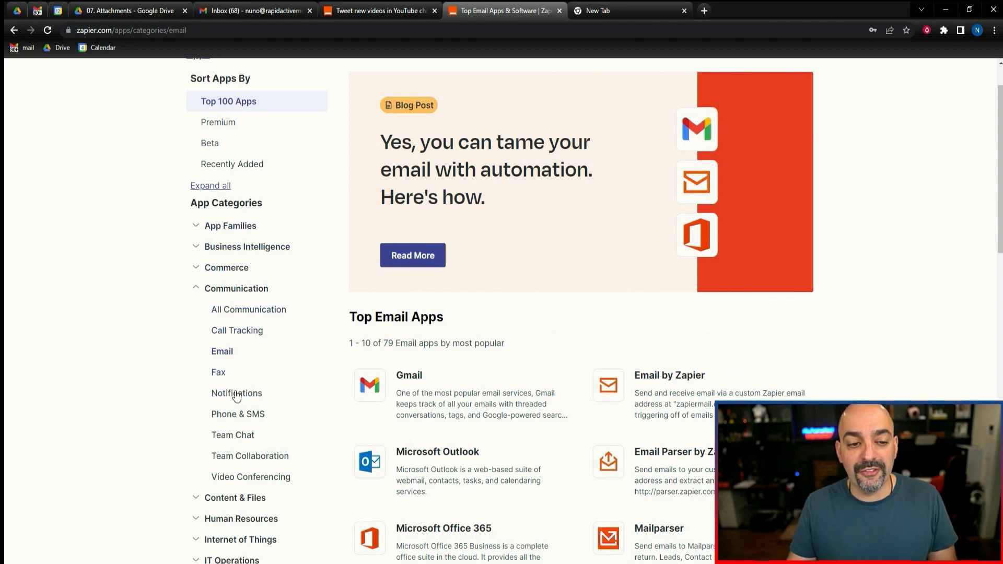
{"action": "scroll", "scroll_direction": "down", "scroll_amount": 3}
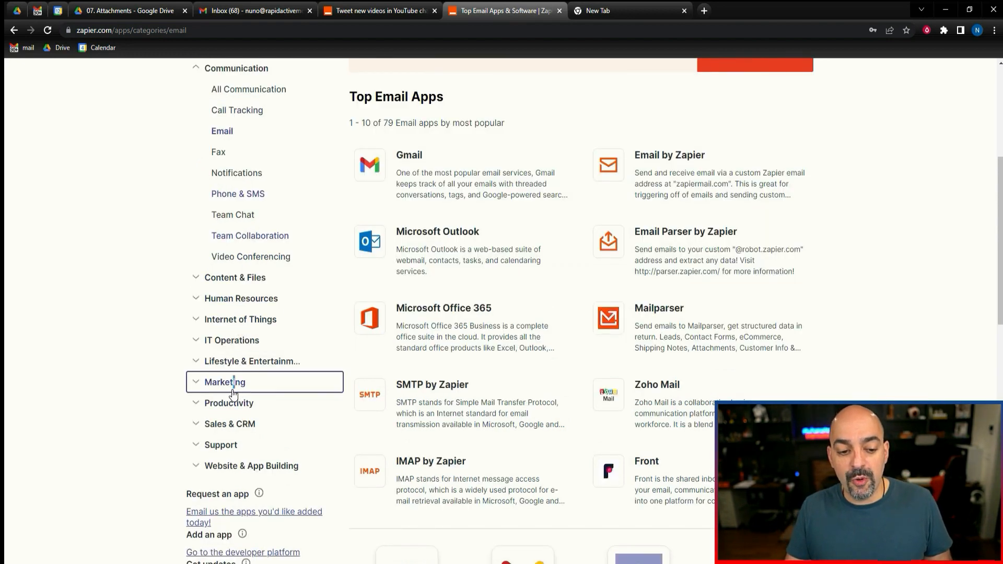
Browse the Marketing apps, view Instagram's pairing apps, then return toward My Zaps.
{"action": "left_click", "coordinate": [225, 382]}
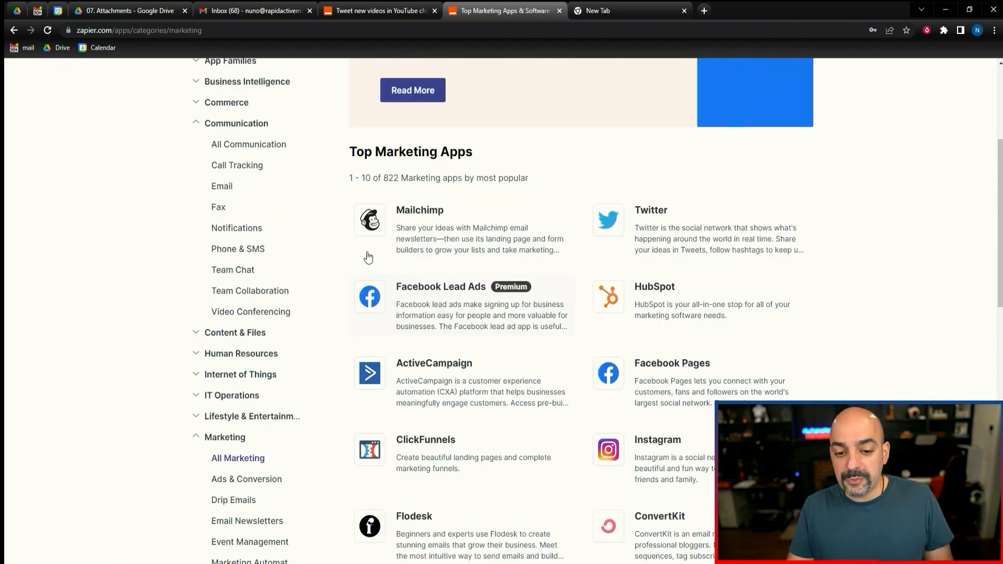
{"action": "scroll", "scroll_direction": "down", "scroll_amount": 3}
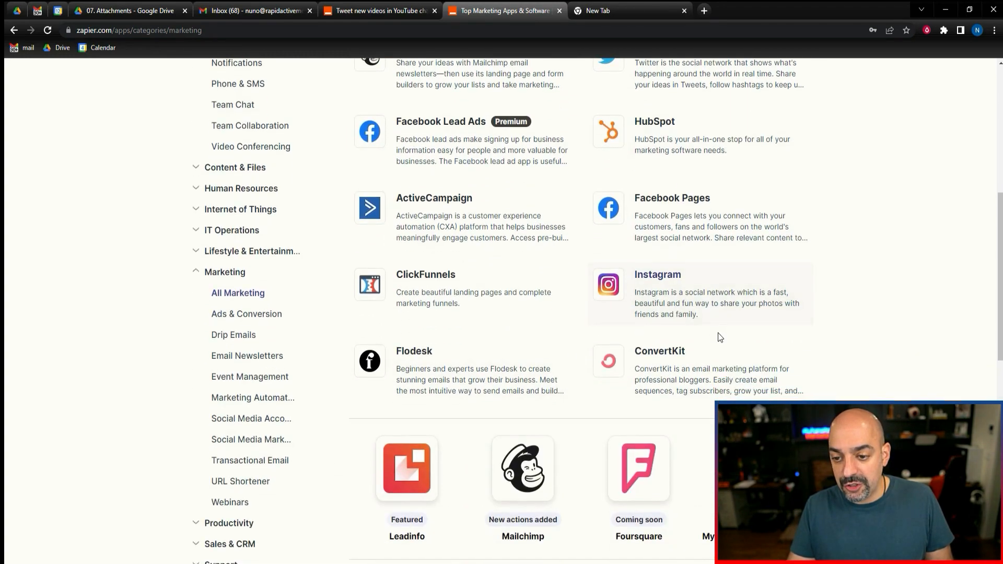
{"action": "scroll", "scroll_direction": "up", "scroll_amount": 3}
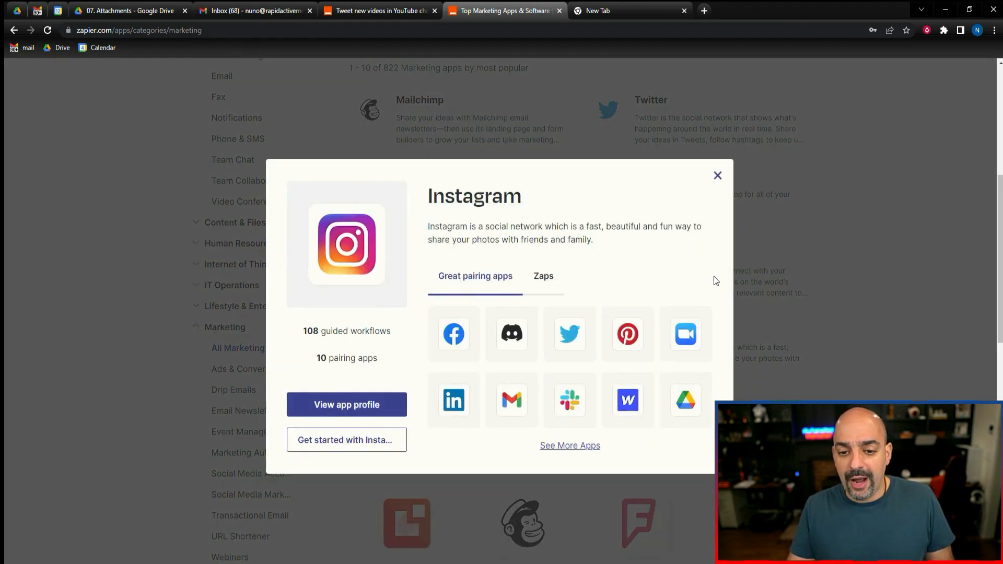
{"action": "mouse_move", "coordinate": [526, 350]}
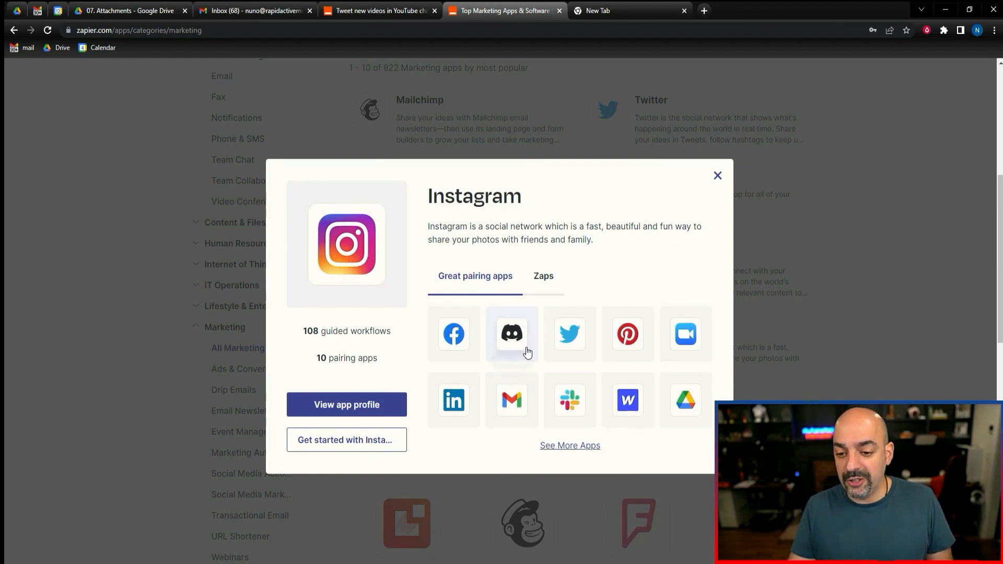
{"action": "mouse_move", "coordinate": [571, 342]}
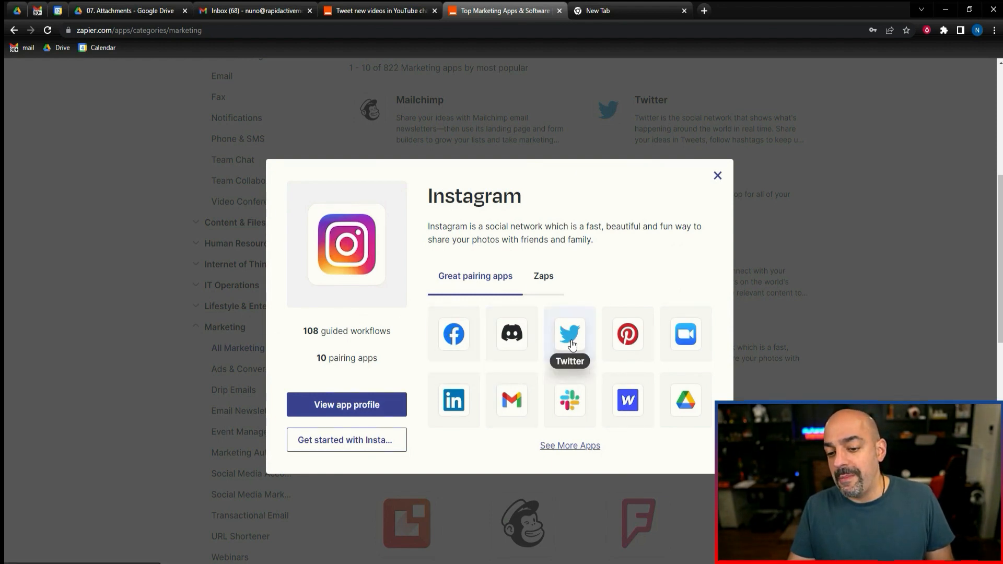
{"action": "mouse_move", "coordinate": [589, 362]}
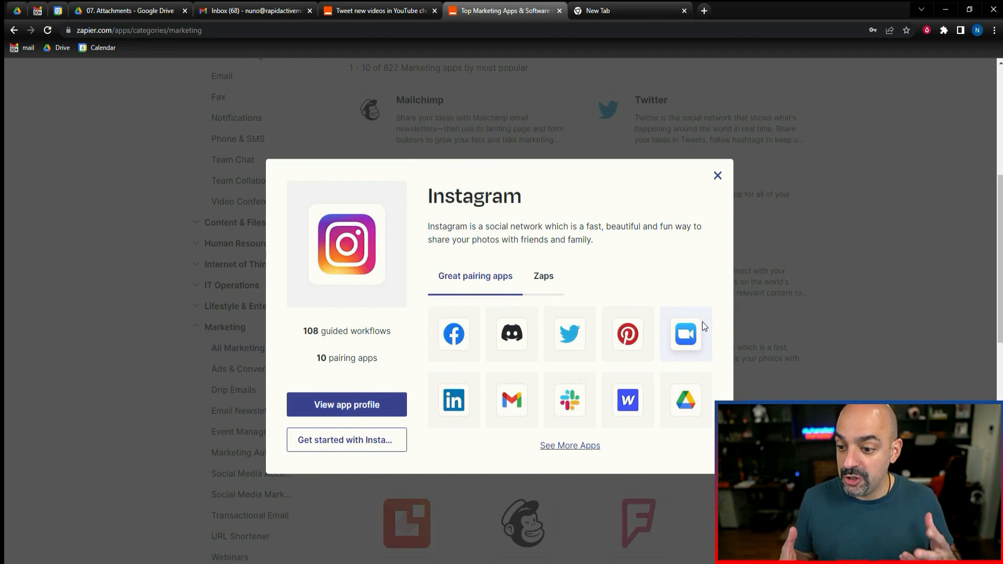
{"action": "left_click", "coordinate": [717, 176]}
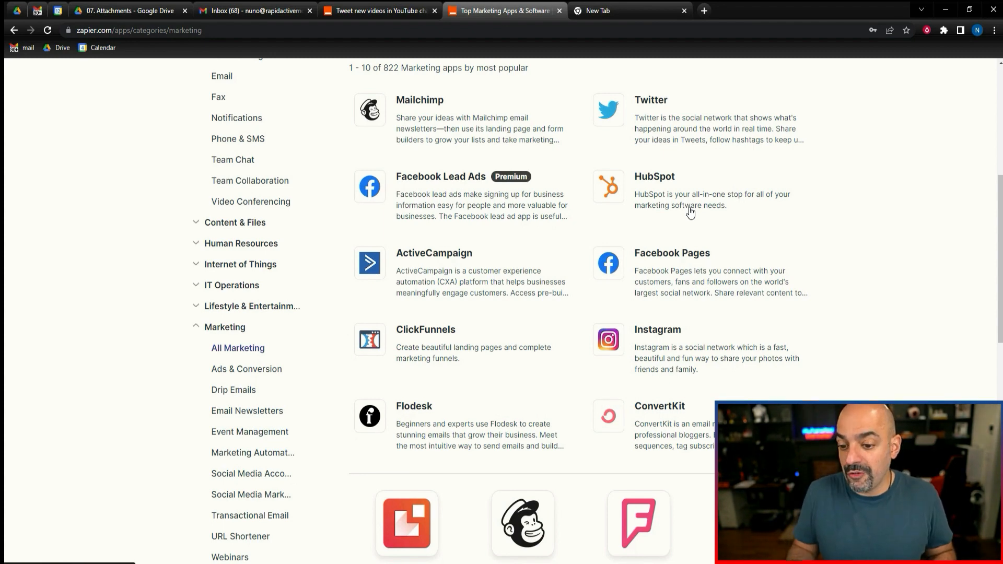
{"action": "scroll", "scroll_direction": "down", "scroll_amount": 3}
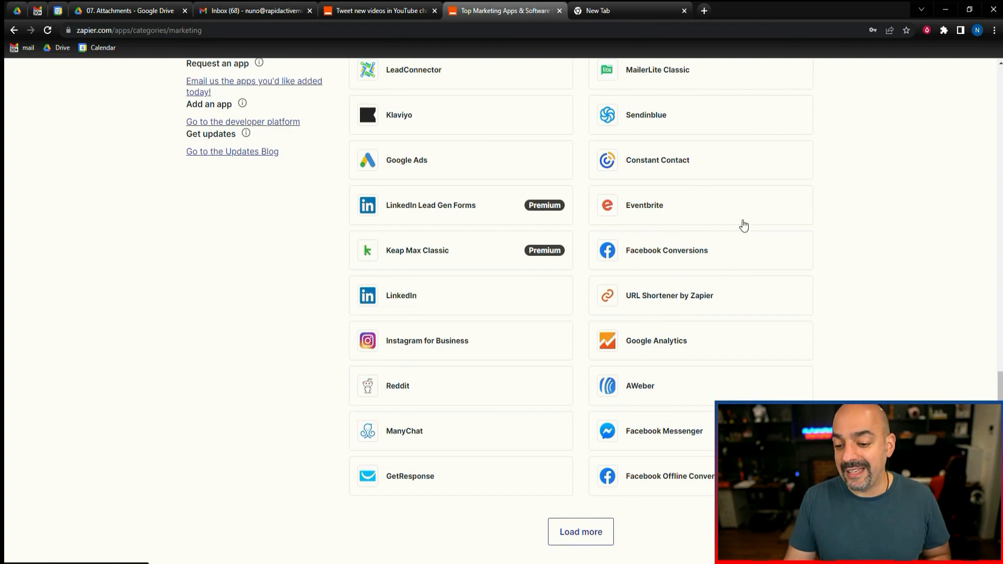
{"action": "scroll", "scroll_direction": "up", "scroll_amount": 3}
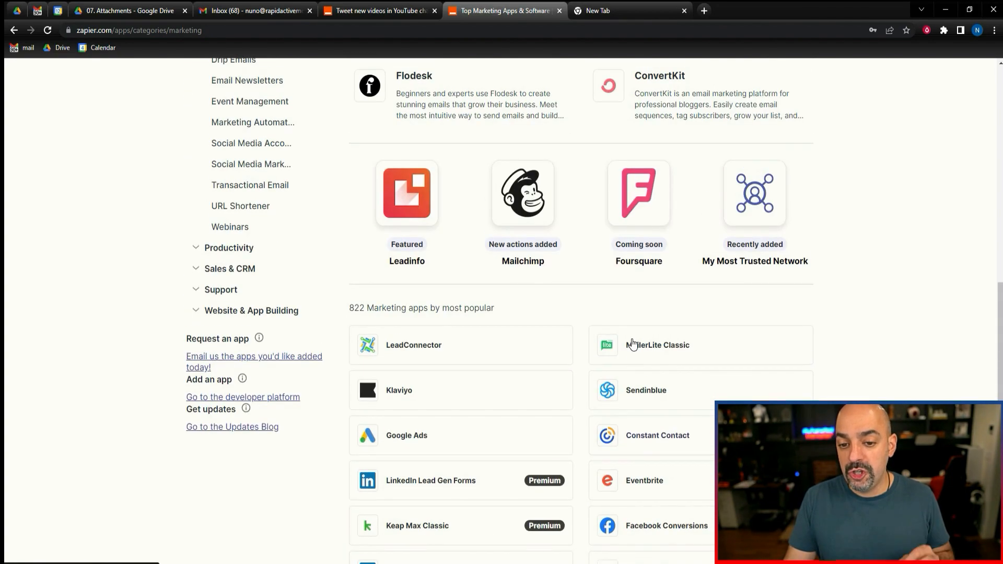
{"action": "scroll", "scroll_direction": "up", "scroll_amount": 3}
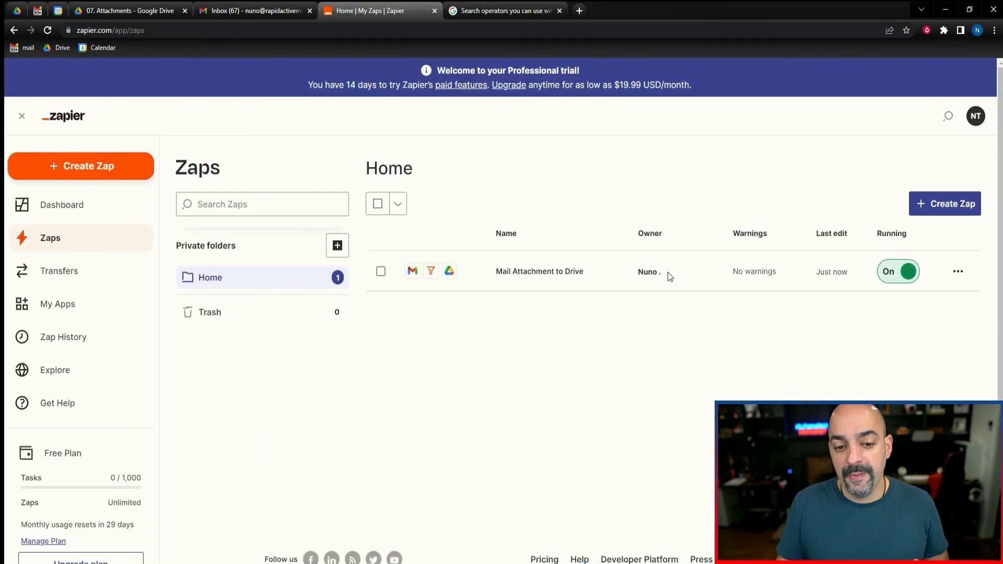
{"action": "mouse_move", "coordinate": [439, 297]}
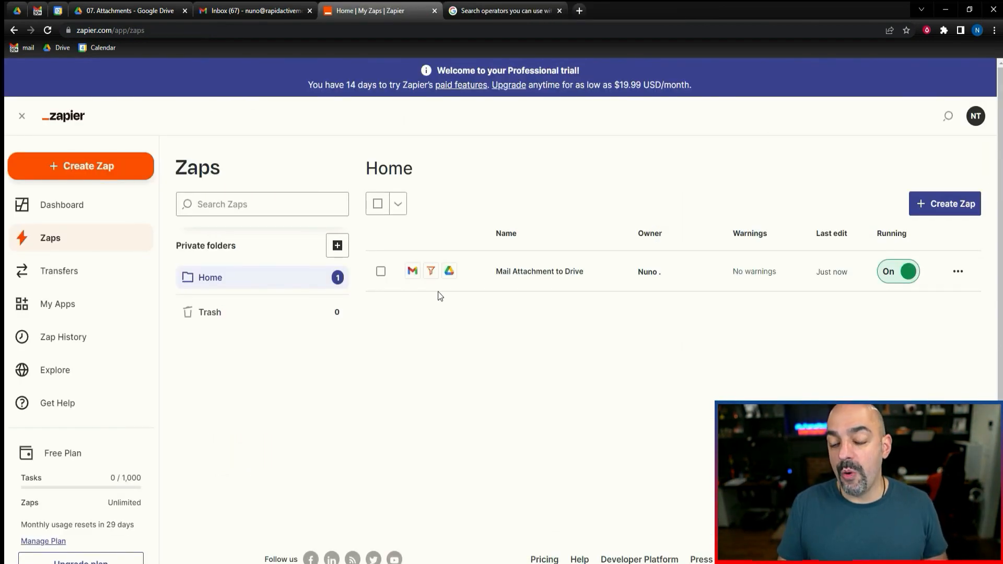
{"action": "mouse_move", "coordinate": [294, 286]}
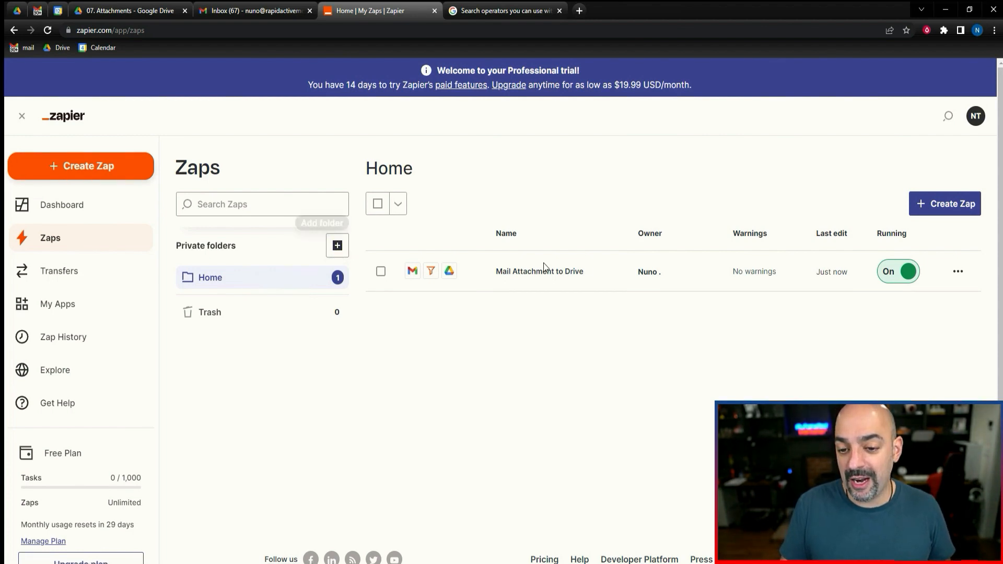
{"action": "mouse_move", "coordinate": [548, 353]}
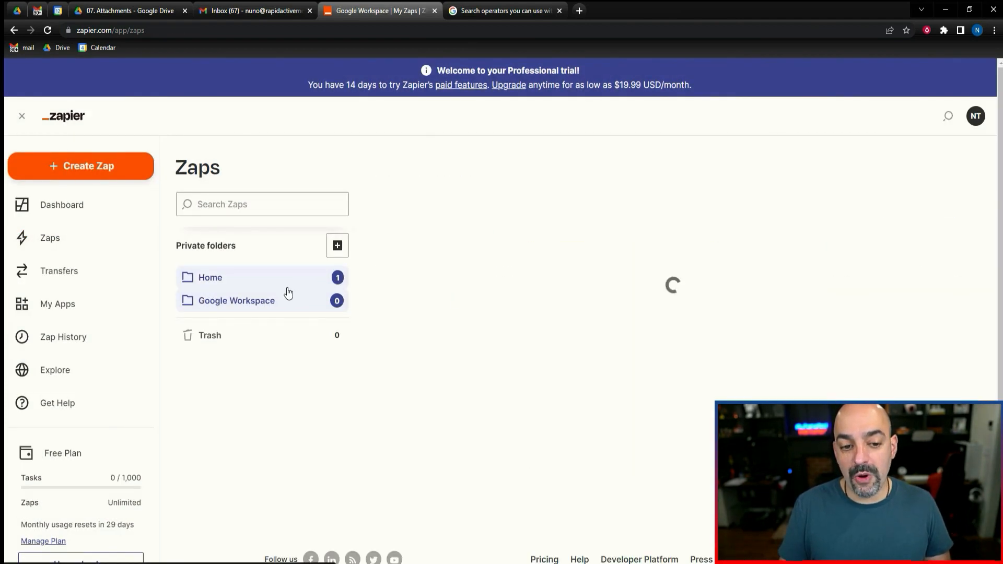
Return to the Home folder's Zaps and choose a folder for Mail Attachment to Drive.
{"action": "left_click", "coordinate": [957, 271]}
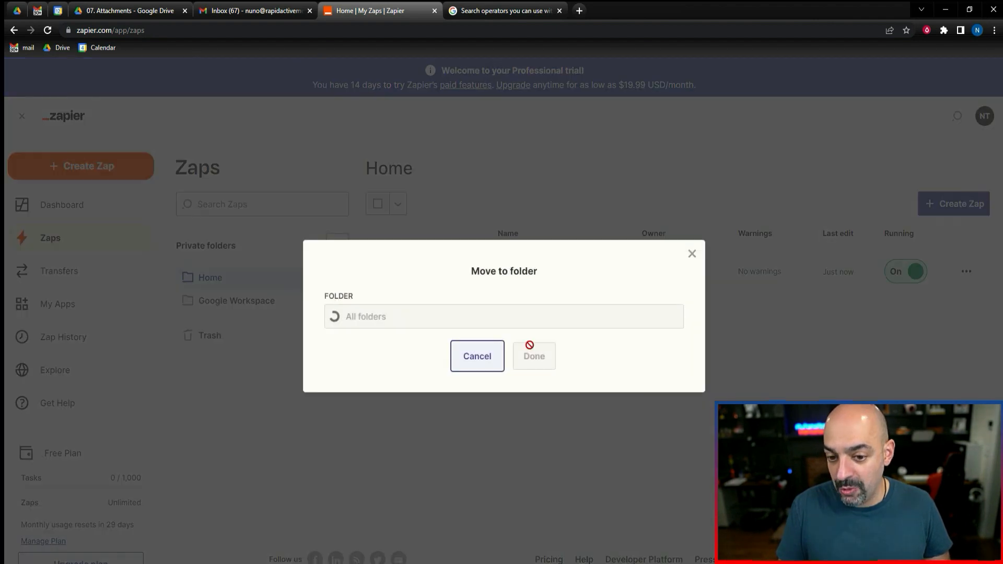
{"action": "left_click", "coordinate": [476, 356]}
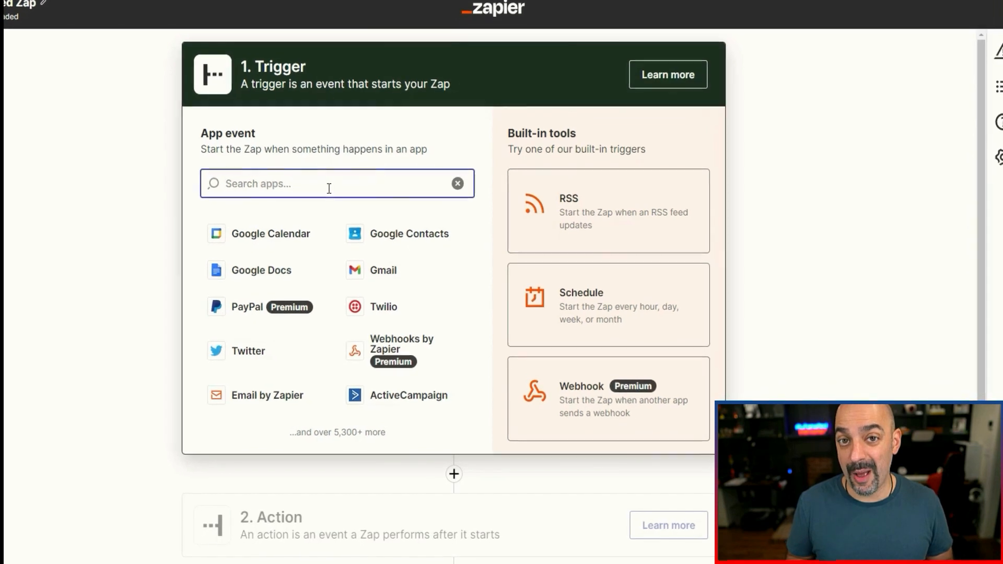
Trigger on Google Forms New Form Response for the New Employee Application form.
{"action": "type", "text": "google"}
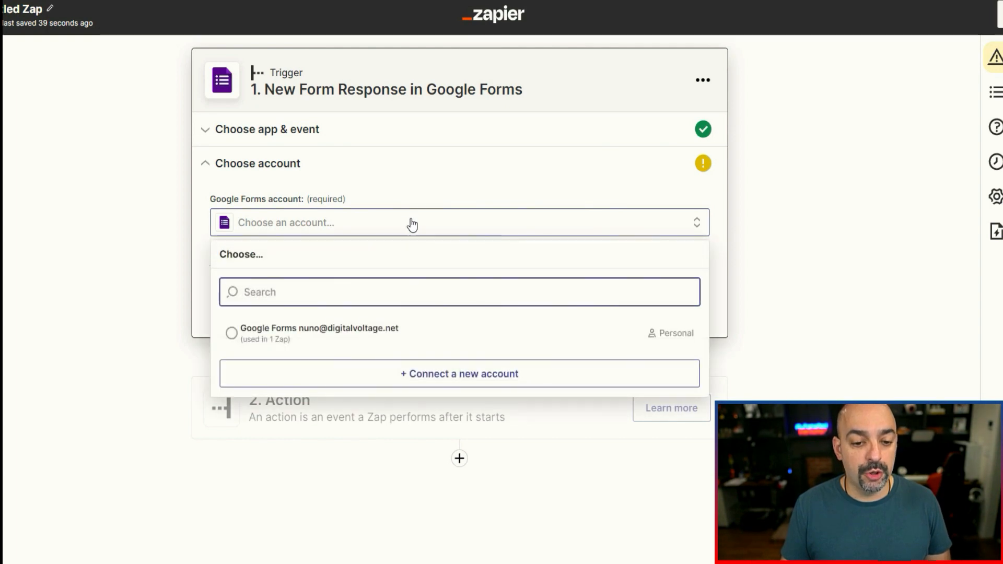
{"action": "mouse_move", "coordinate": [408, 186]}
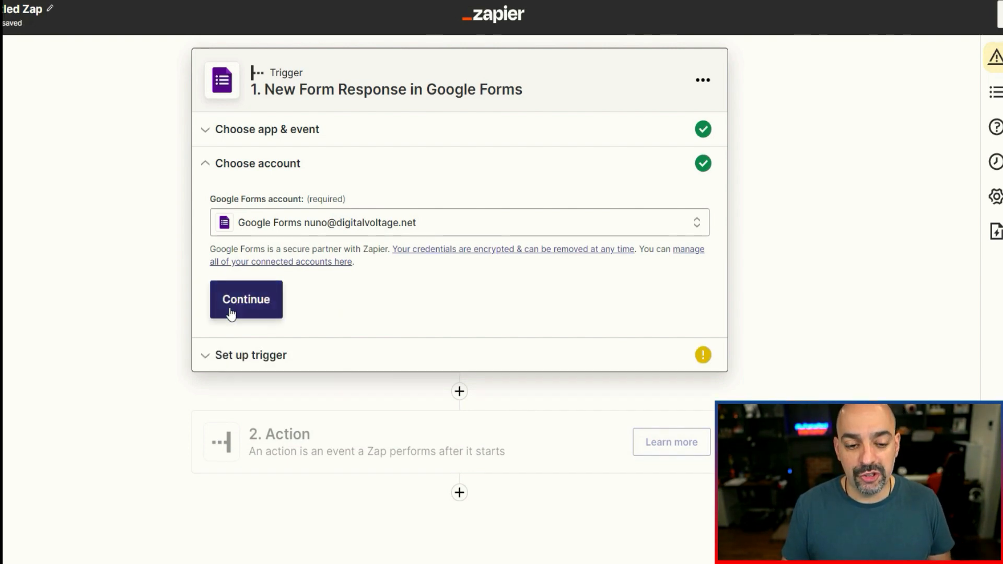
{"action": "left_click", "coordinate": [247, 298]}
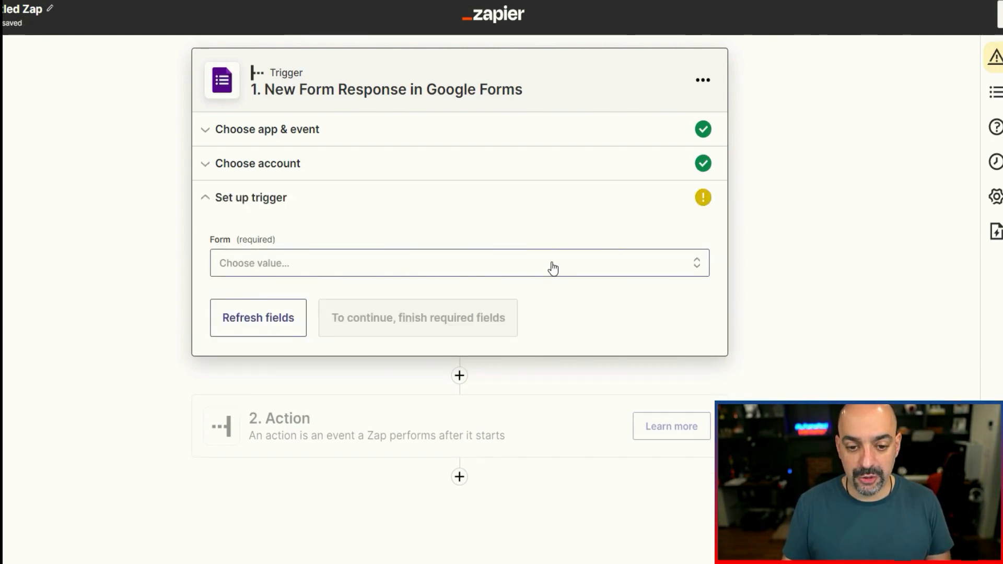
{"action": "left_click", "coordinate": [449, 263]}
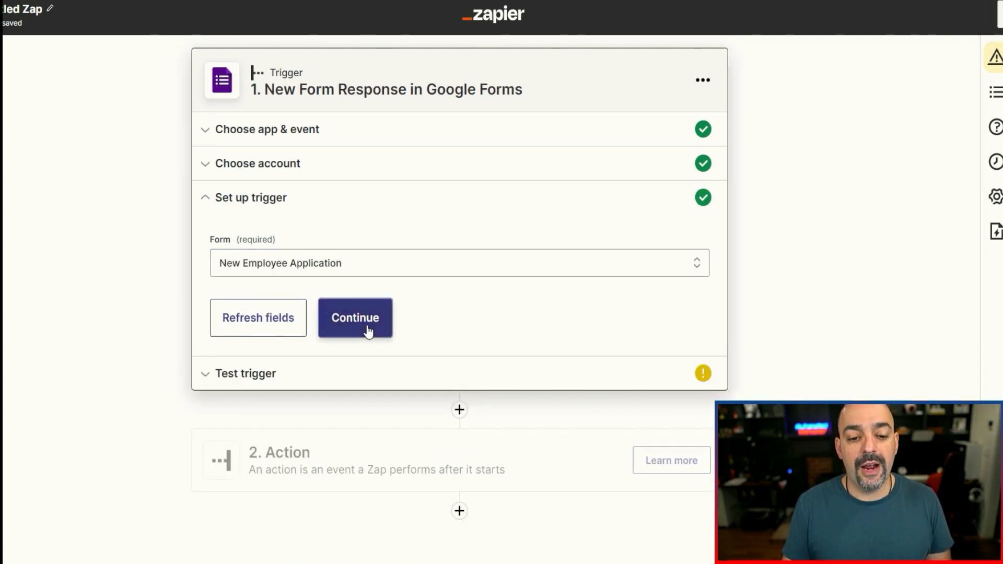
{"action": "left_click", "coordinate": [355, 317]}
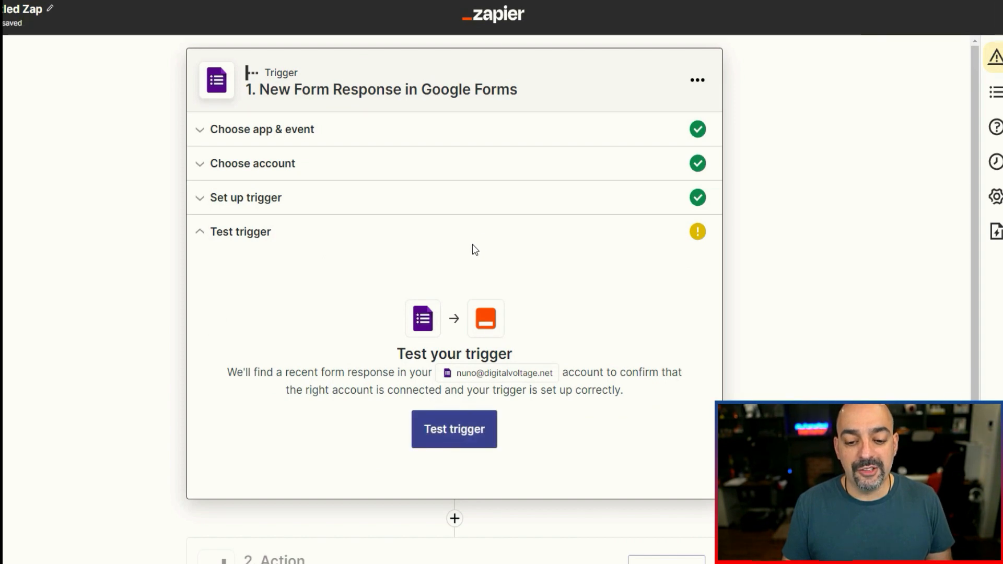
Test the trigger with a recent form response and continue to the action step.
{"action": "left_click", "coordinate": [453, 428]}
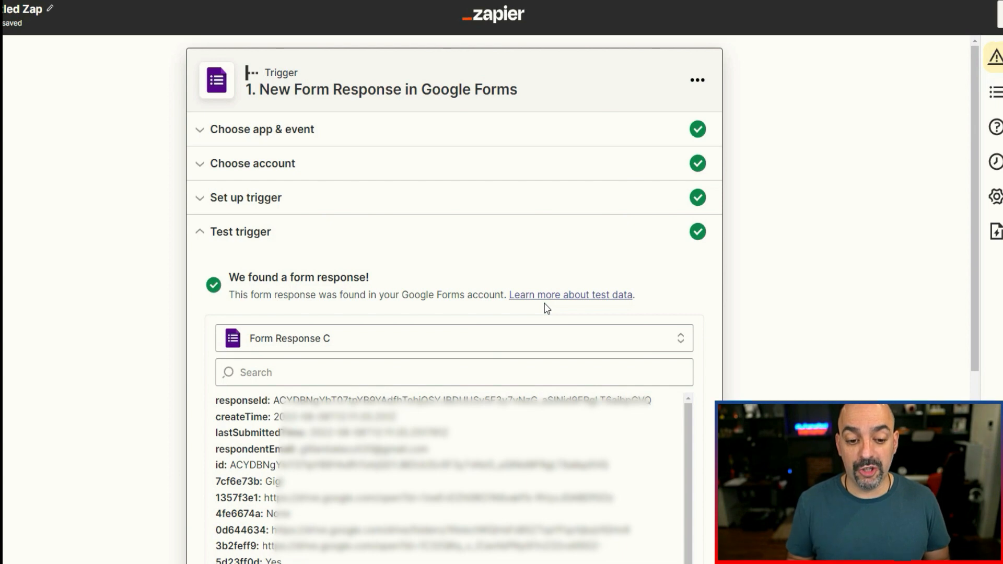
{"action": "scroll", "scroll_direction": "down", "scroll_amount": 3}
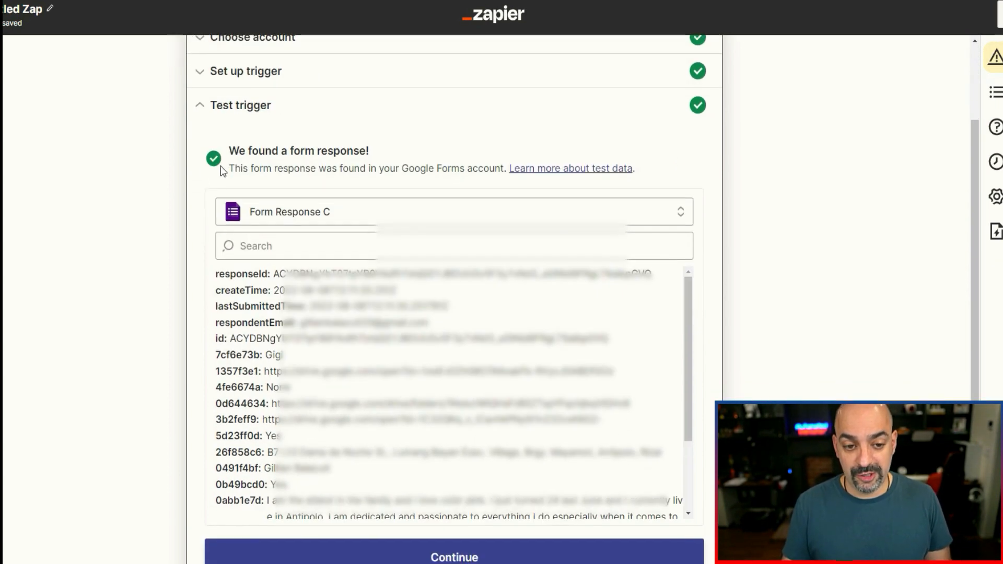
{"action": "left_click", "coordinate": [453, 556]}
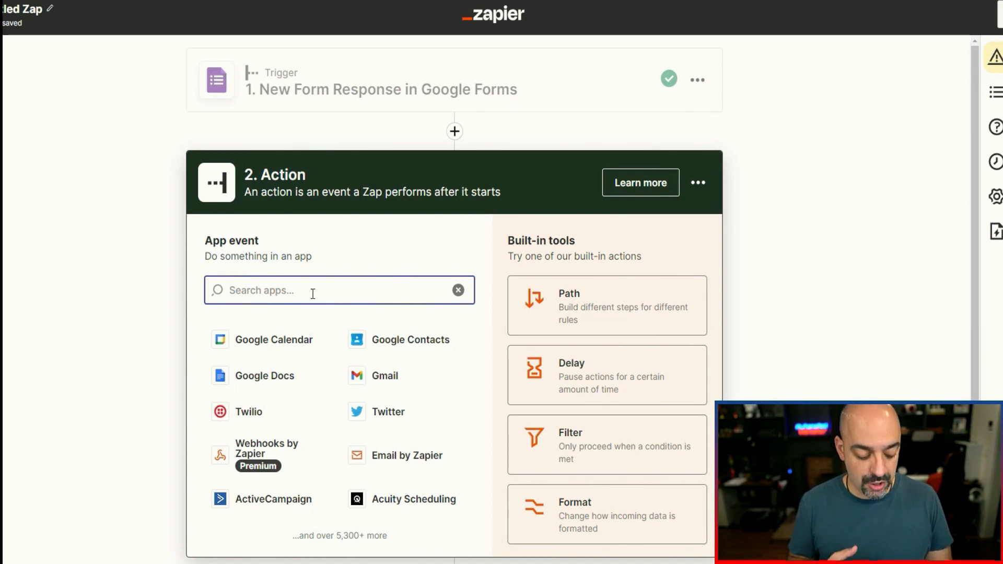
Set the action to Slack Send Channel Message using the connected Slack workspace account.
{"action": "type", "text": "slack"}
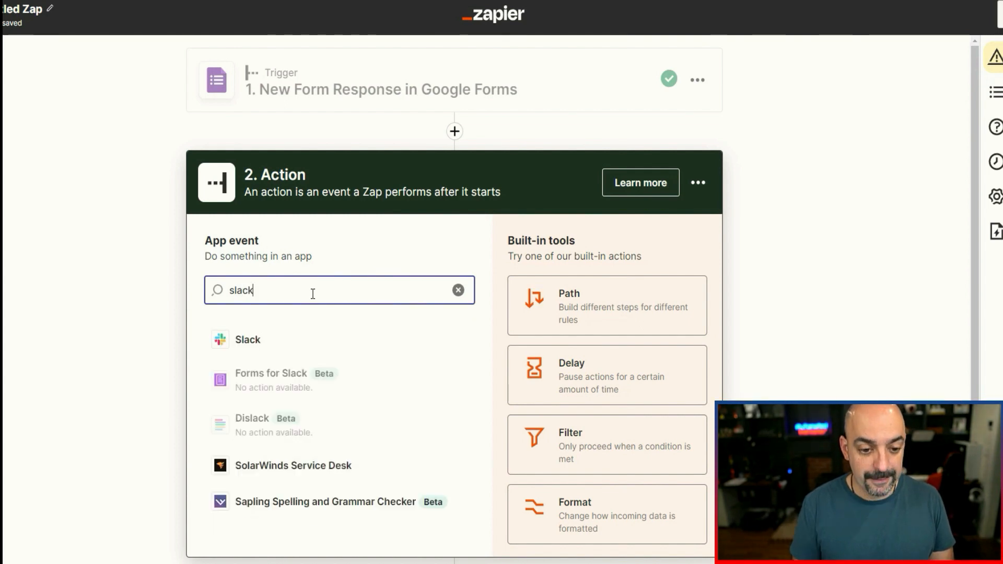
{"action": "left_click", "coordinate": [247, 339]}
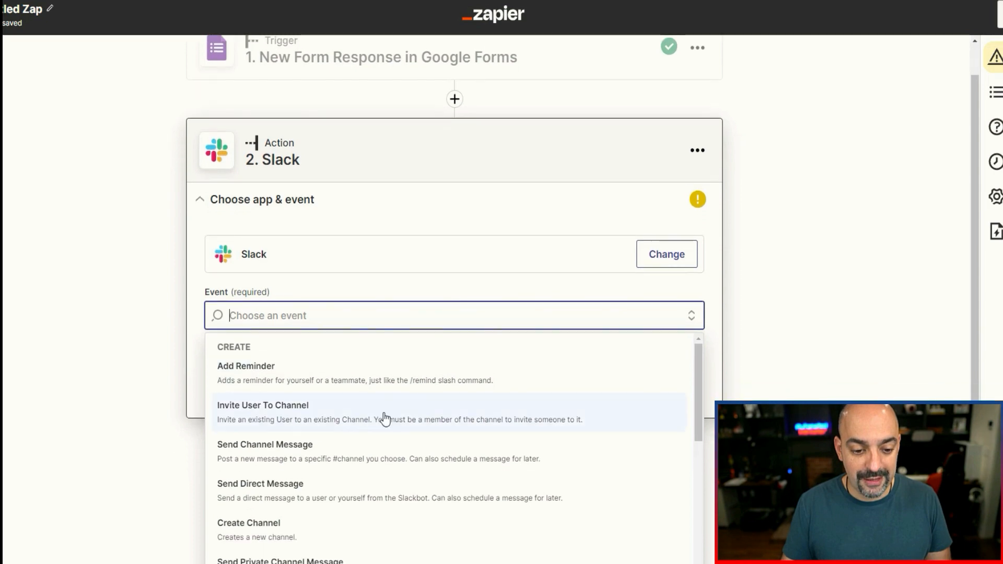
{"action": "scroll", "scroll_direction": "down", "scroll_amount": 3}
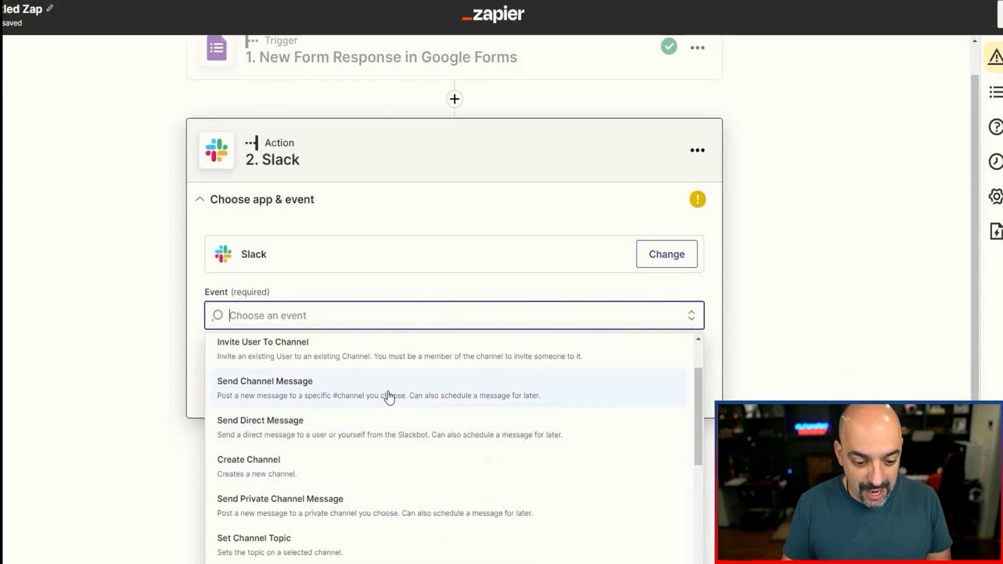
{"action": "left_click", "coordinate": [265, 382]}
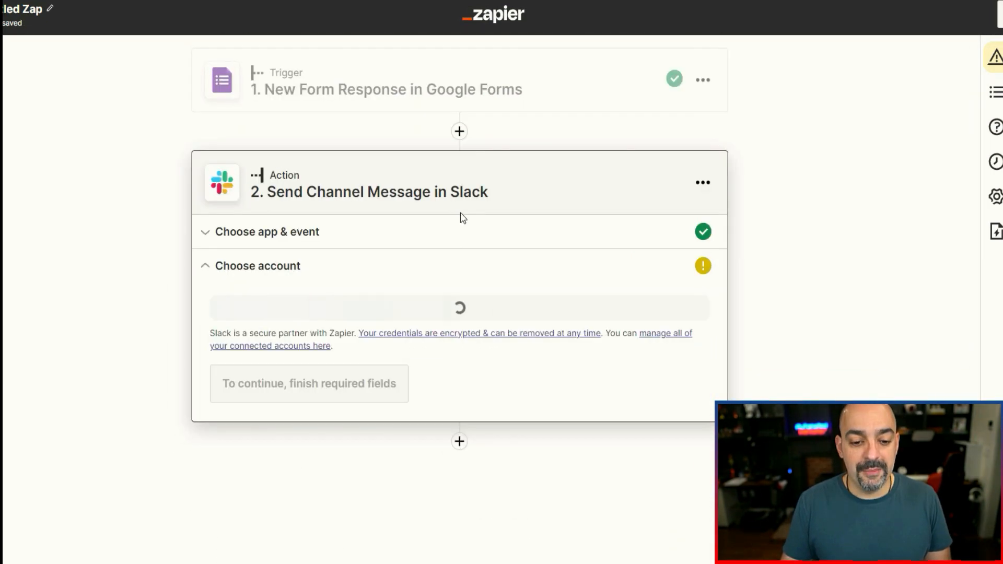
{"action": "left_click", "coordinate": [457, 325]}
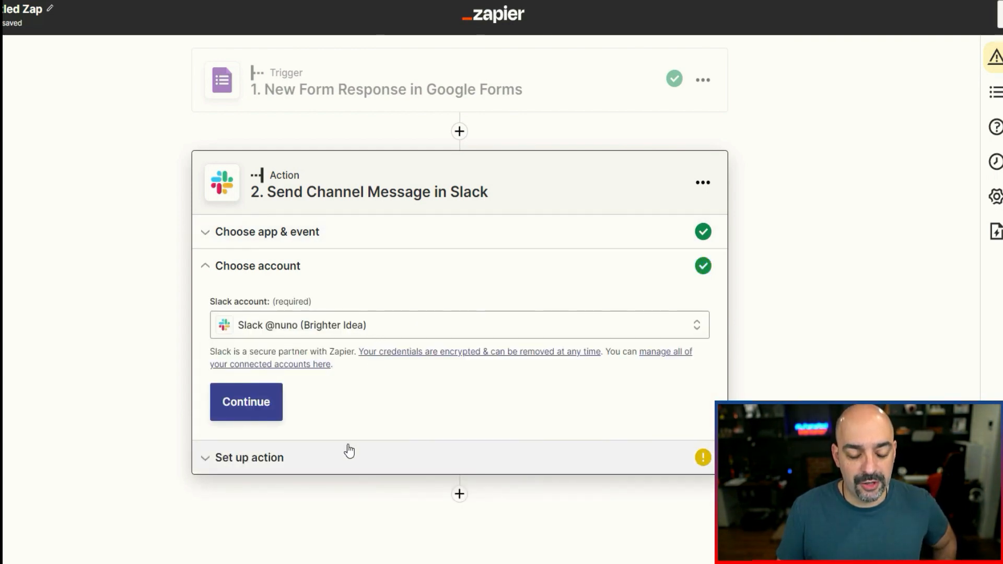
Post the Slack message to the general channel.
{"action": "left_click", "coordinate": [247, 402]}
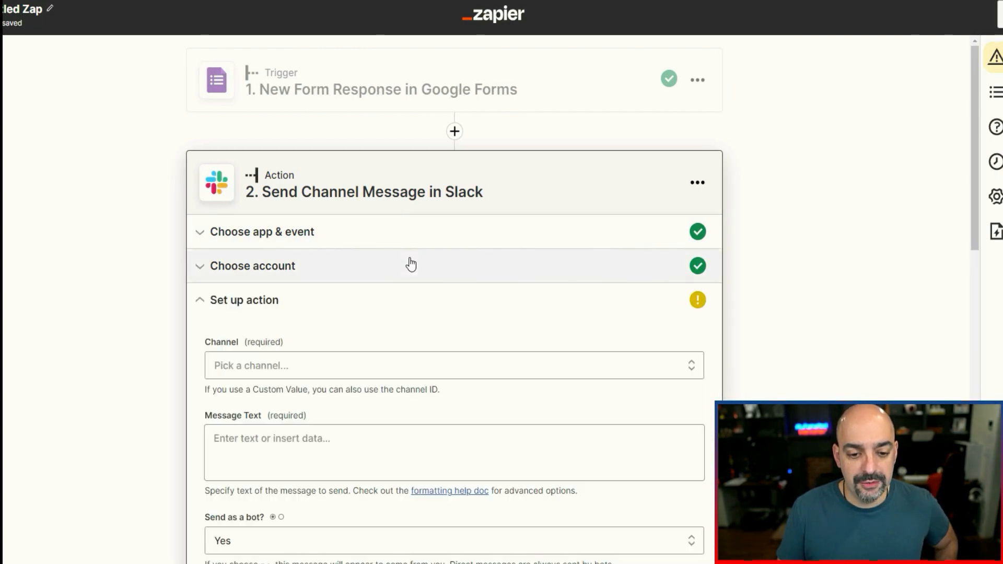
{"action": "scroll", "scroll_direction": "down", "scroll_amount": 3}
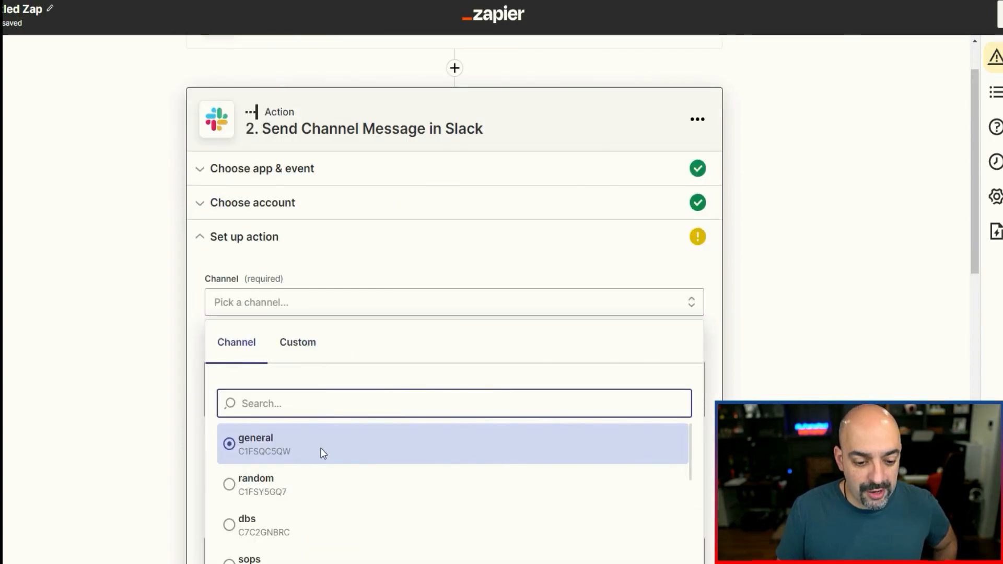
{"action": "left_click", "coordinate": [255, 445]}
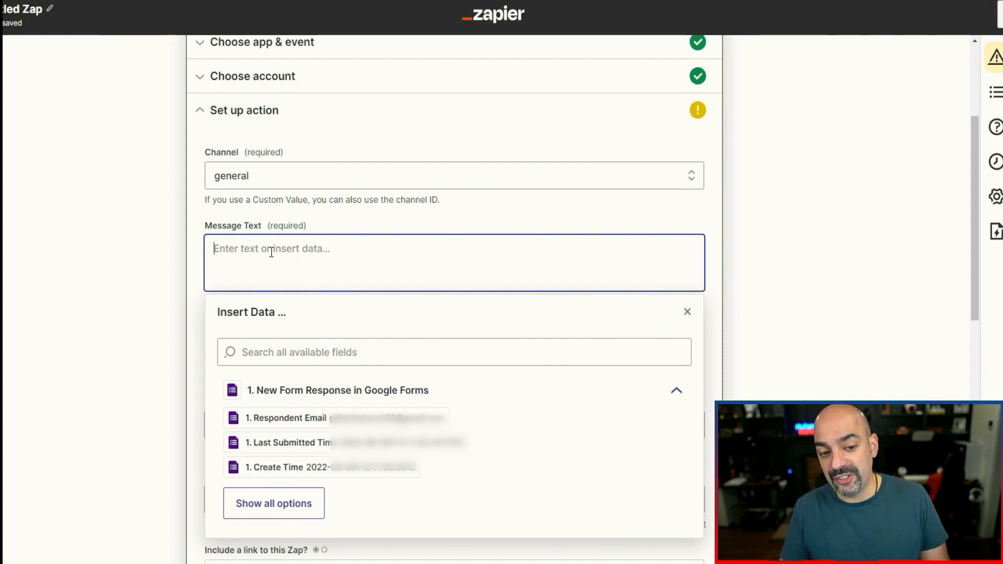
{"action": "mouse_move", "coordinate": [261, 328]}
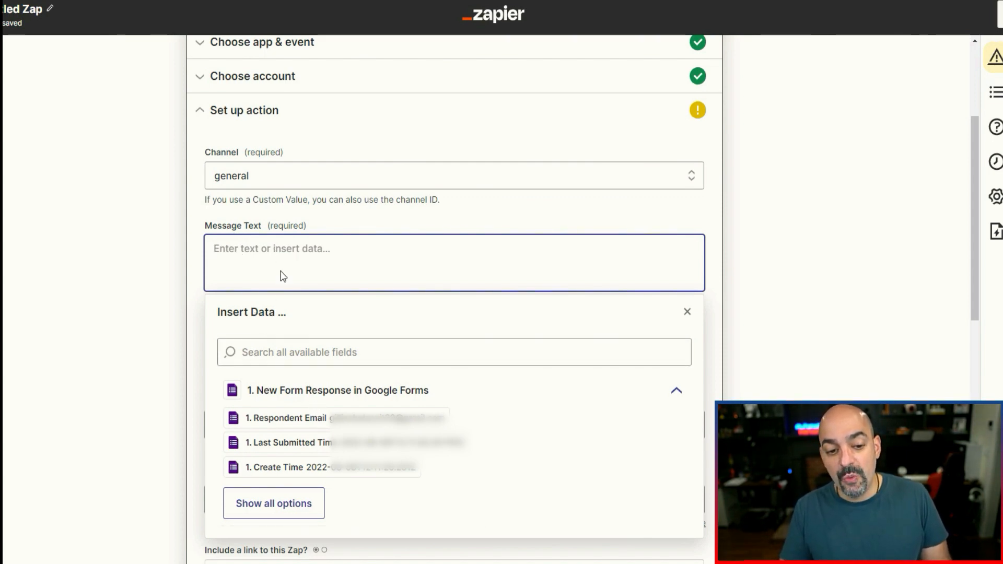
Write 'Email :' with the Respondent Email mapped in, then show all form fields.
{"action": "type", "text": "Email :"}
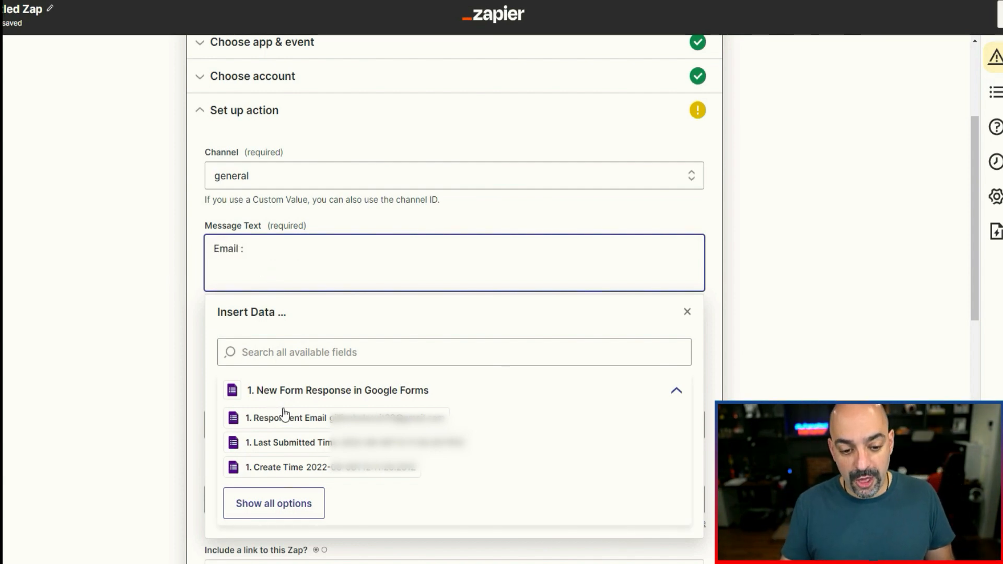
{"action": "left_click", "coordinate": [285, 418]}
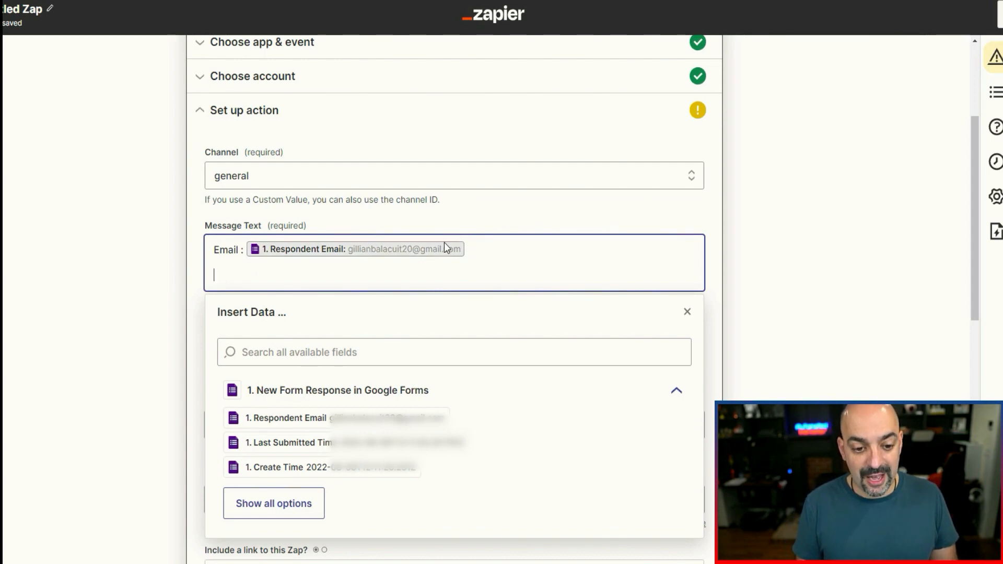
{"action": "left_click", "coordinate": [274, 502]}
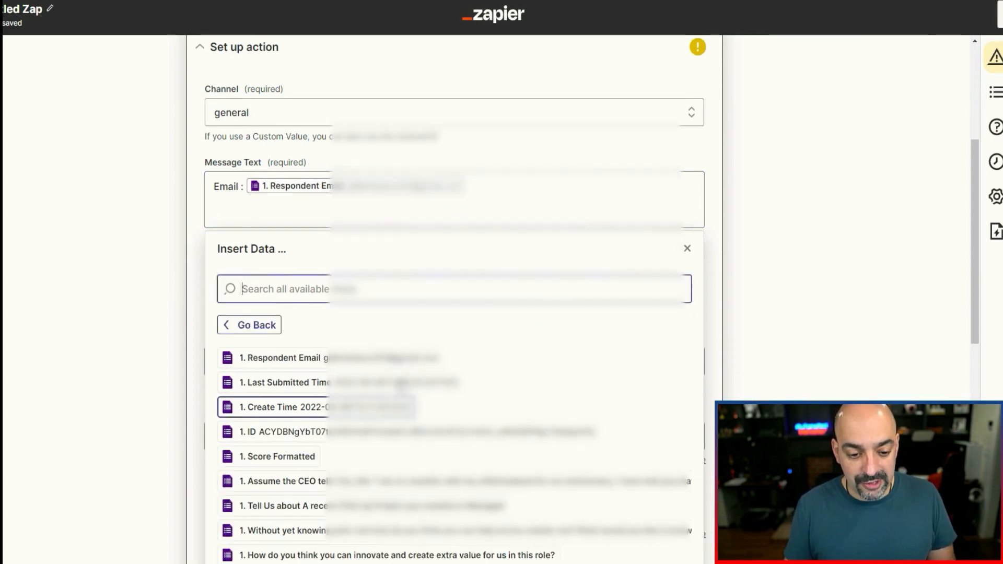
{"action": "scroll", "scroll_direction": "down", "scroll_amount": 3}
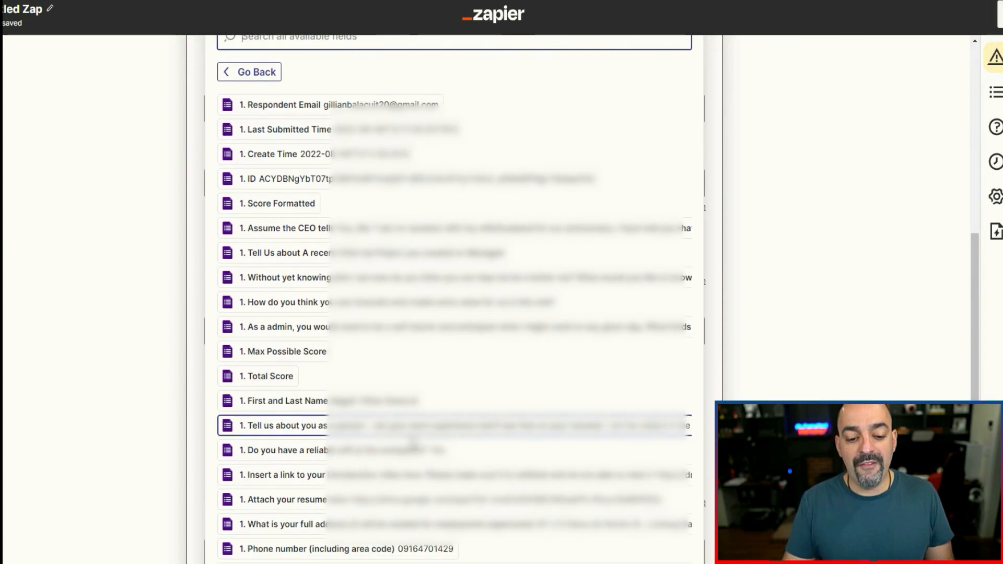
{"action": "scroll", "scroll_direction": "down", "scroll_amount": 3}
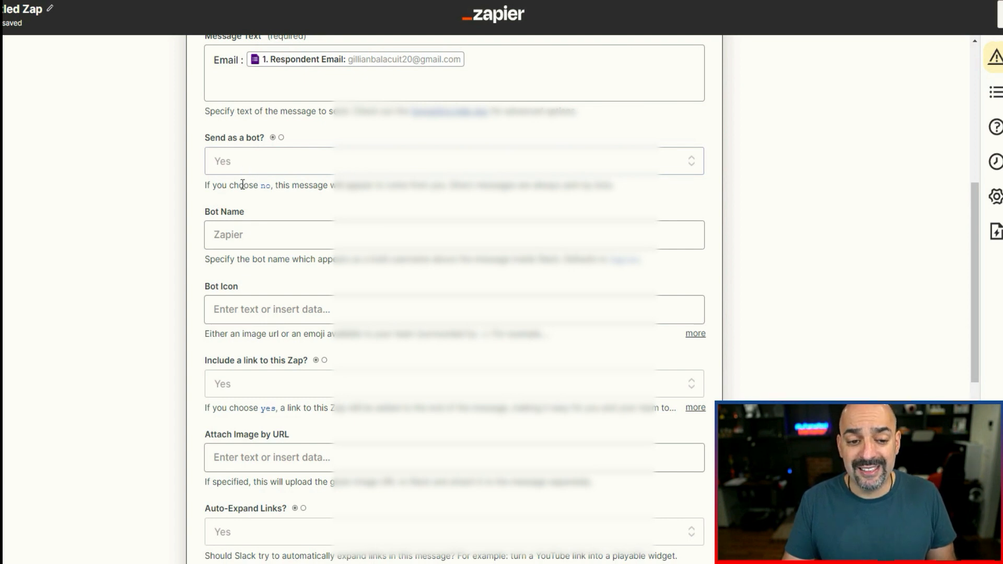
Name the bot Application Bot and set its icon to ':bell:'.
{"action": "left_click", "coordinate": [297, 234]}
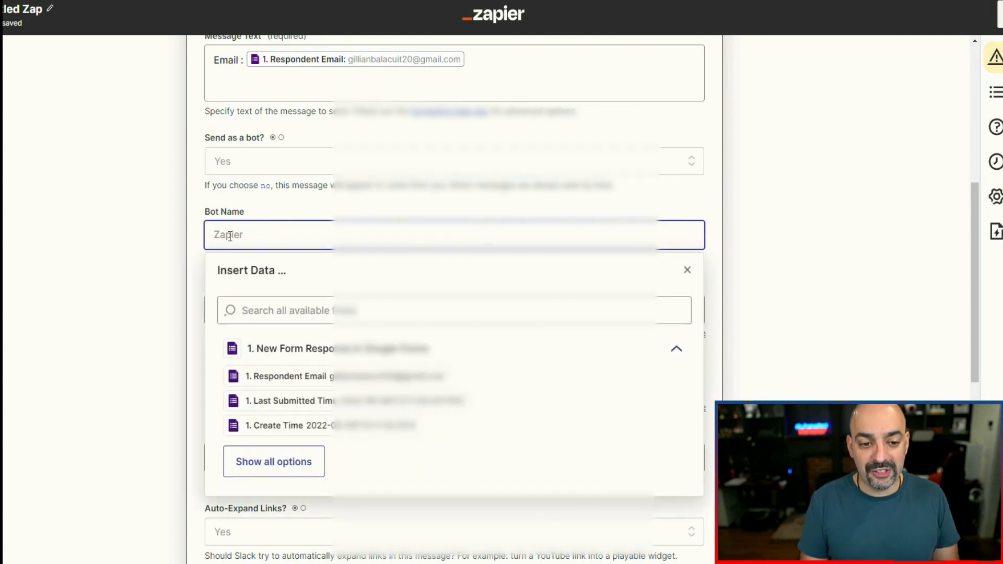
{"action": "type", "text": "Applica"}
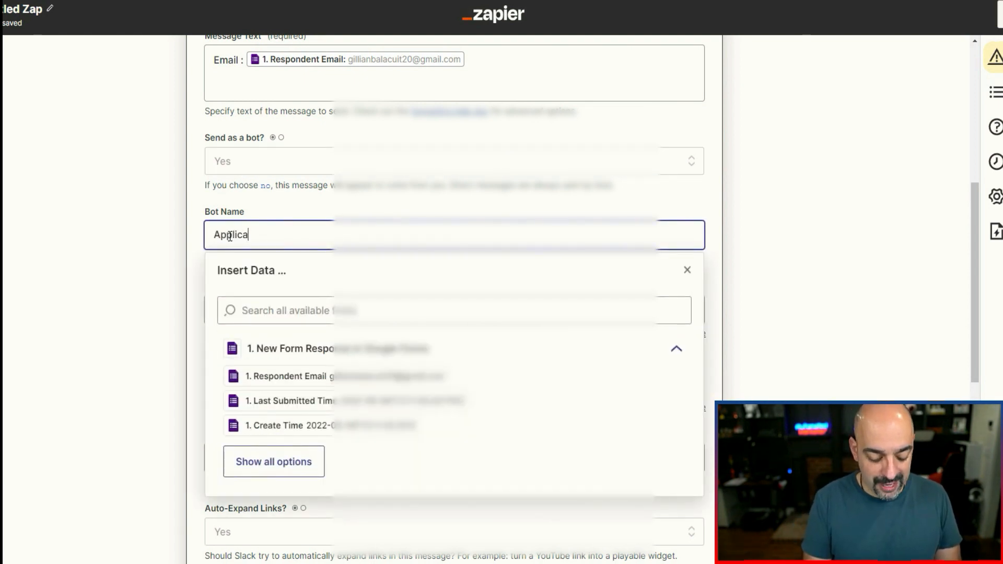
{"action": "type", "text": "tion Bot"}
{"action": "type", "text": ":"}
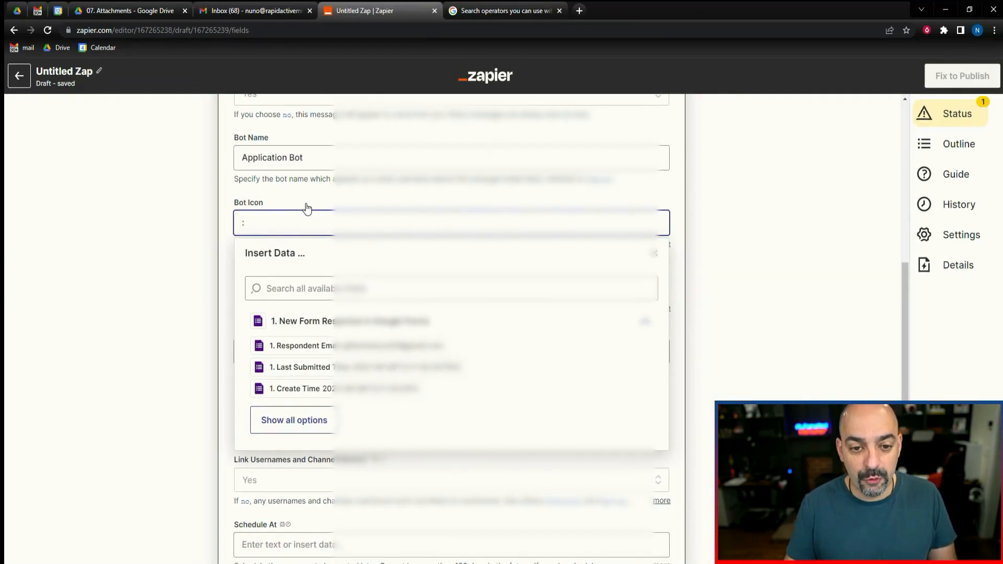
{"action": "left_click", "coordinate": [655, 253]}
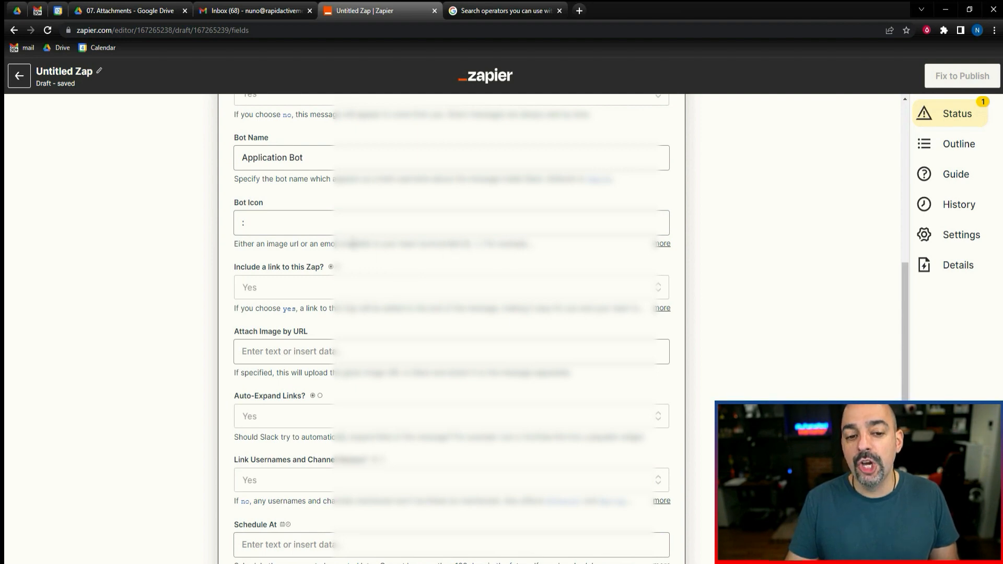
{"action": "left_click", "coordinate": [660, 243]}
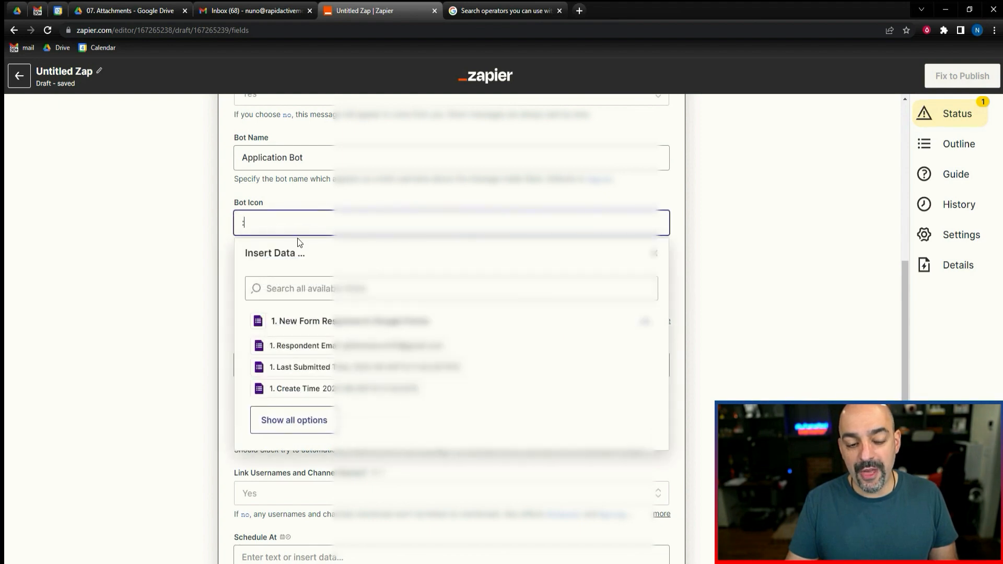
{"action": "type", "text": ":bell:"}
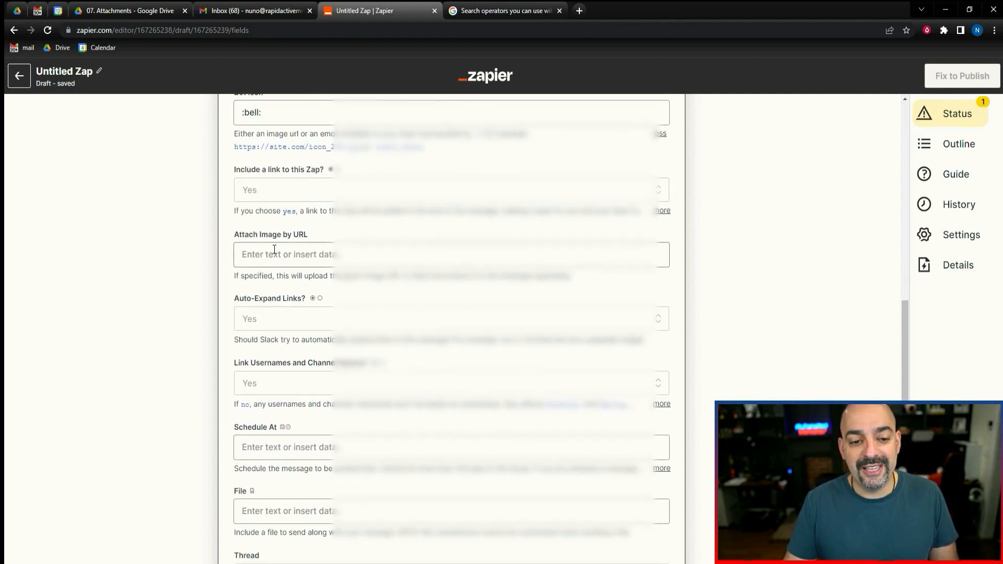
{"action": "scroll", "scroll_direction": "down", "scroll_amount": 3}
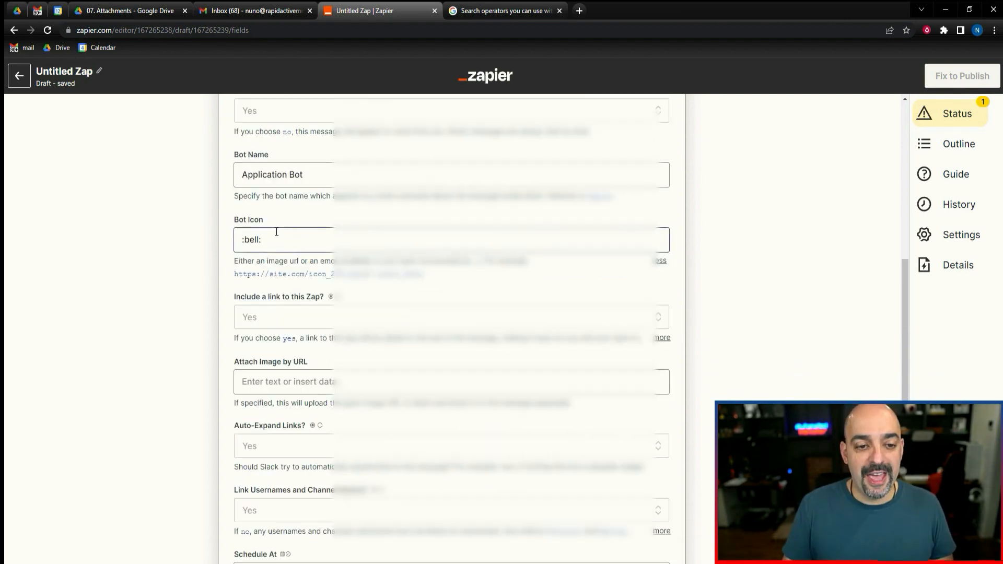
{"action": "scroll", "scroll_direction": "down", "scroll_amount": 3}
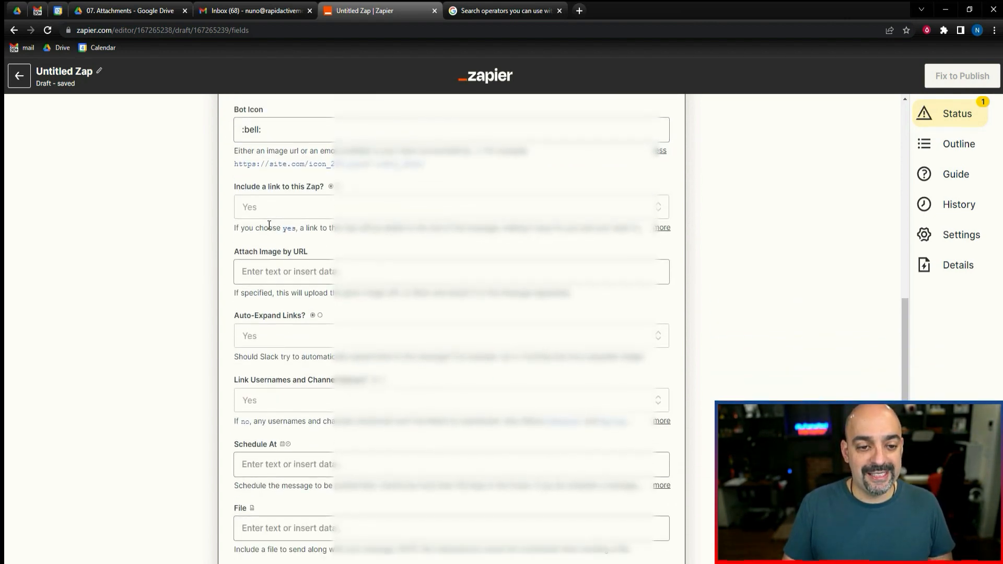
{"action": "scroll", "scroll_direction": "down", "scroll_amount": 3}
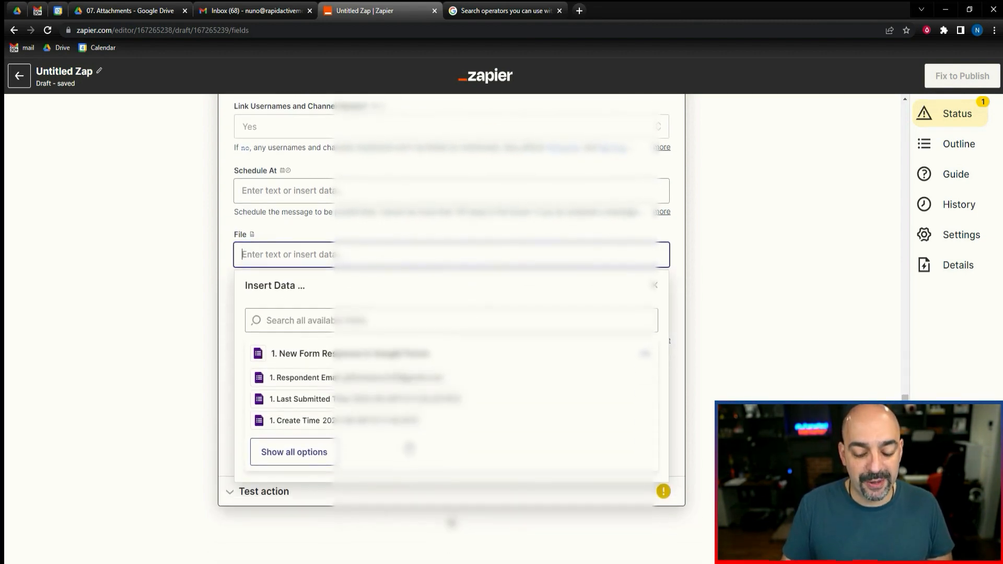
Attach the form's 'Attach your resume' file to the Slack message, test the step and publish the Zap.
{"action": "left_click", "coordinate": [293, 451]}
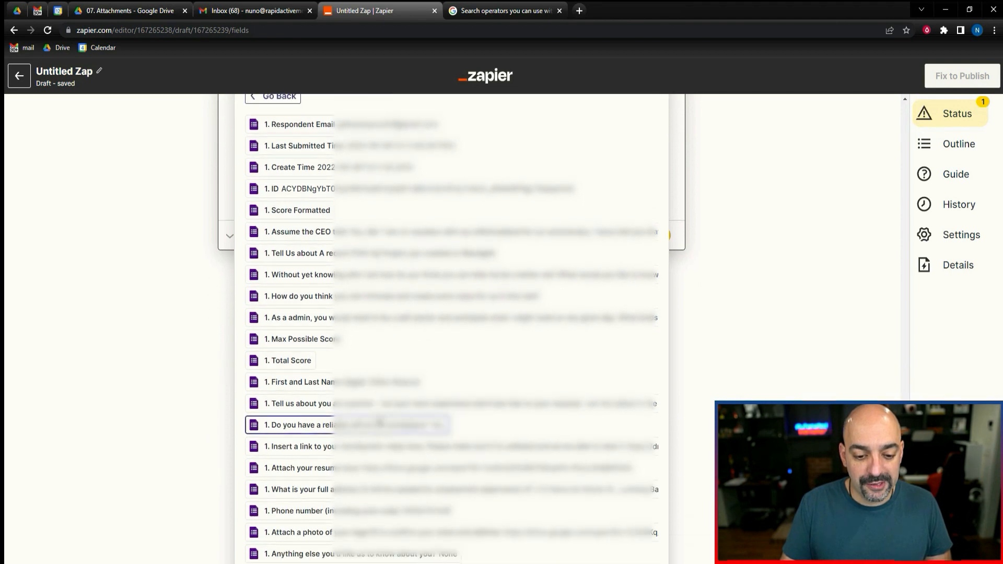
{"action": "scroll", "scroll_direction": "down", "scroll_amount": 3}
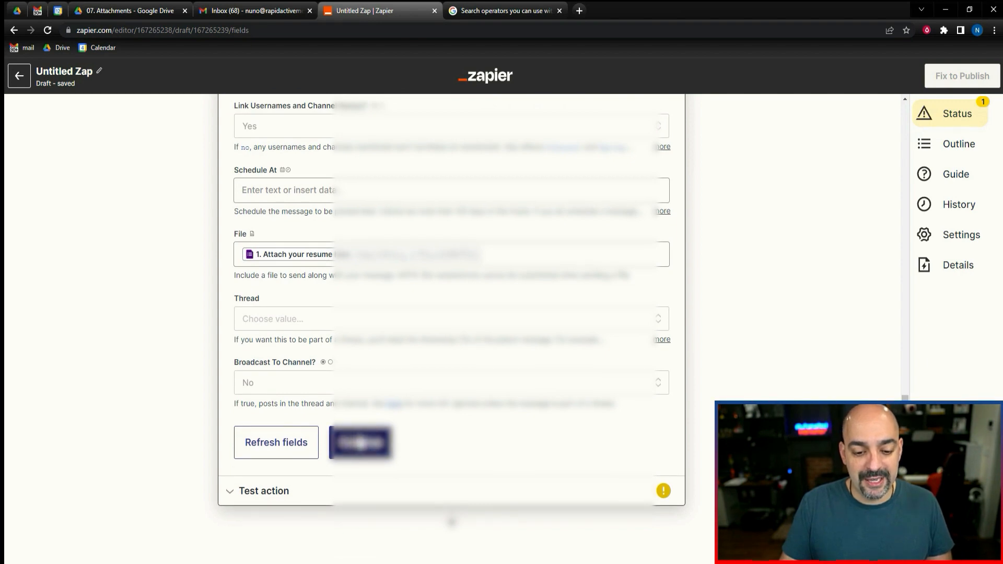
{"action": "left_click", "coordinate": [360, 443]}
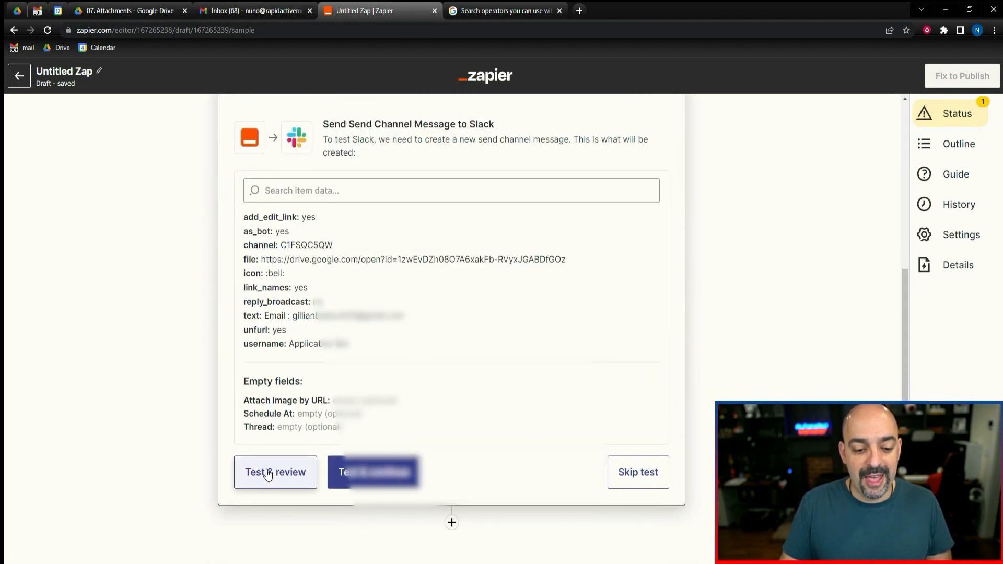
{"action": "left_click", "coordinate": [374, 472]}
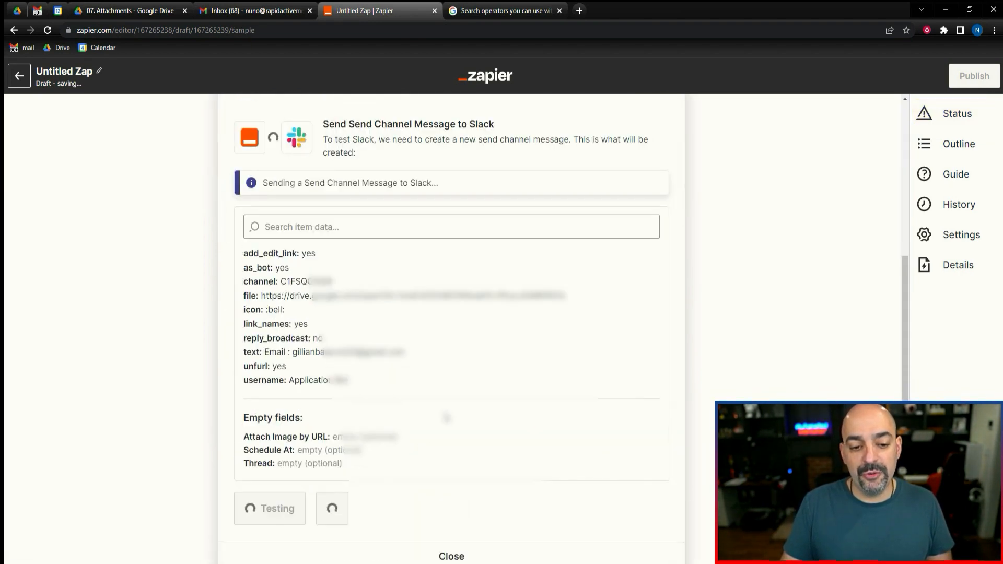
{"action": "left_click", "coordinate": [973, 75]}
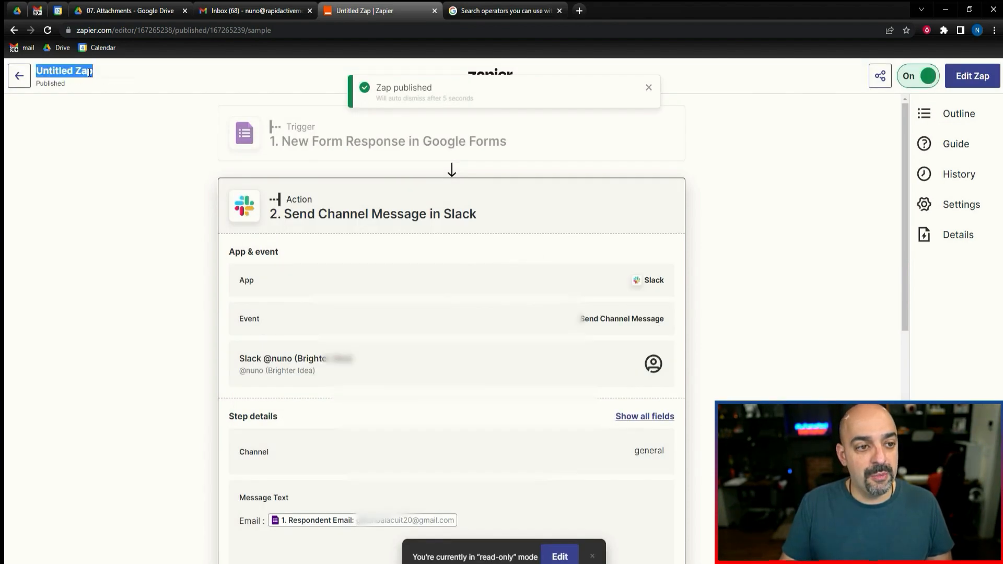
{"action": "type", "text": "Application to slack"}
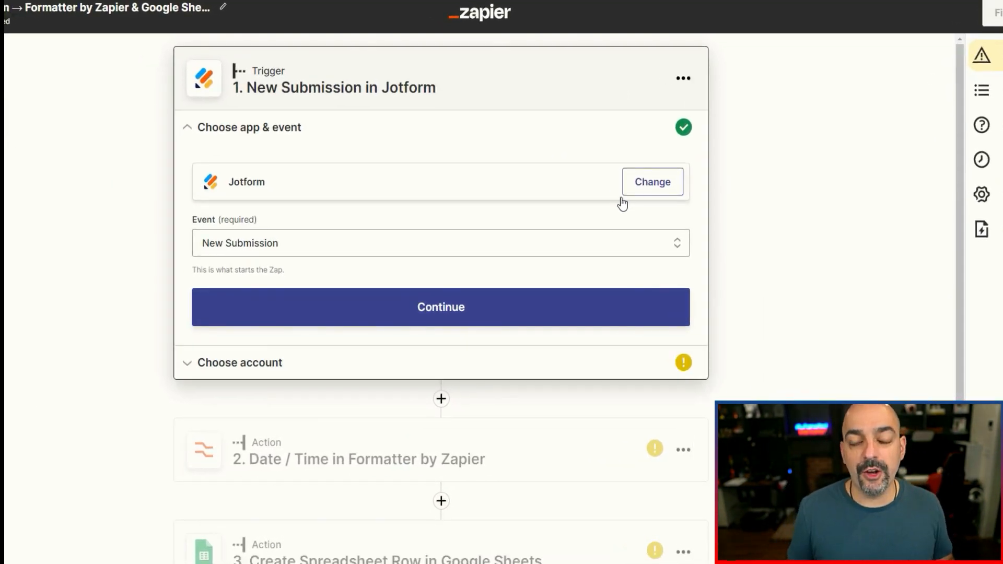
{"action": "mouse_move", "coordinate": [603, 202]}
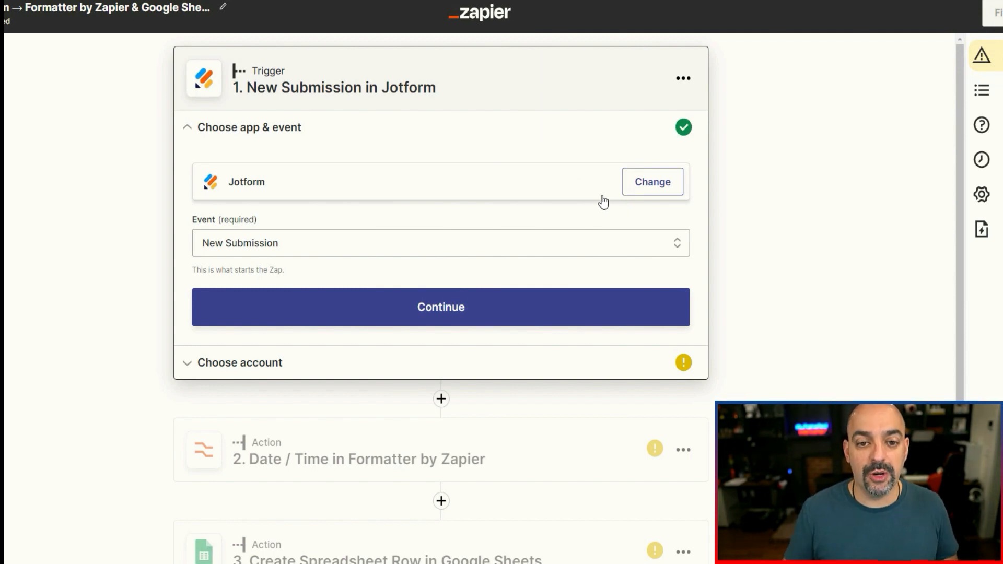
{"action": "mouse_move", "coordinate": [389, 158]}
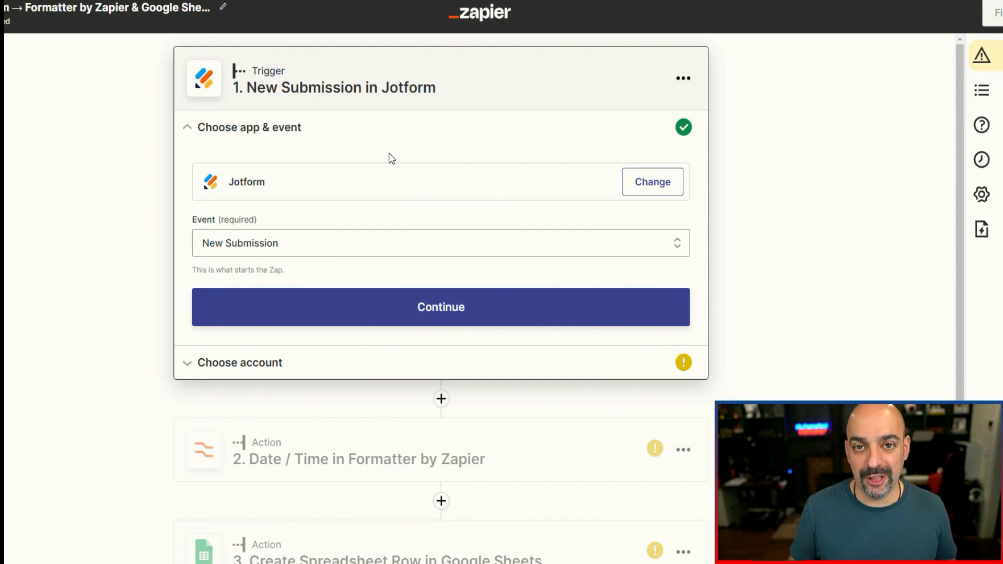
{"action": "mouse_move", "coordinate": [473, 83]}
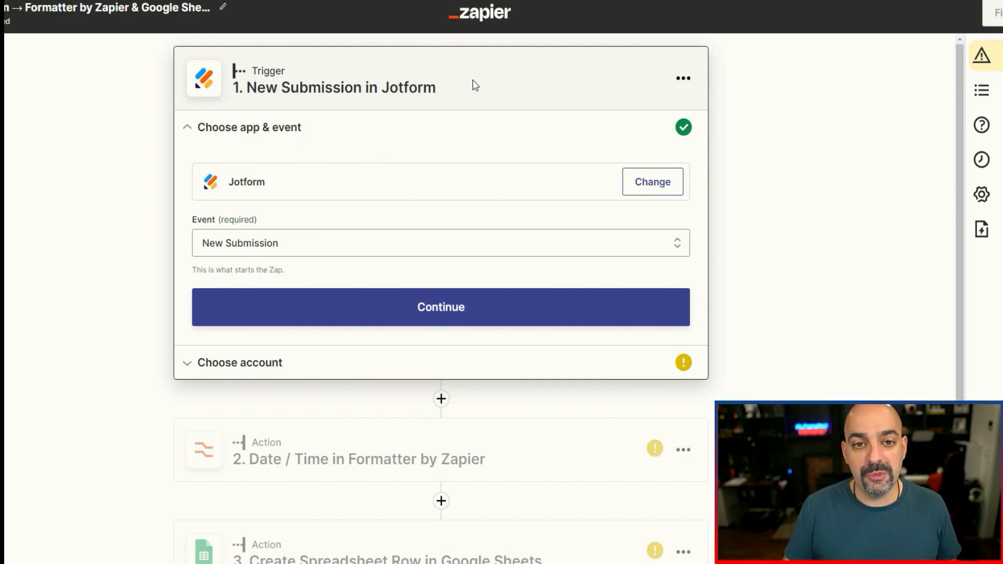
{"action": "scroll", "scroll_direction": "down", "scroll_amount": 3}
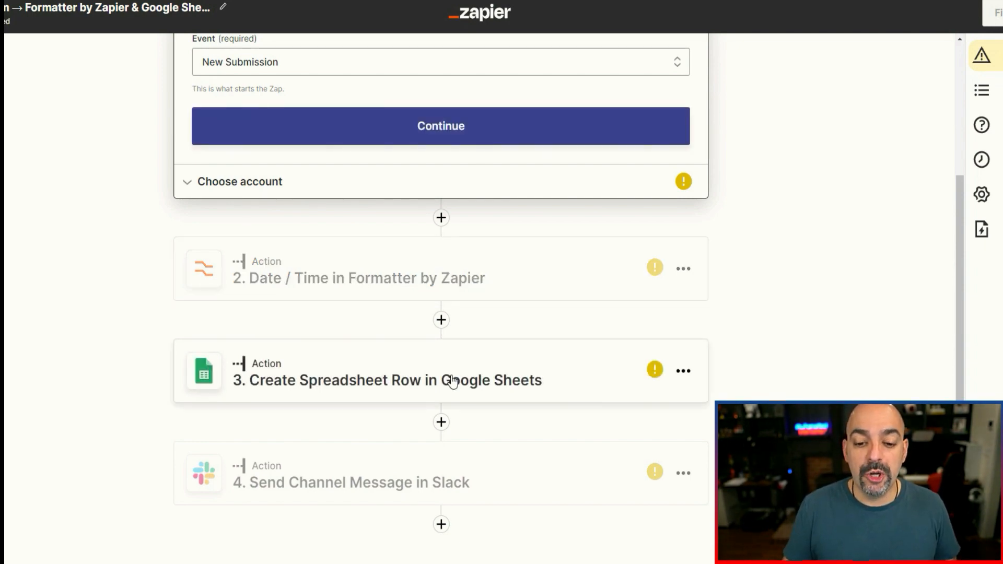
{"action": "mouse_move", "coordinate": [465, 382]}
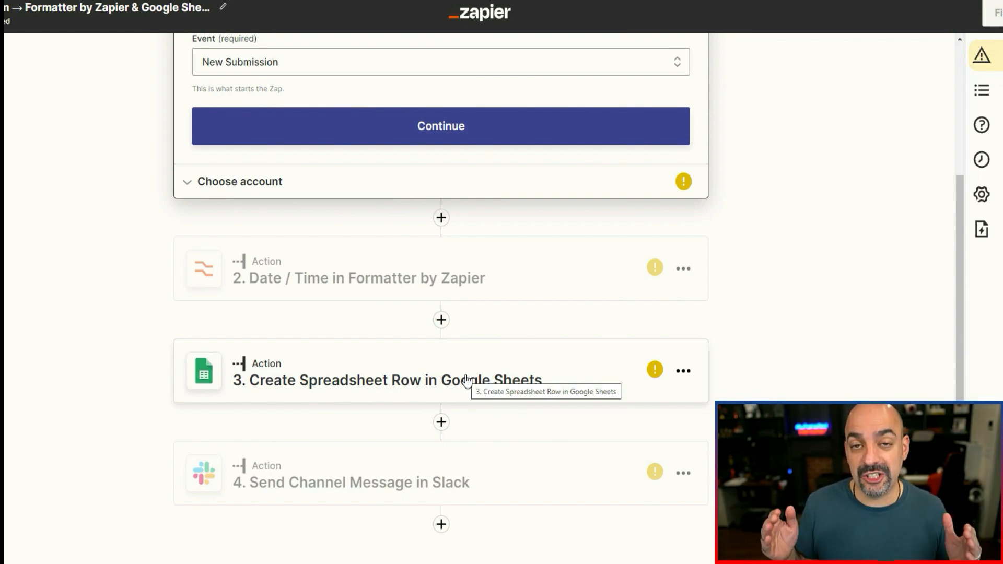
{"action": "mouse_move", "coordinate": [455, 491]}
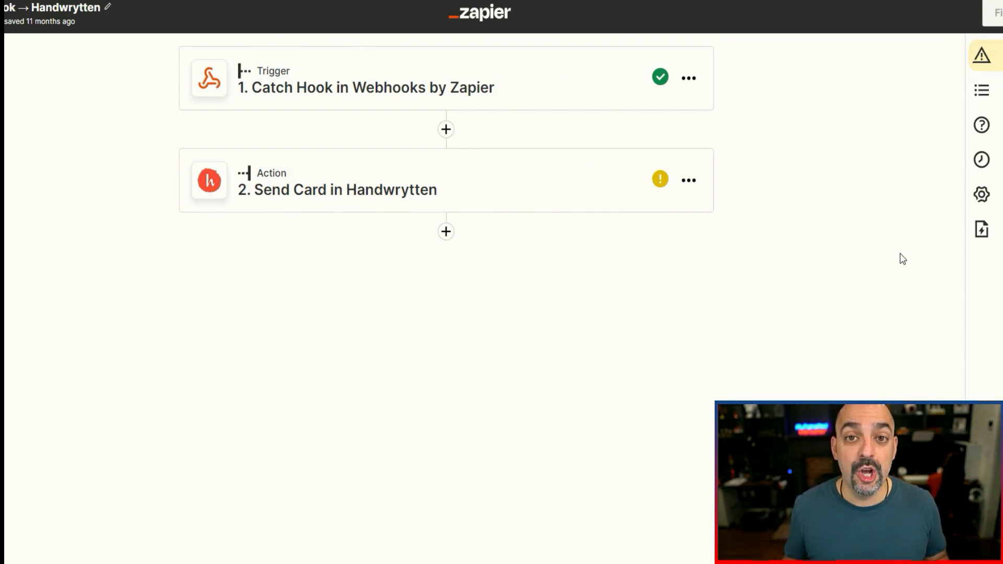
{"action": "mouse_move", "coordinate": [344, 87]}
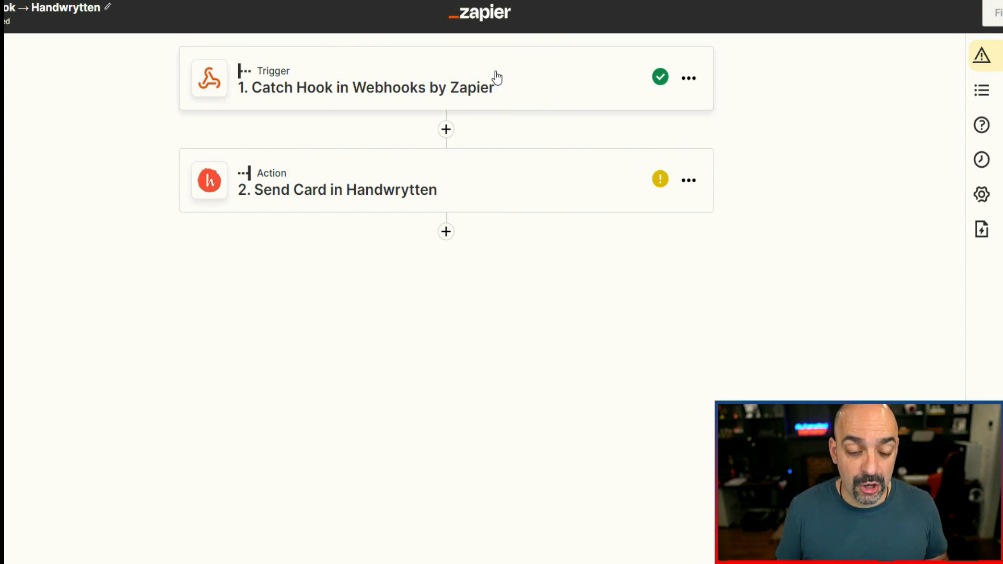
{"action": "mouse_move", "coordinate": [491, 155]}
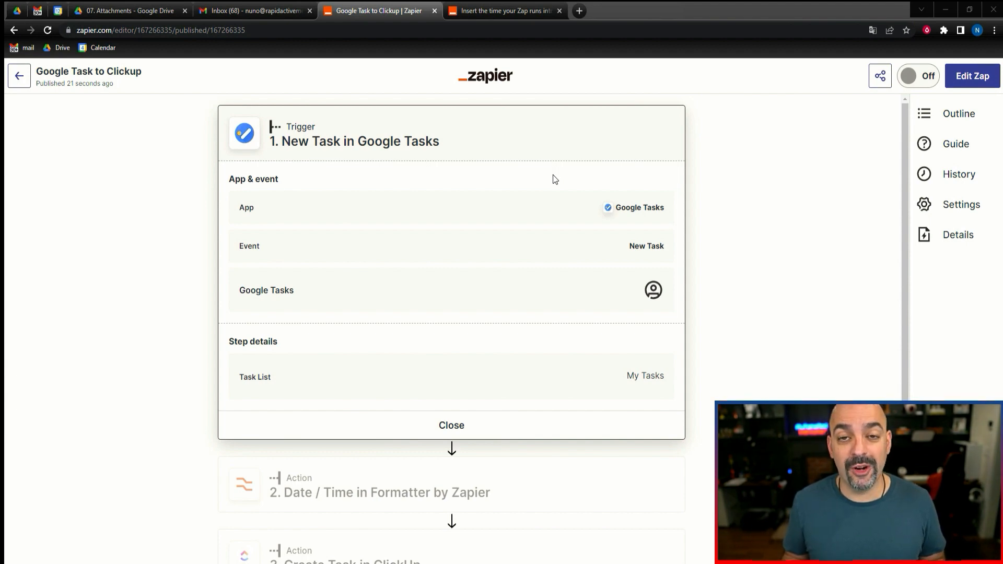
{"action": "mouse_move", "coordinate": [489, 253]}
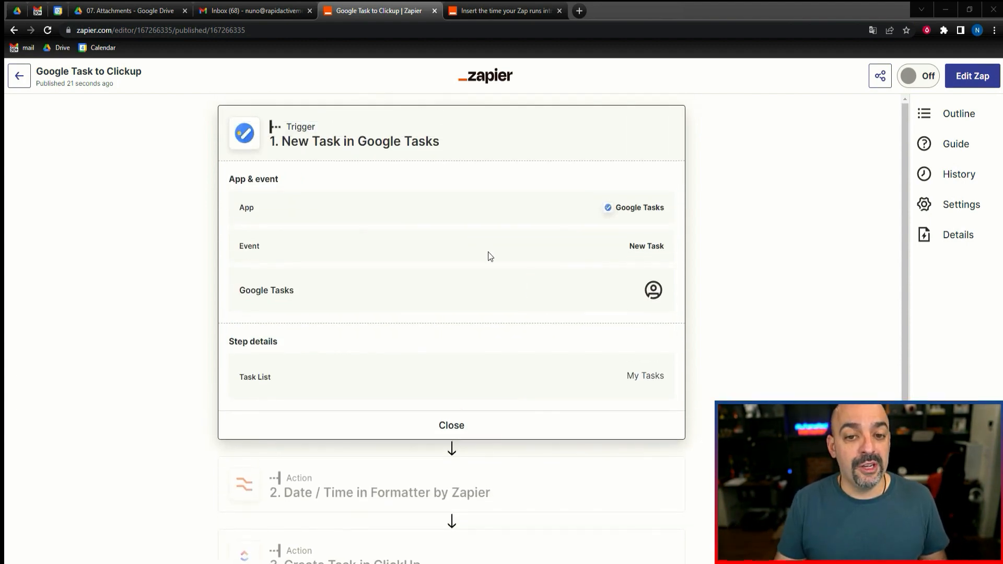
{"action": "mouse_move", "coordinate": [407, 169]}
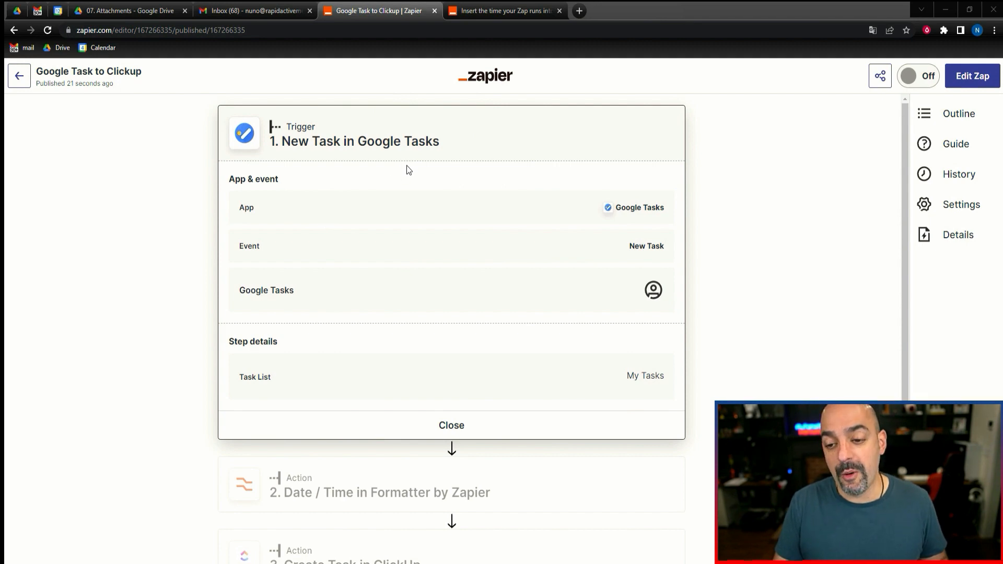
Scroll through the Google Task to Clickup Zap's trigger and action steps.
{"action": "scroll", "scroll_direction": "down", "scroll_amount": 3}
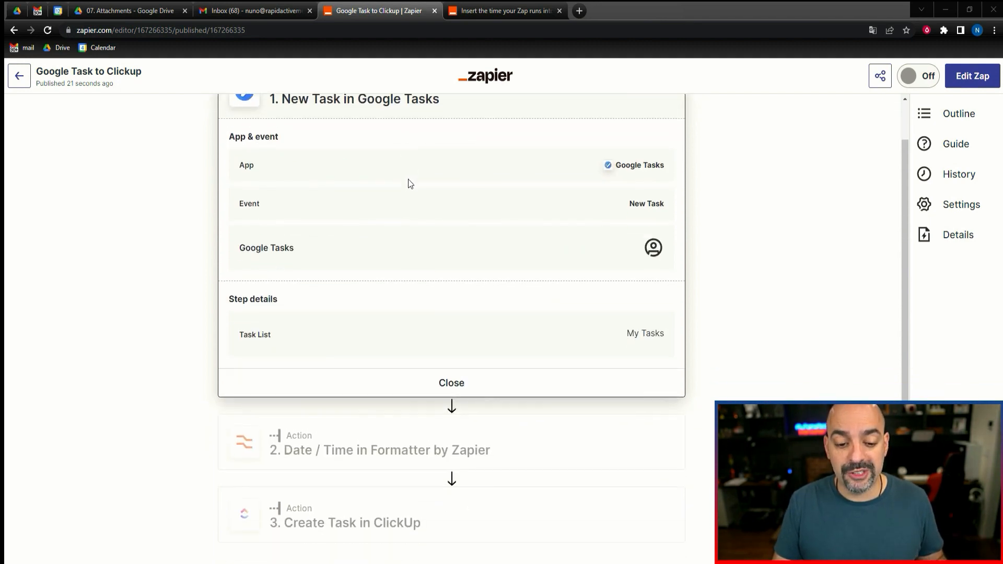